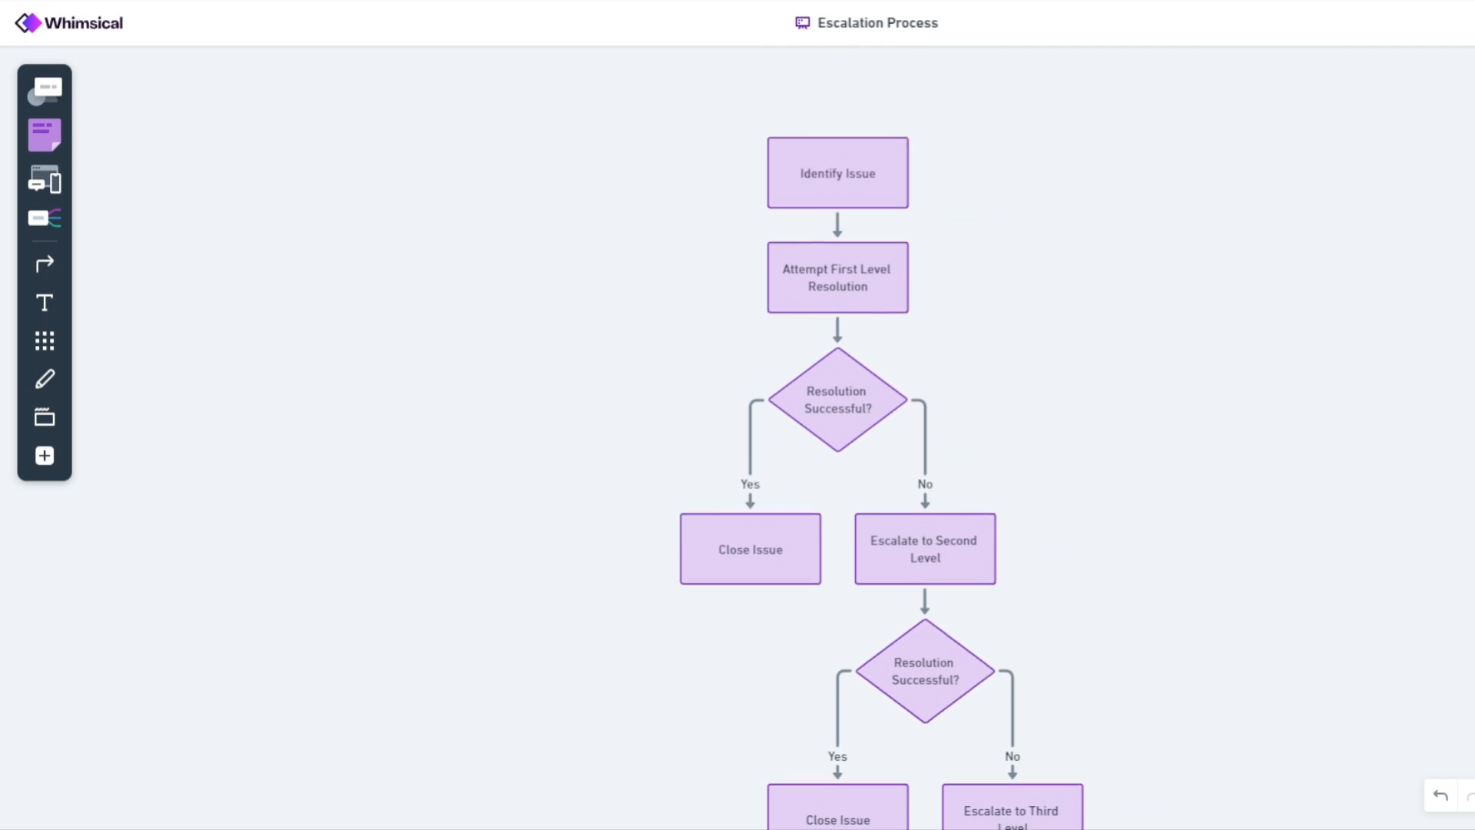
Review the pasted flowchart-builder prompt and select its opening sentence
scroll("down", 3)
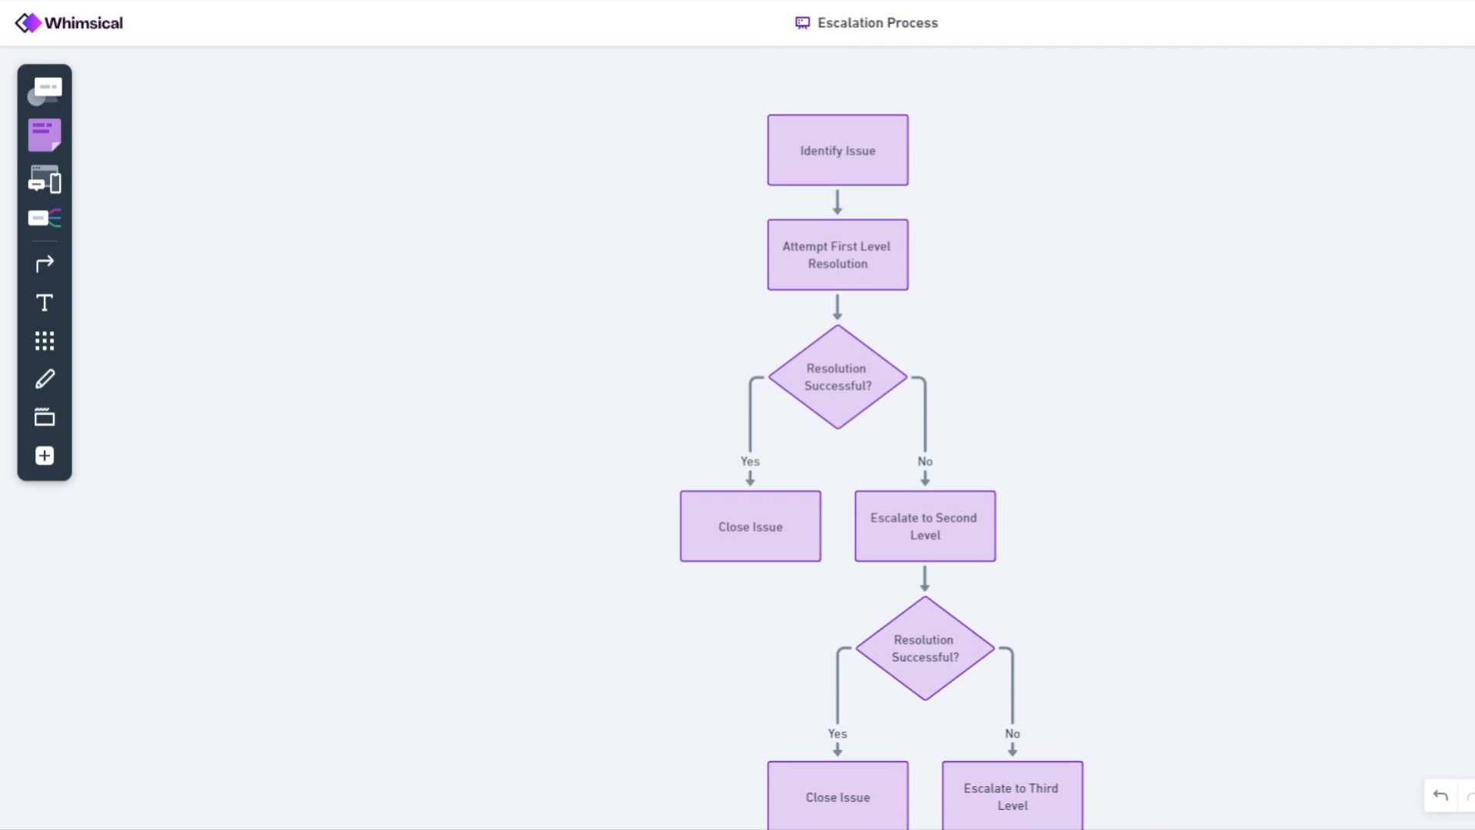
scroll("down", 3)
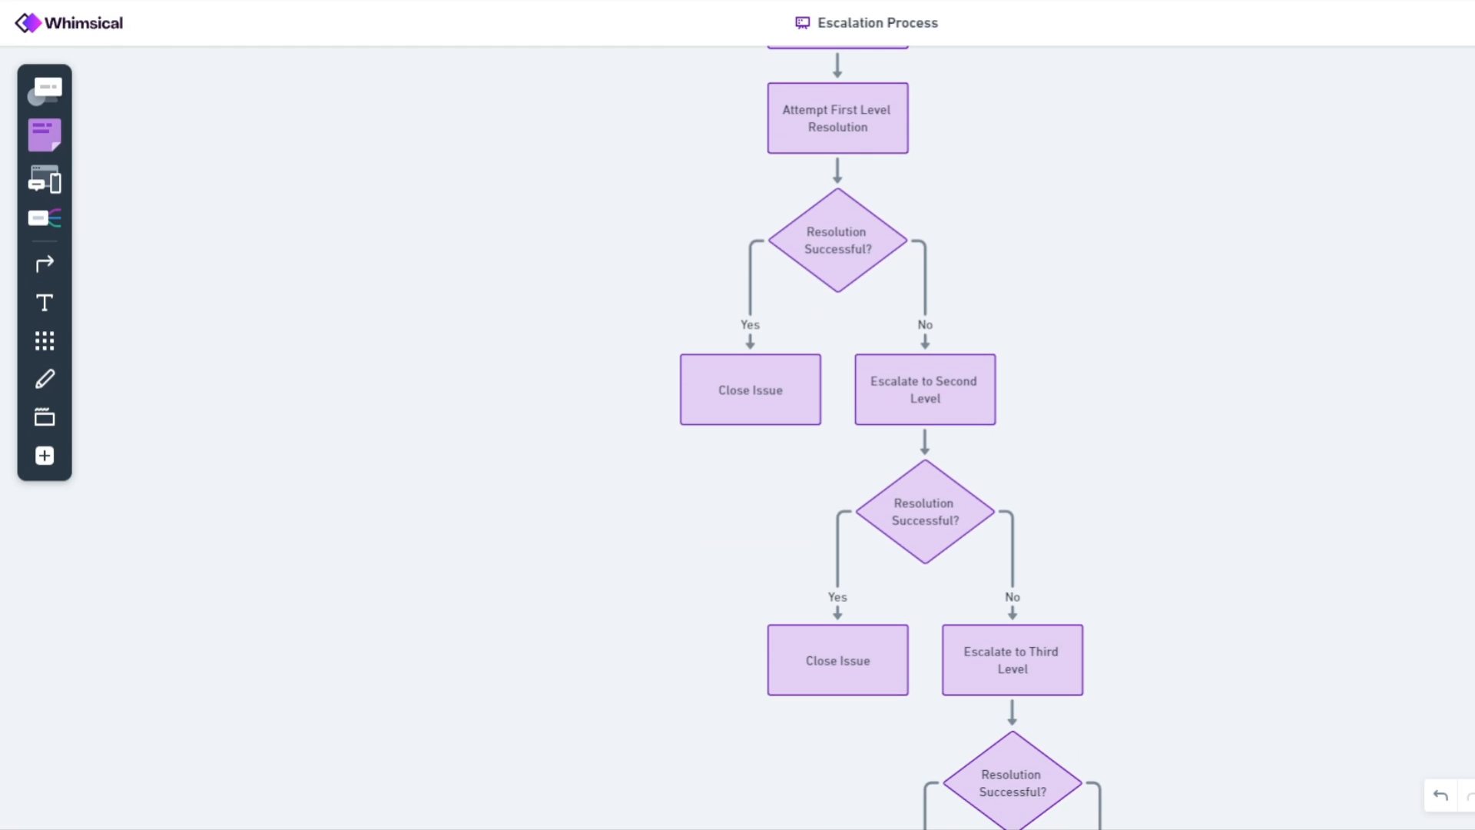
scroll("down", 3)
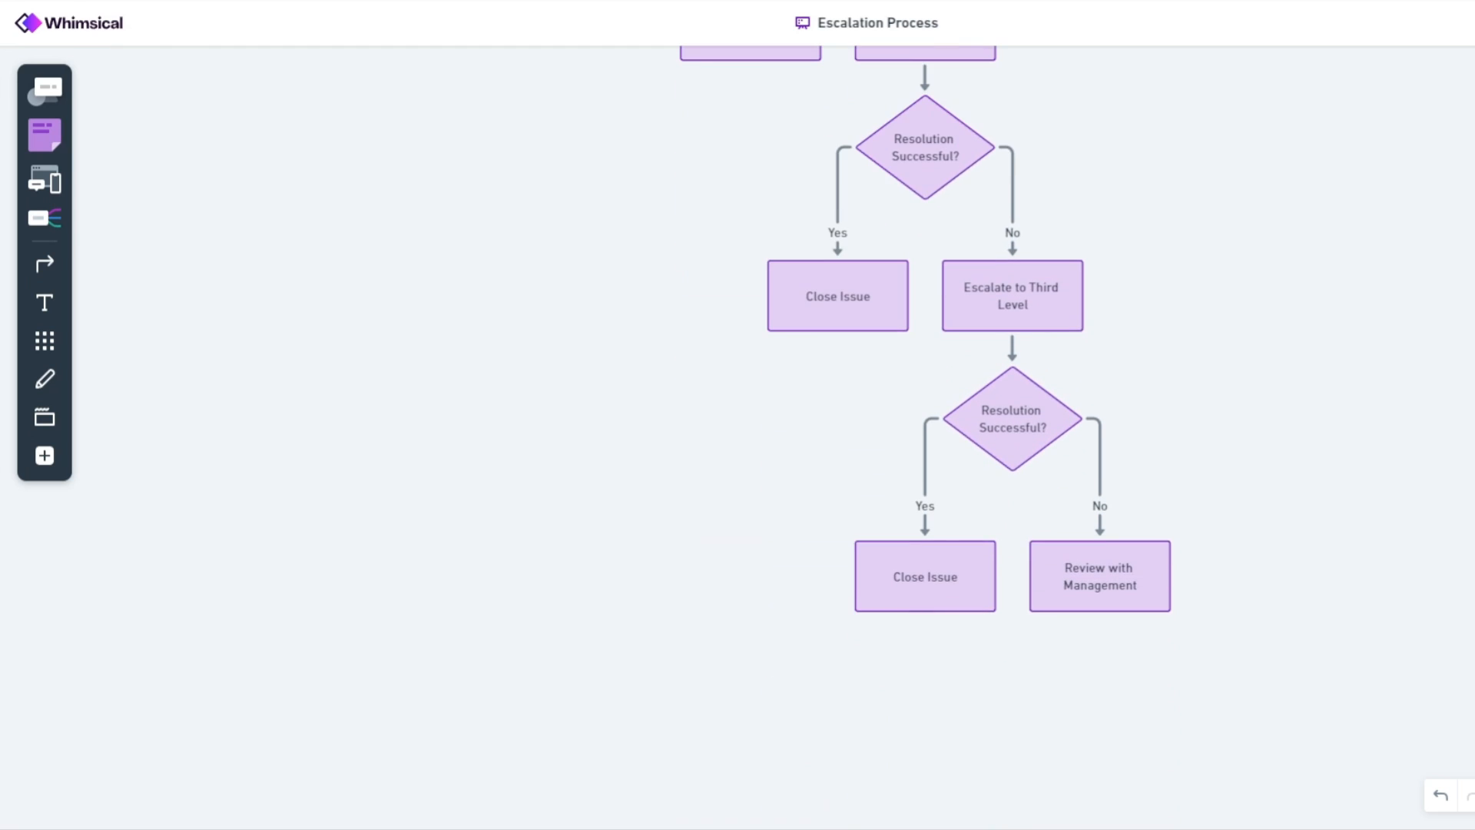
scroll("down", 3)
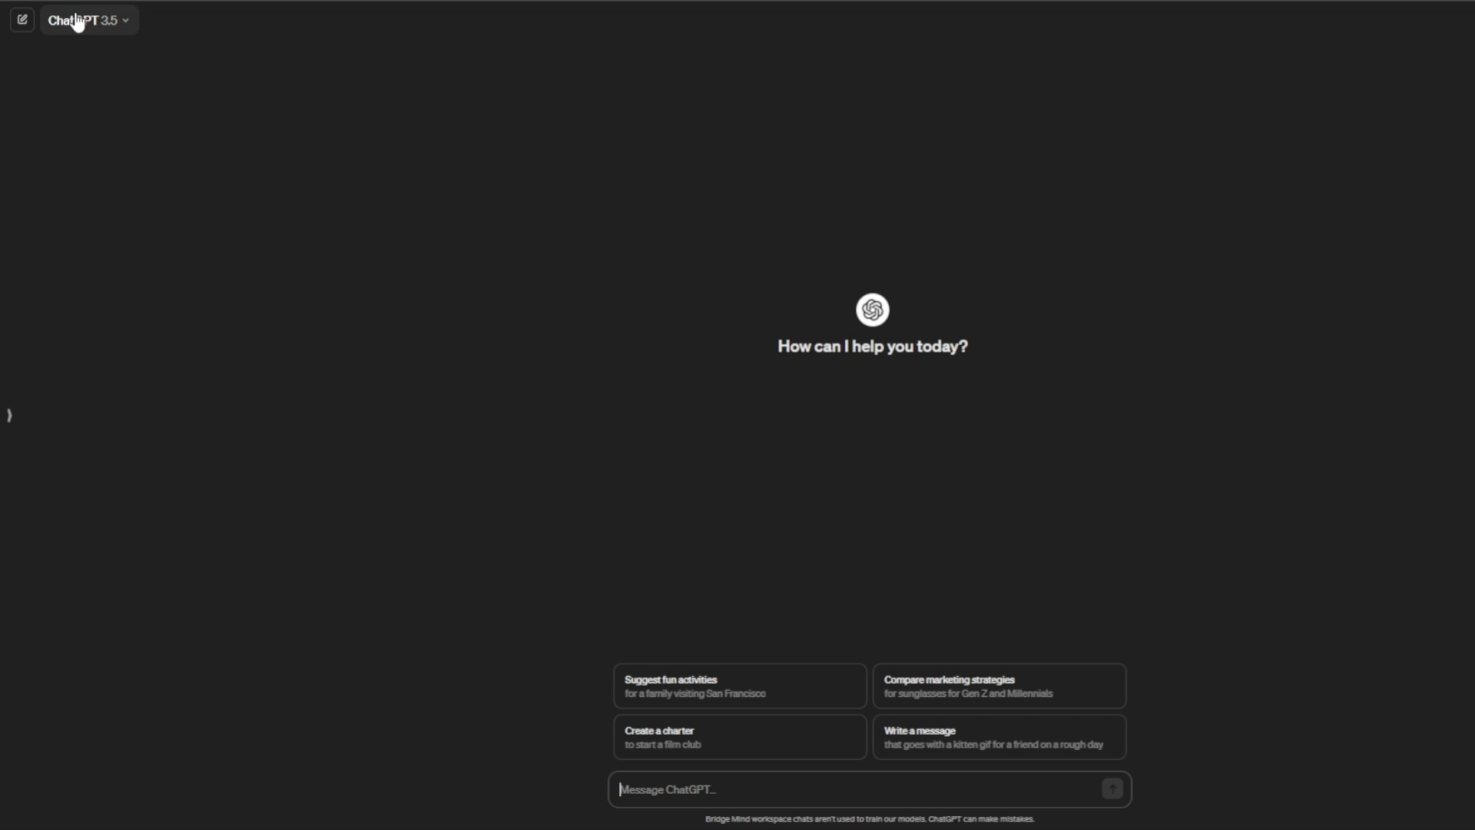
mouse_move(81, 57)
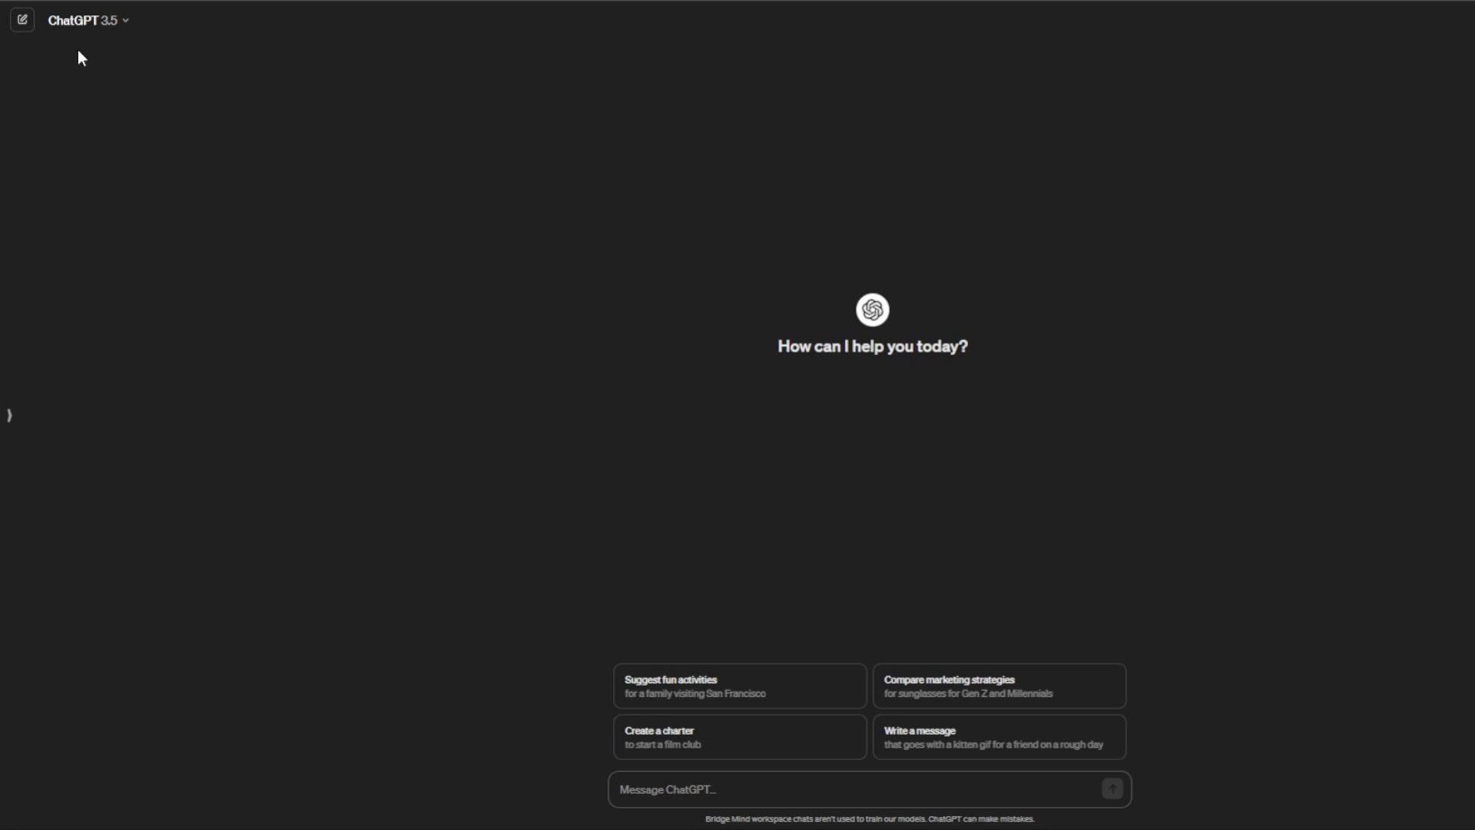
mouse_move(734, 687)
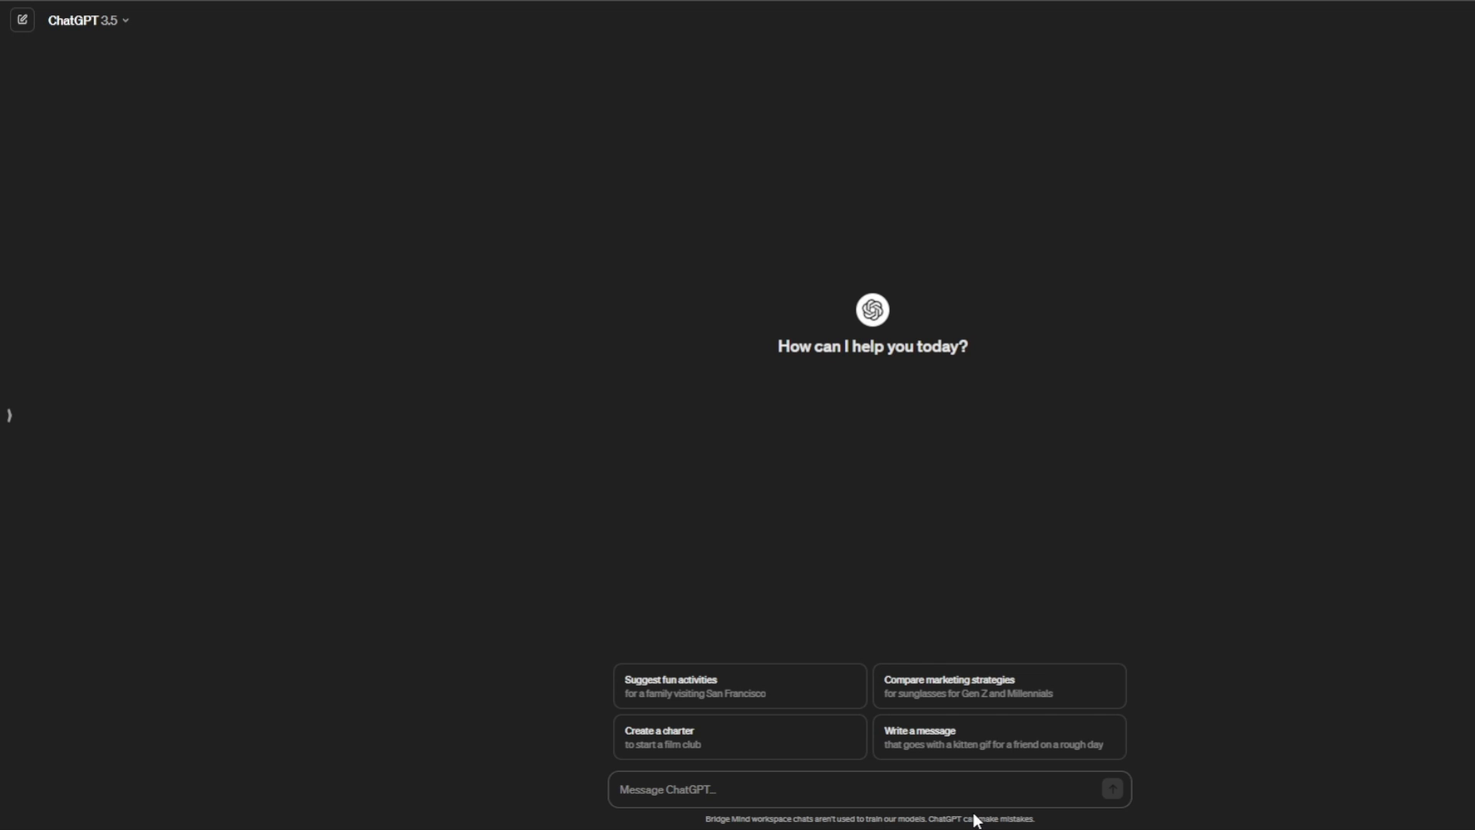
mouse_move(1184, 554)
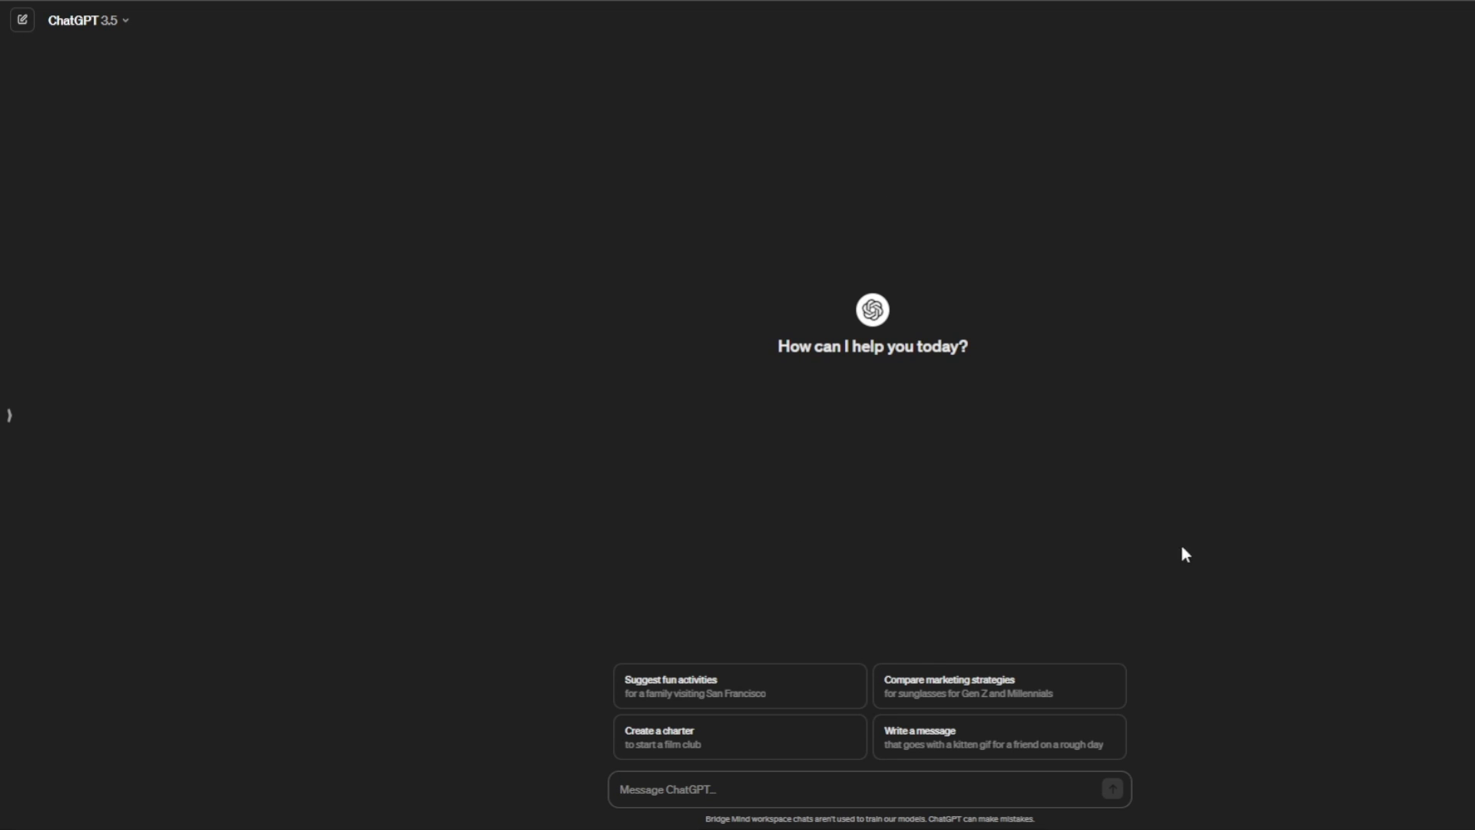
mouse_move(683, 483)
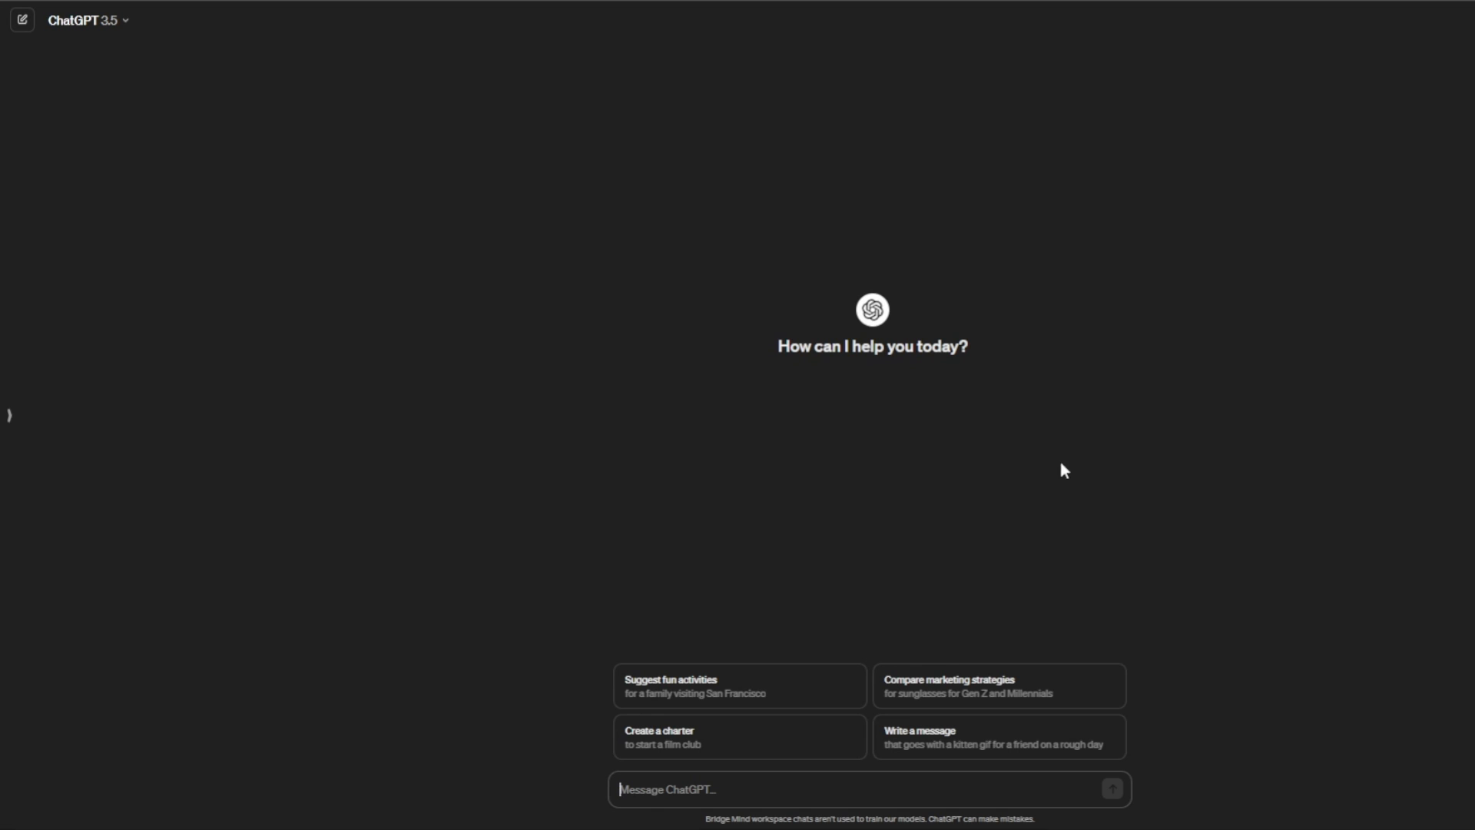
mouse_move(952, 261)
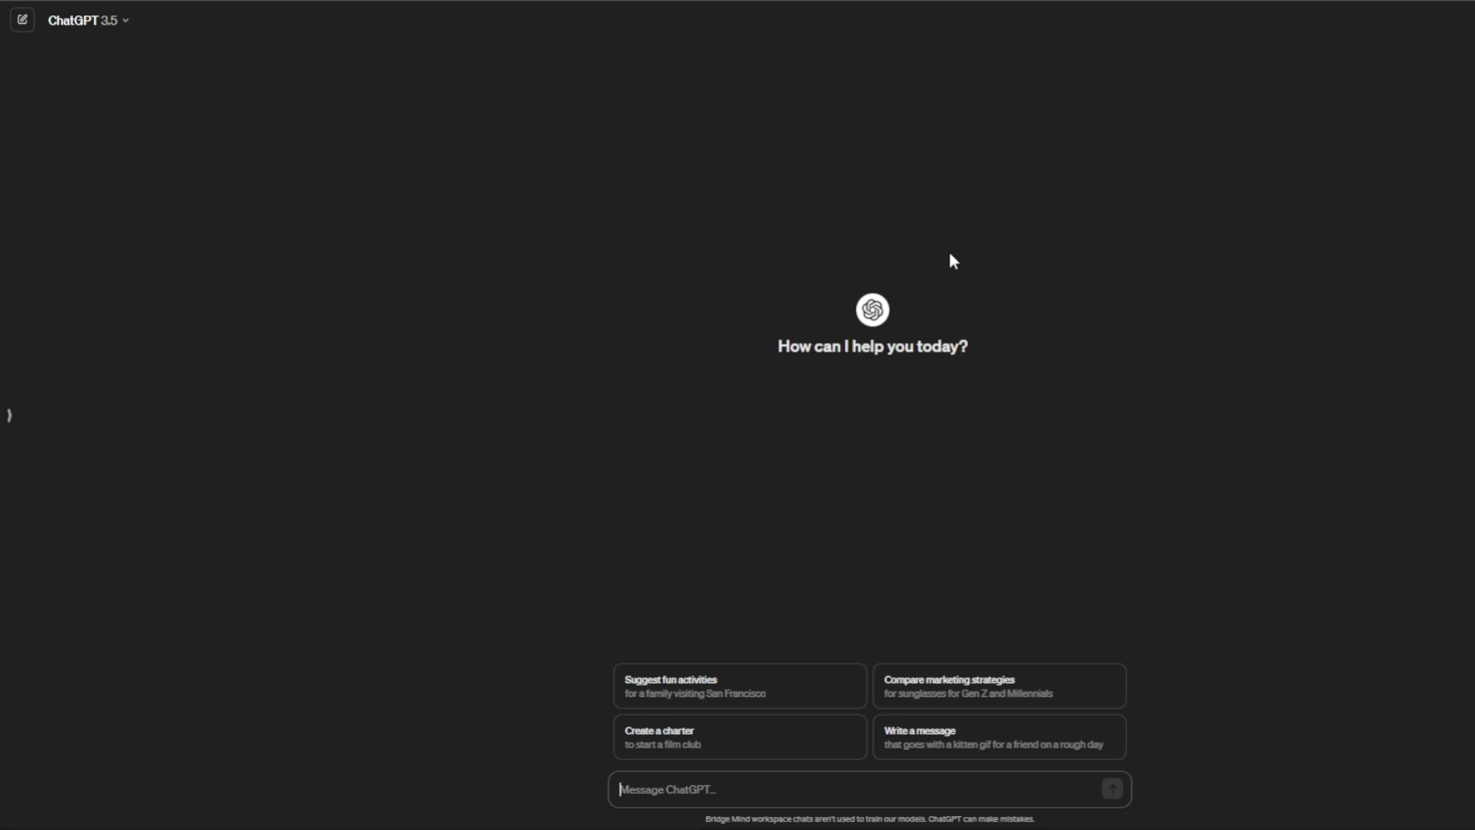
mouse_move(693, 247)
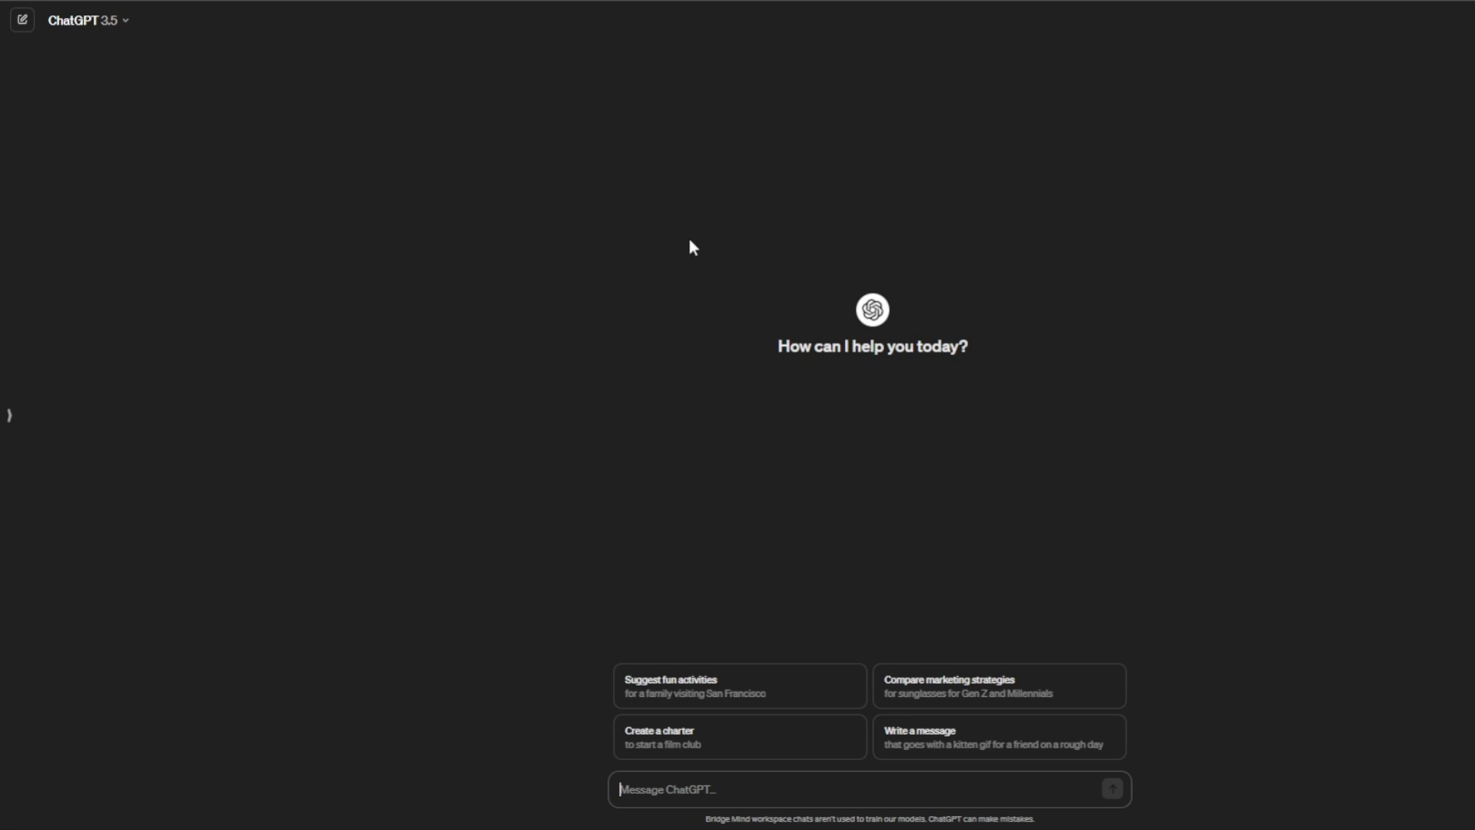
mouse_move(885, 350)
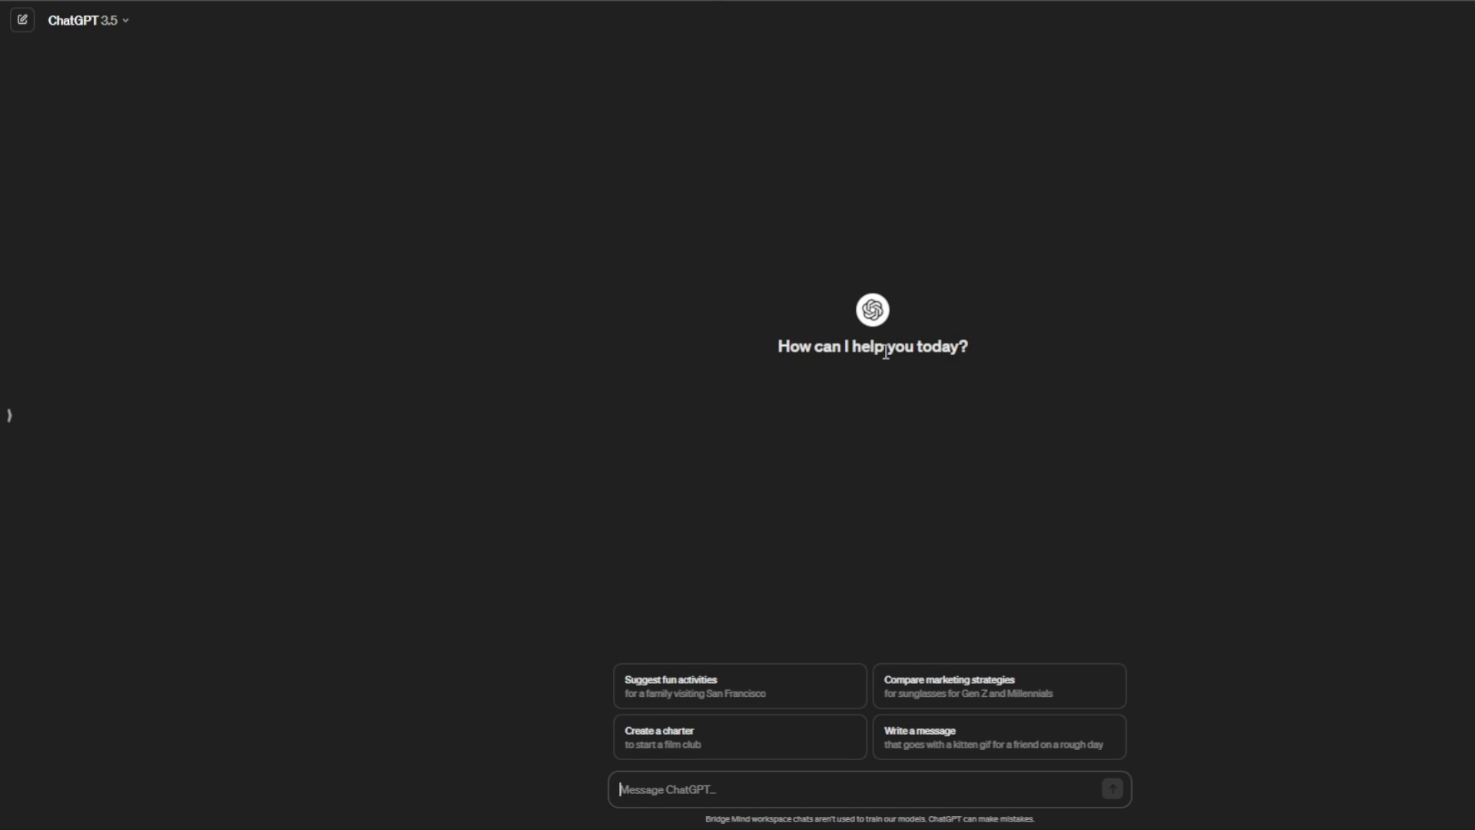
mouse_move(715, 343)
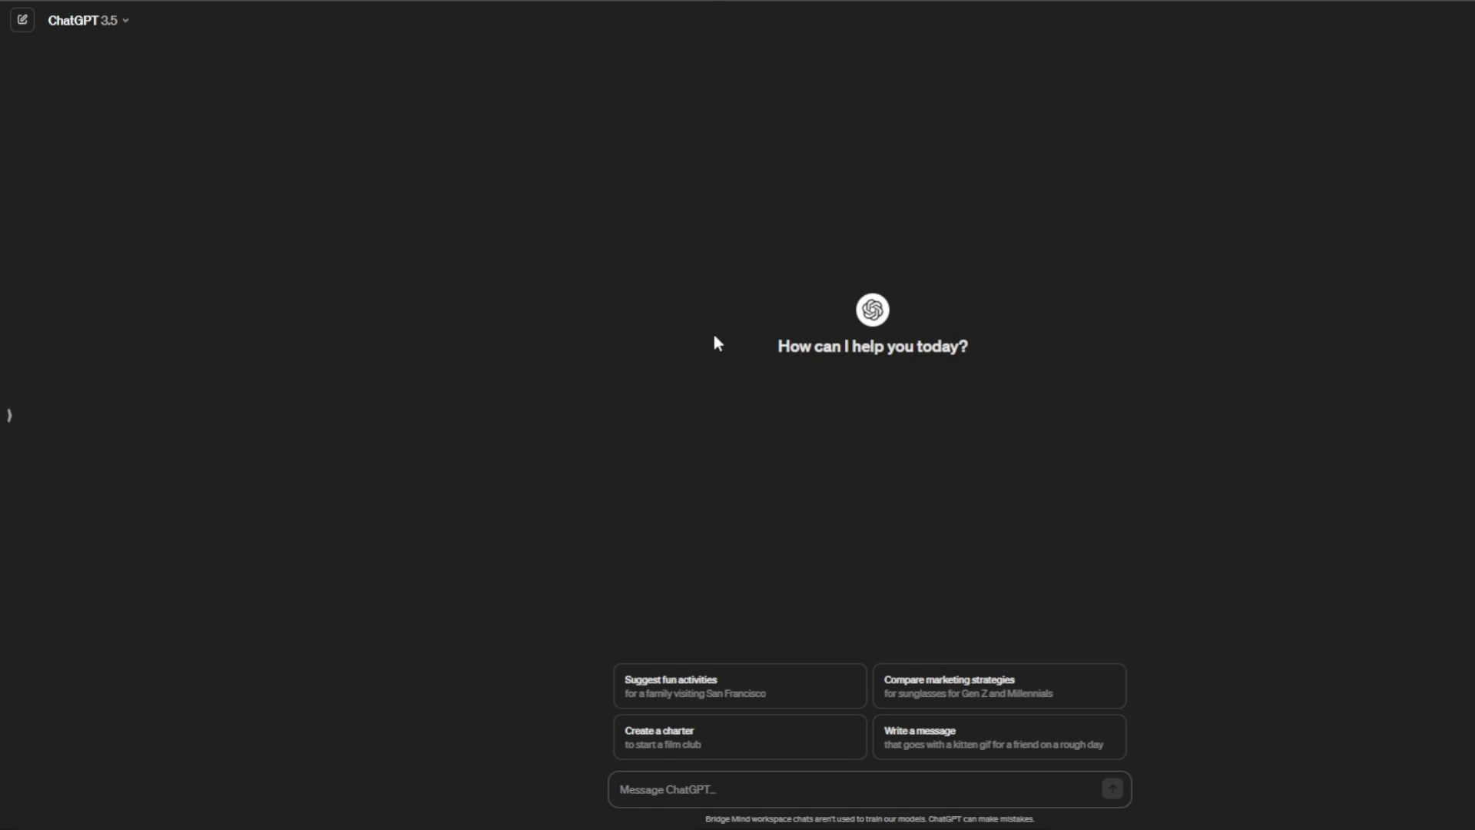
mouse_move(722, 496)
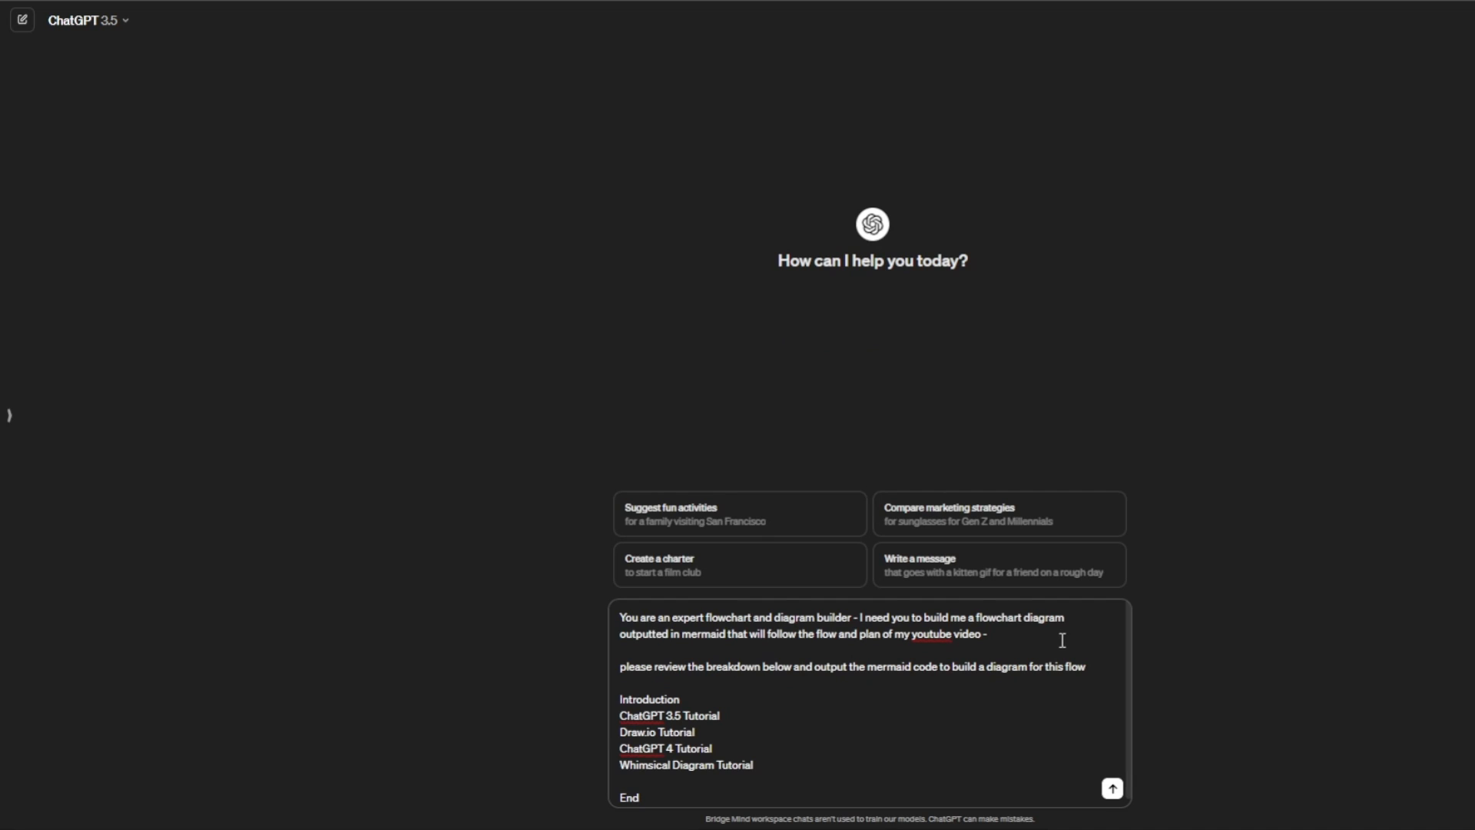
left_click_drag(619, 618, 988, 633)
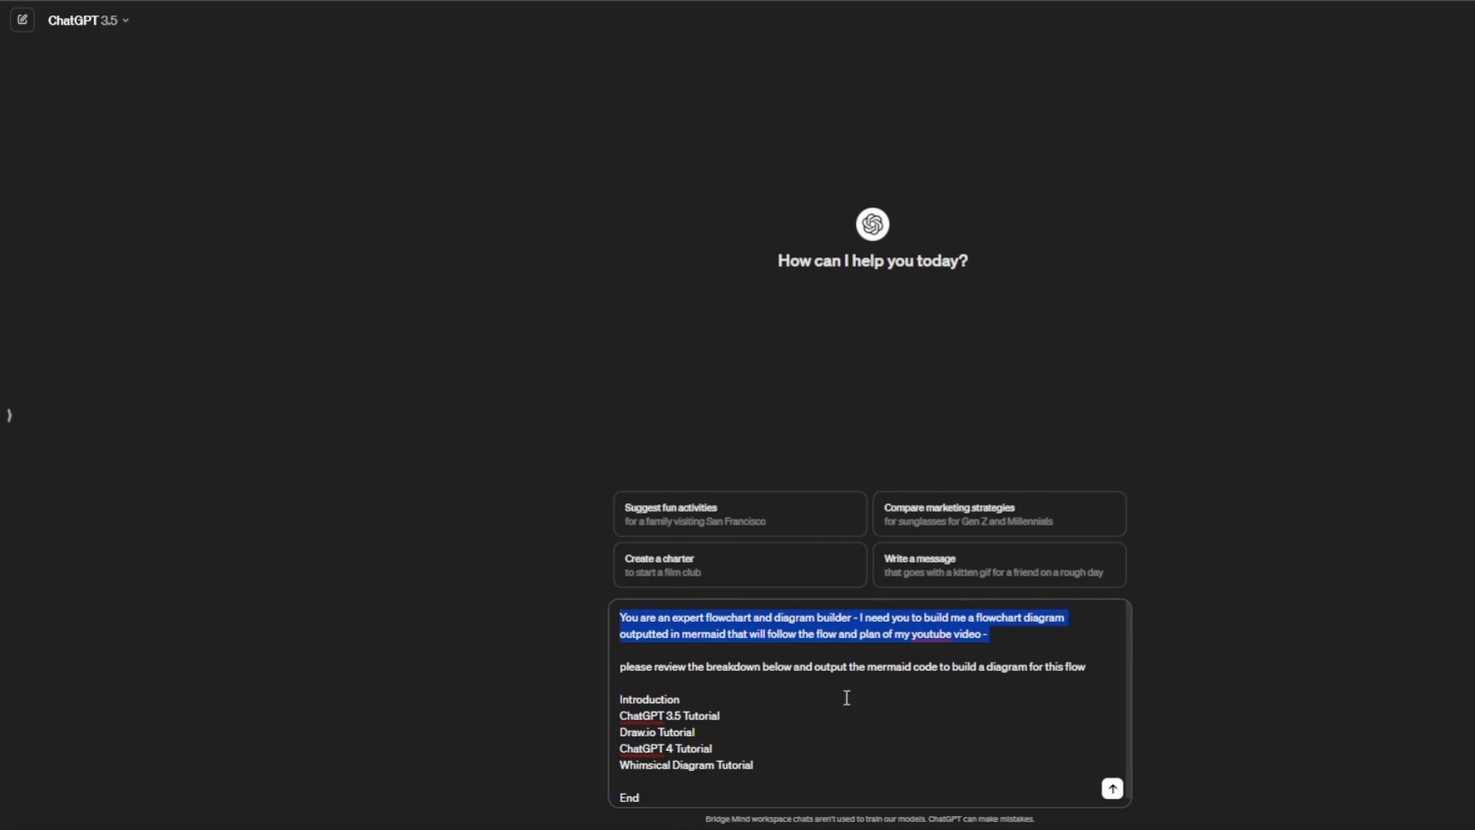
mouse_move(747, 642)
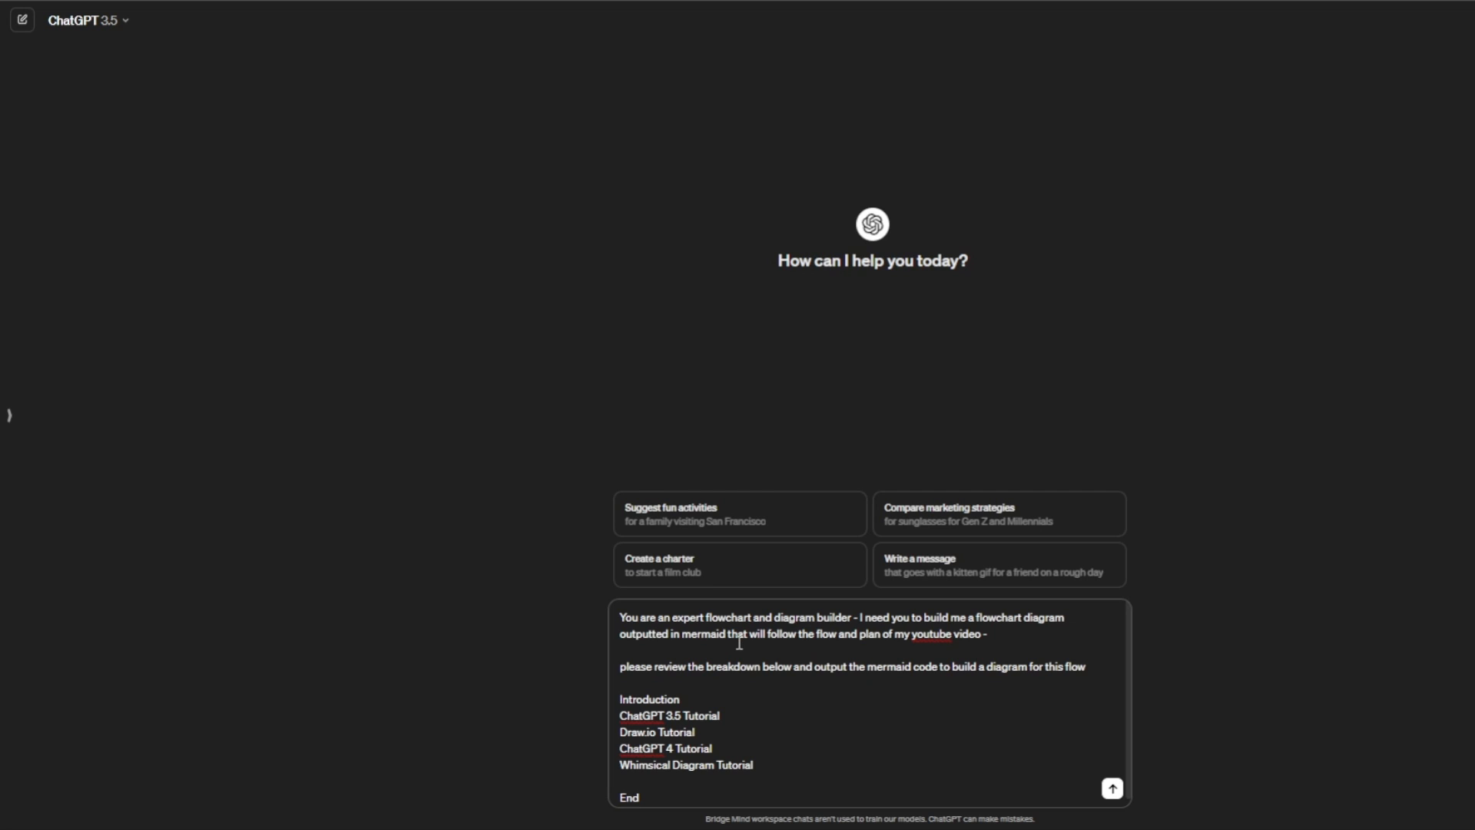
mouse_move(911, 652)
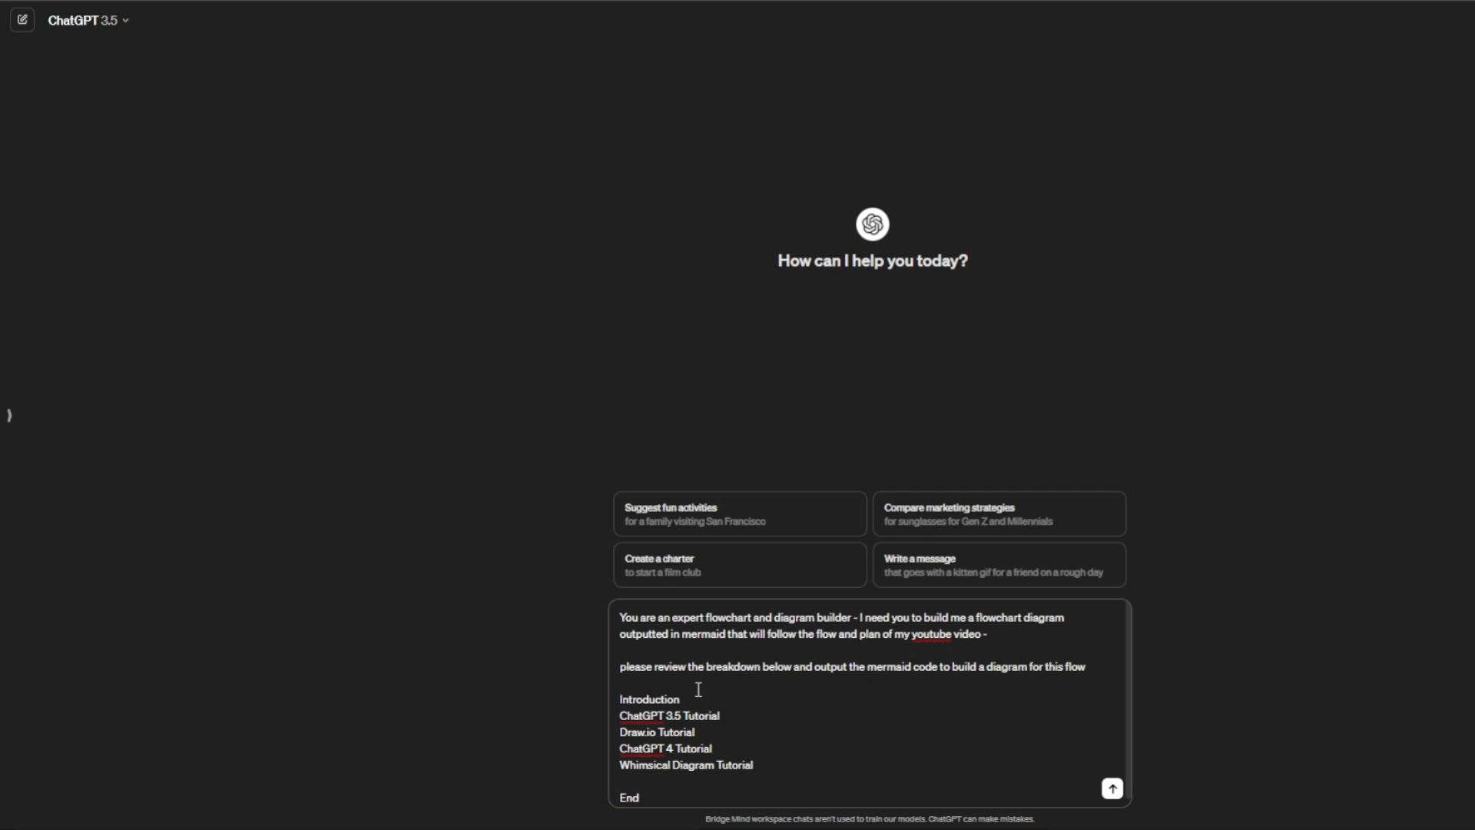
mouse_move(945, 660)
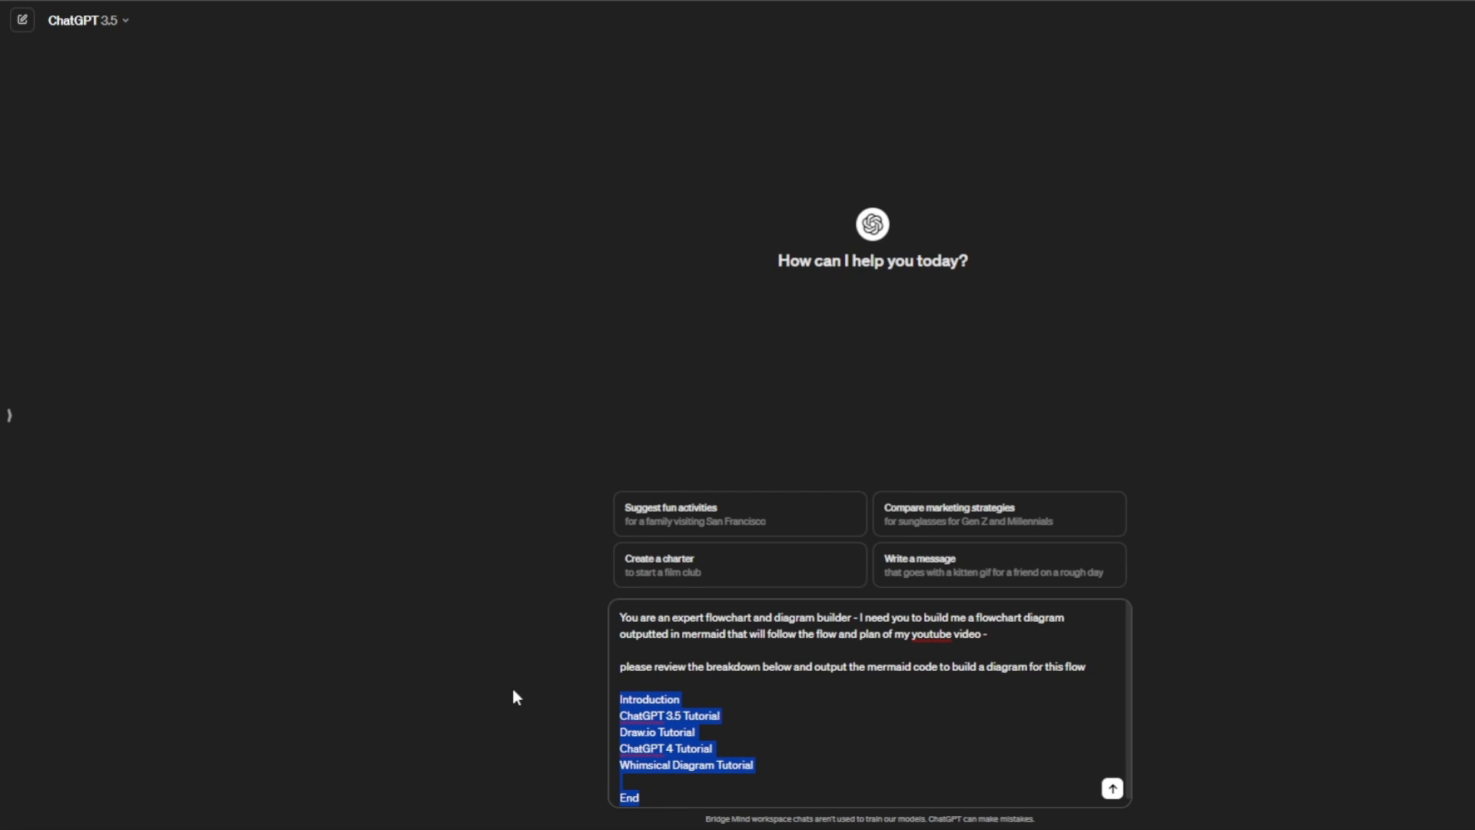
mouse_move(924, 722)
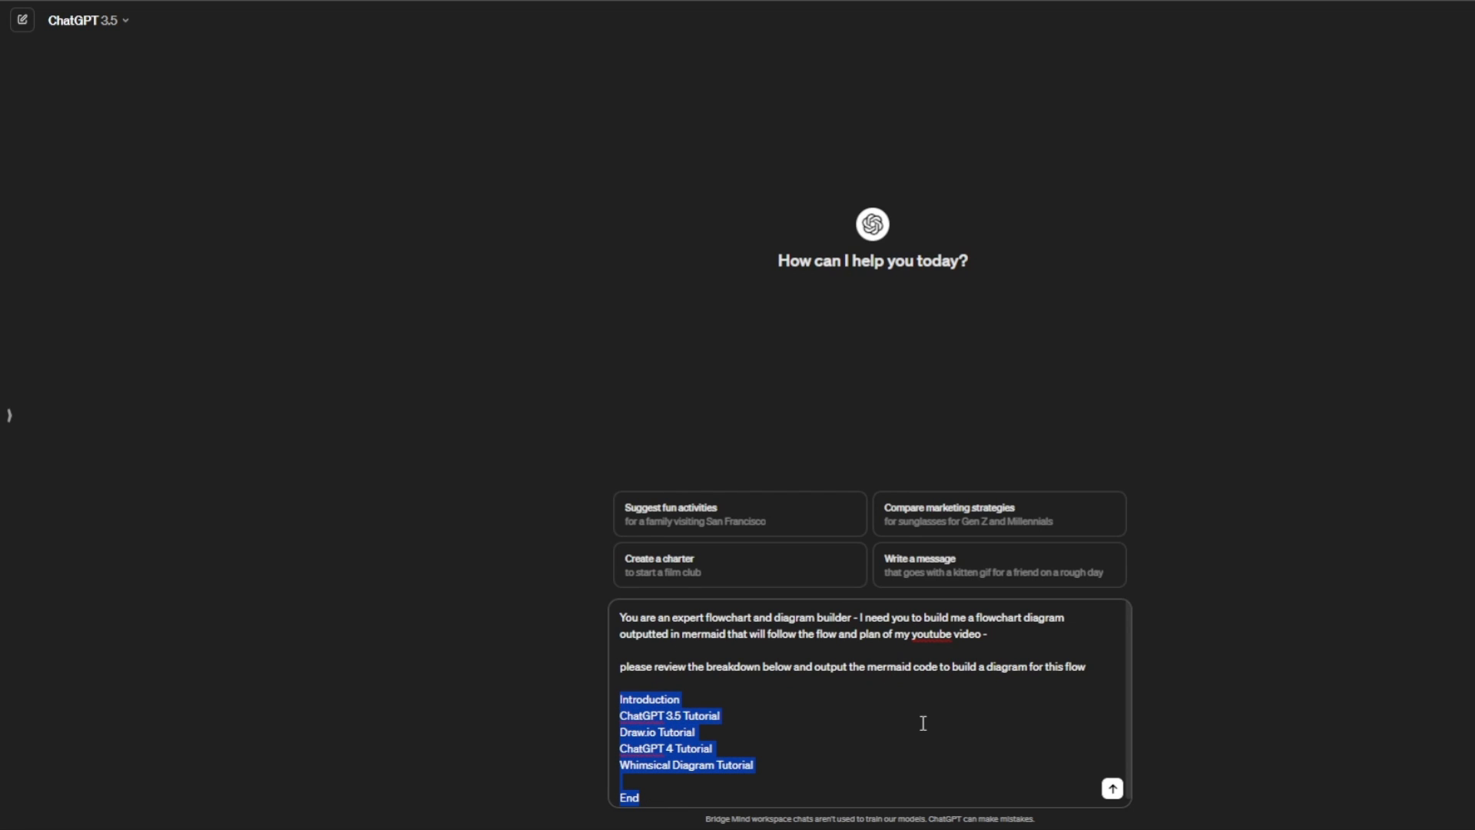
mouse_move(1042, 225)
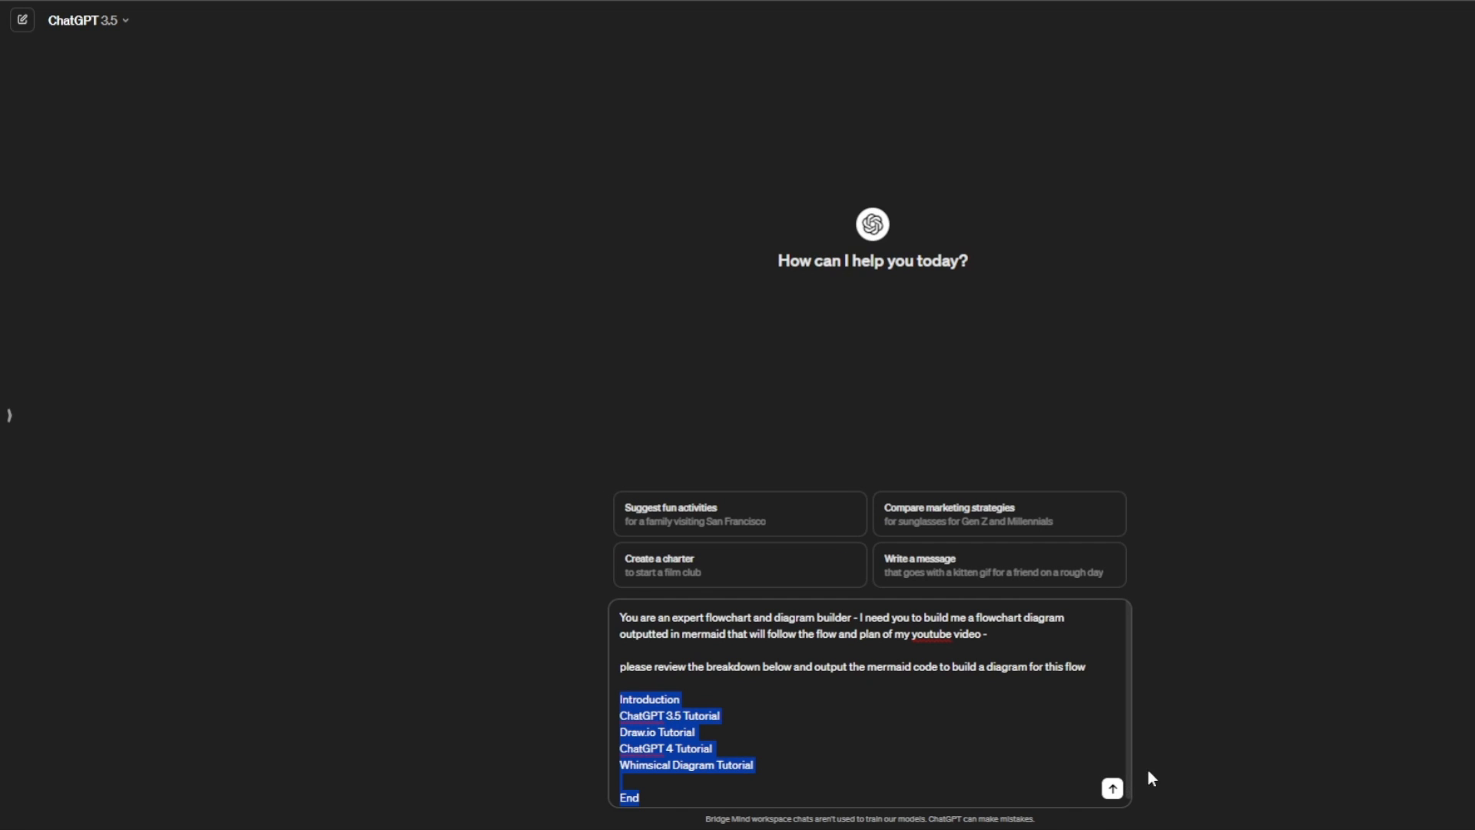
mouse_move(1361, 709)
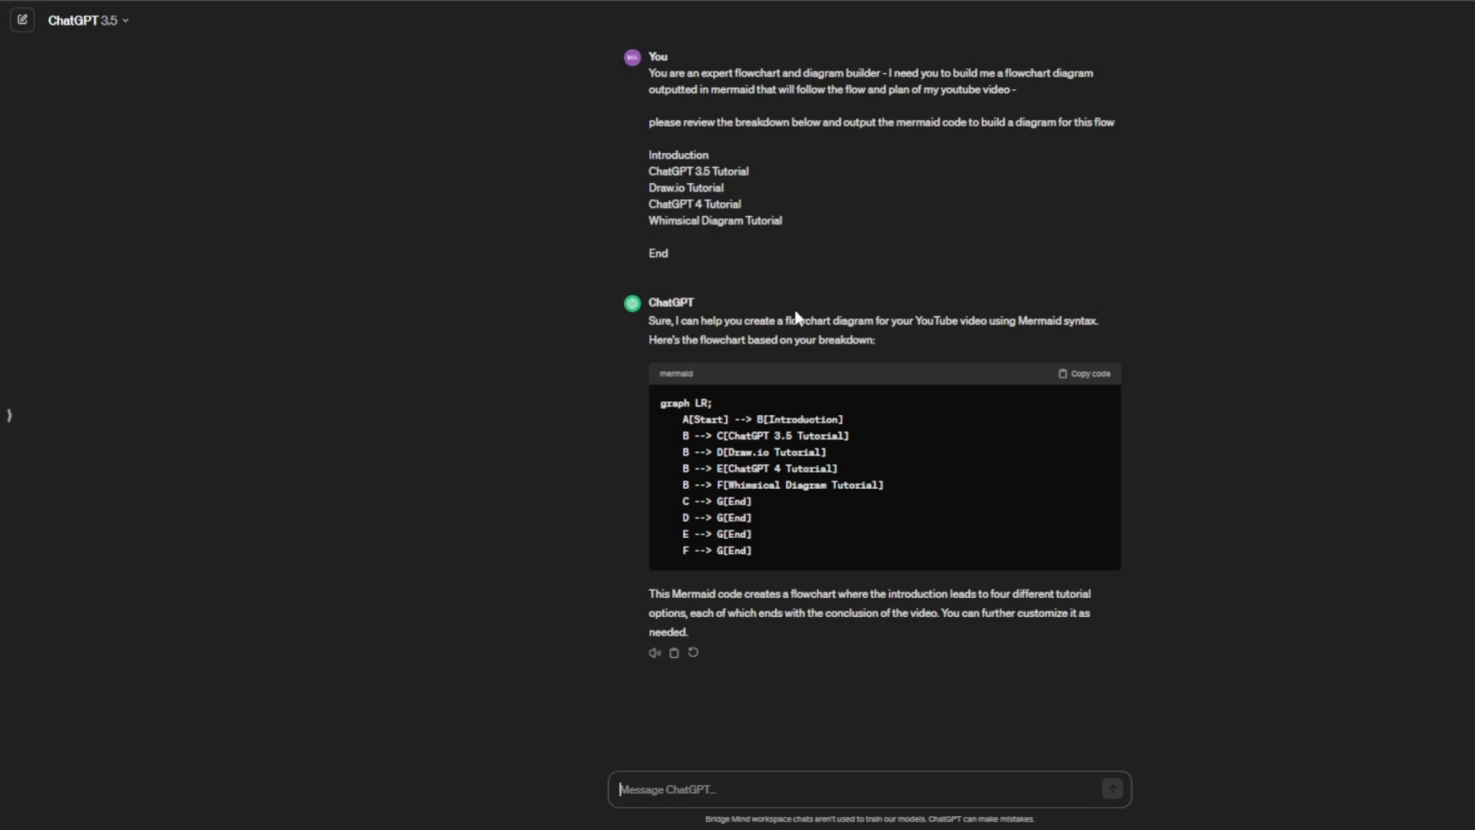
mouse_move(1102, 385)
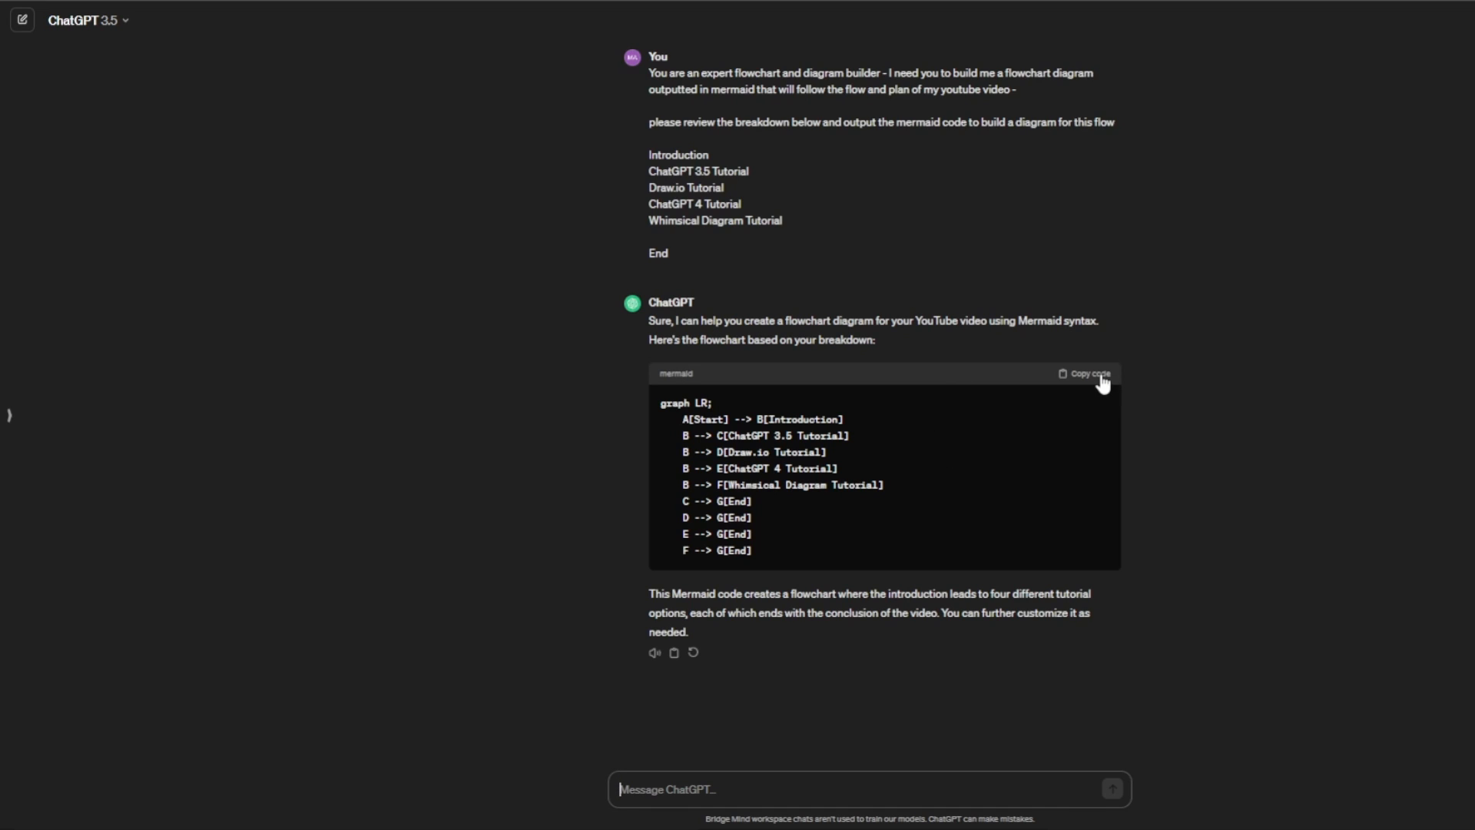
mouse_move(1087, 374)
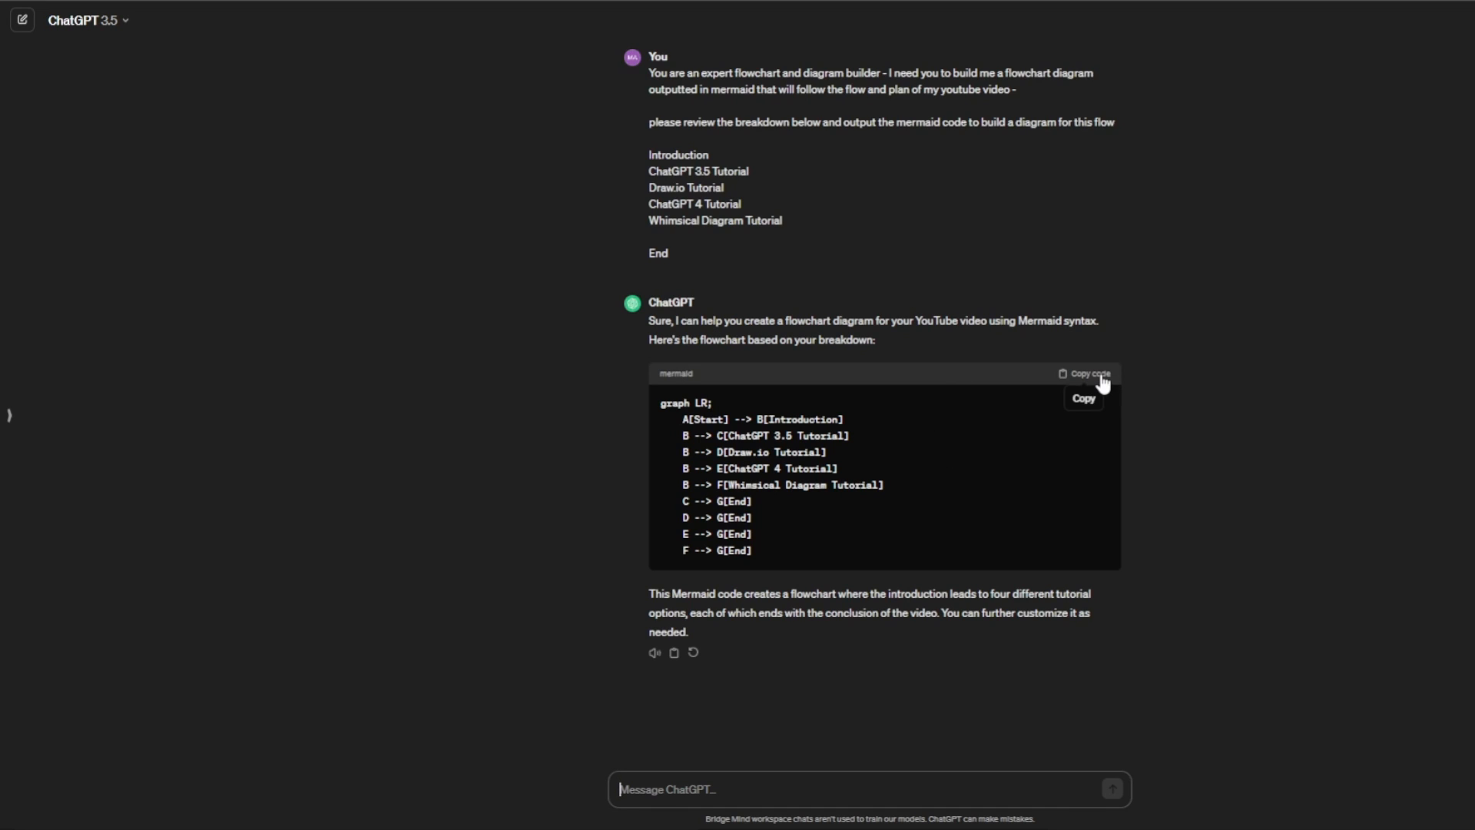
Copy the generated Mermaid flowchart code from ChatGPT's reply
left_click(1083, 373)
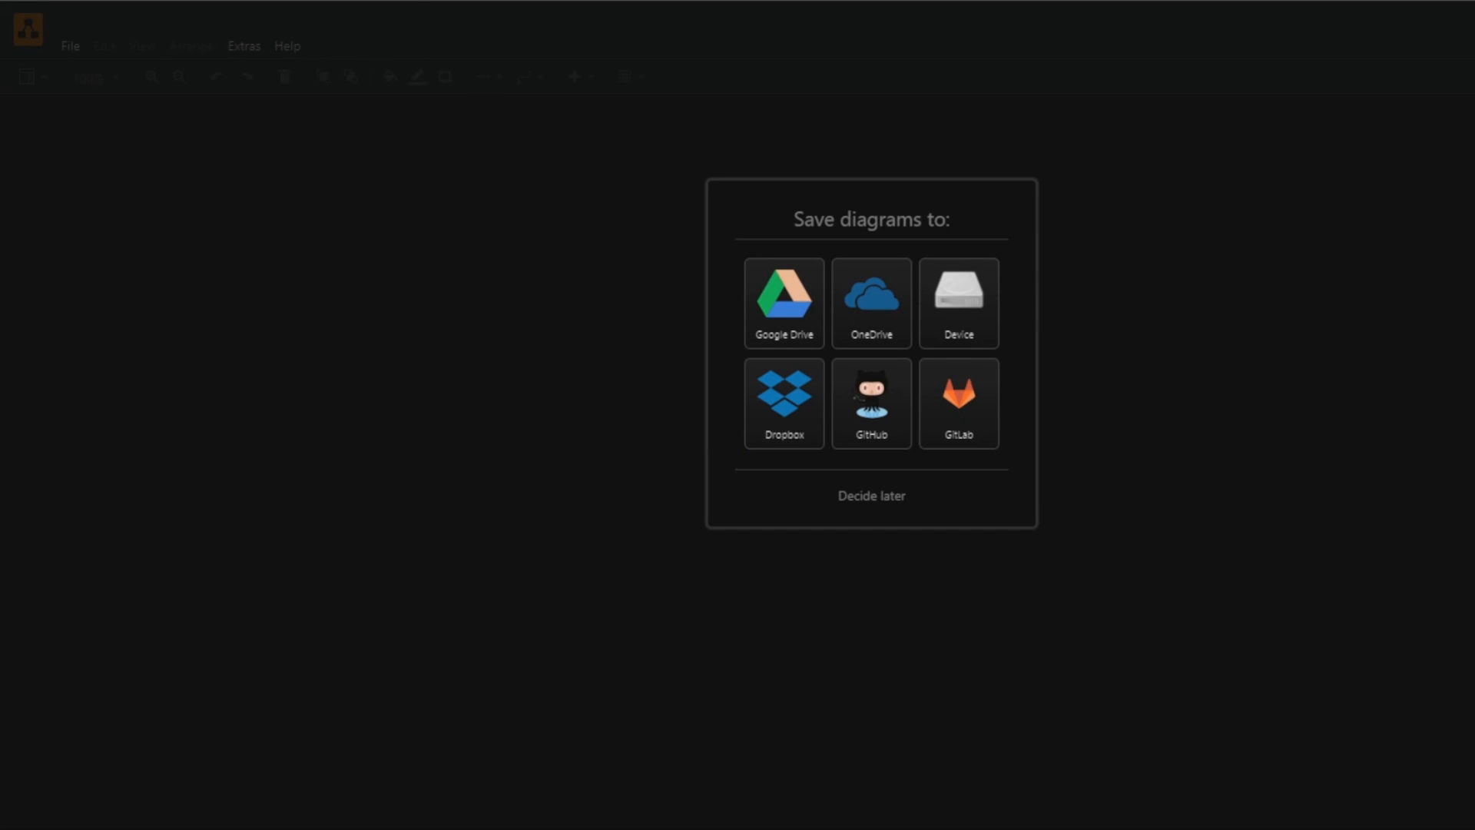
mouse_move(926, 517)
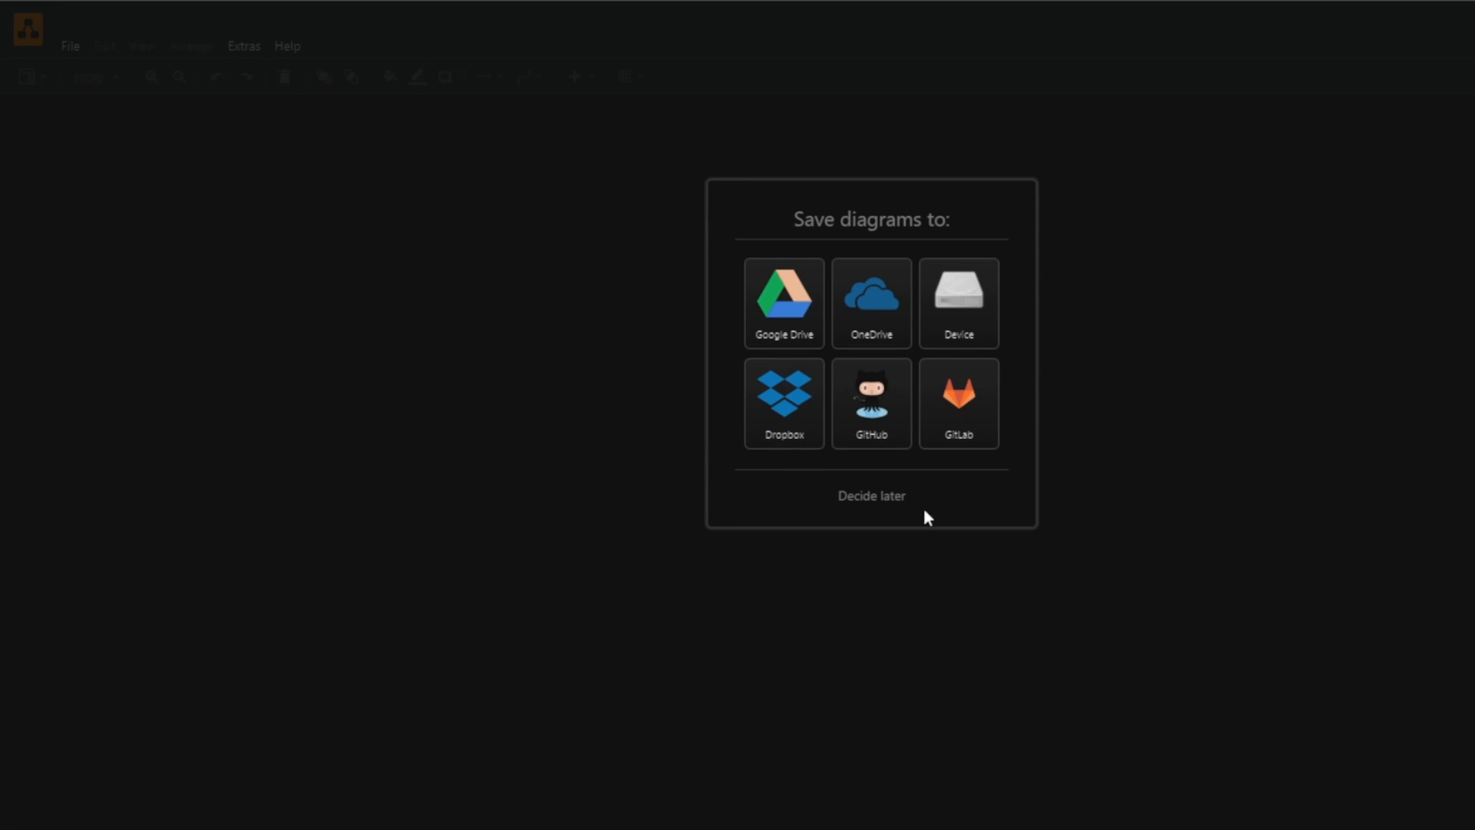
mouse_move(455, 27)
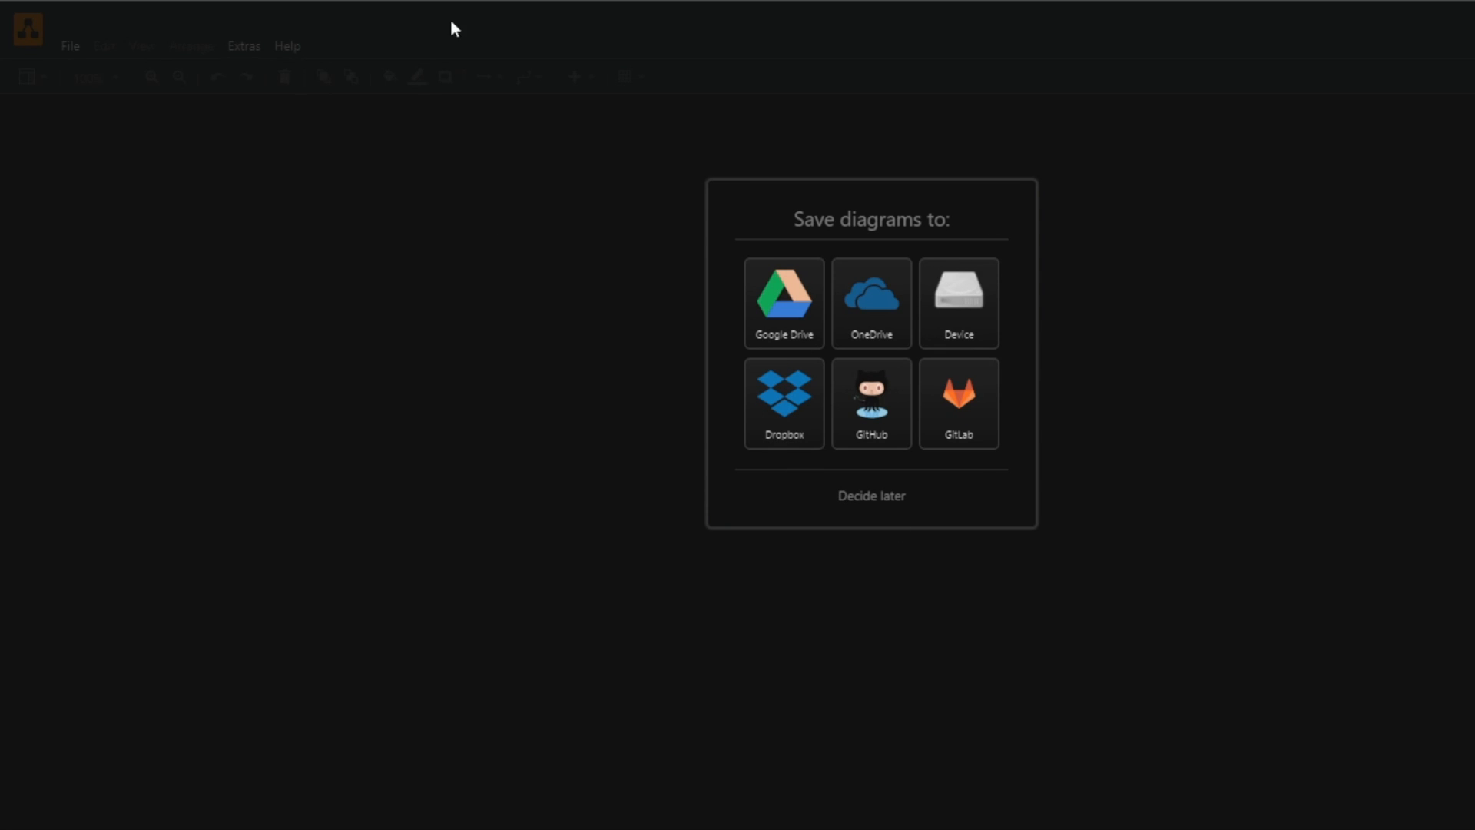
mouse_move(1187, 412)
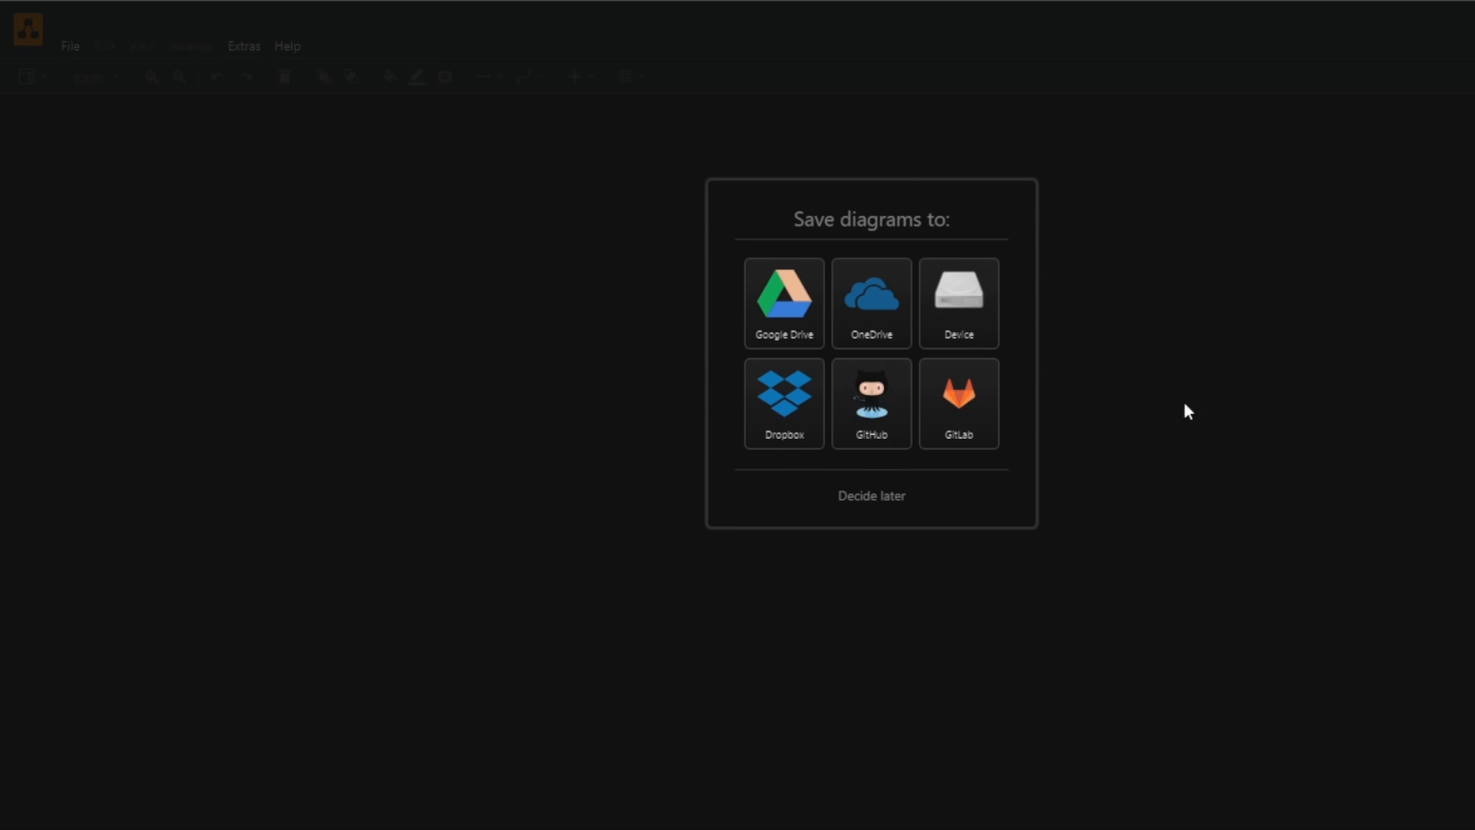
mouse_move(908, 339)
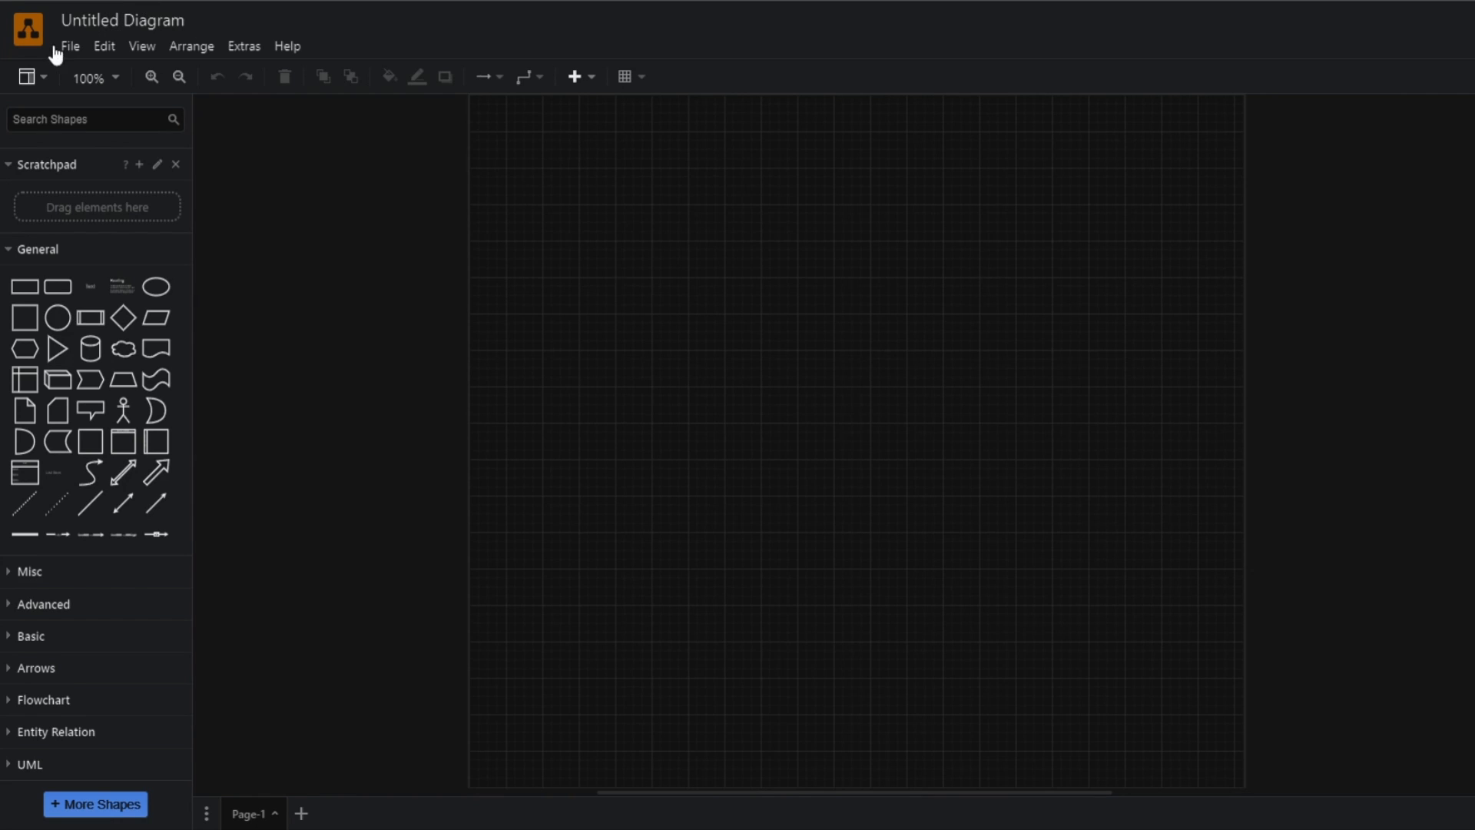
mouse_move(444, 107)
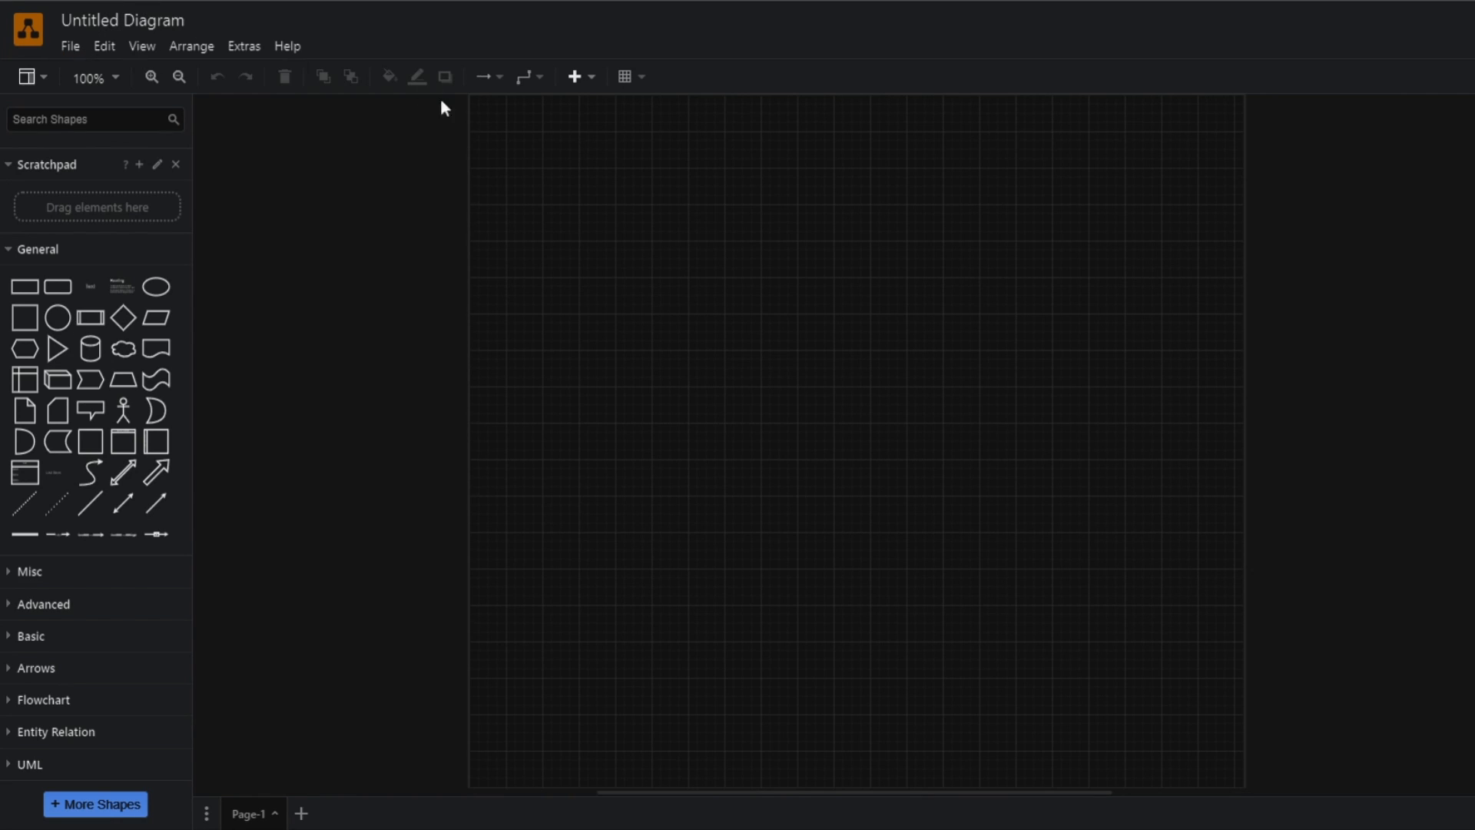
mouse_move(787, 71)
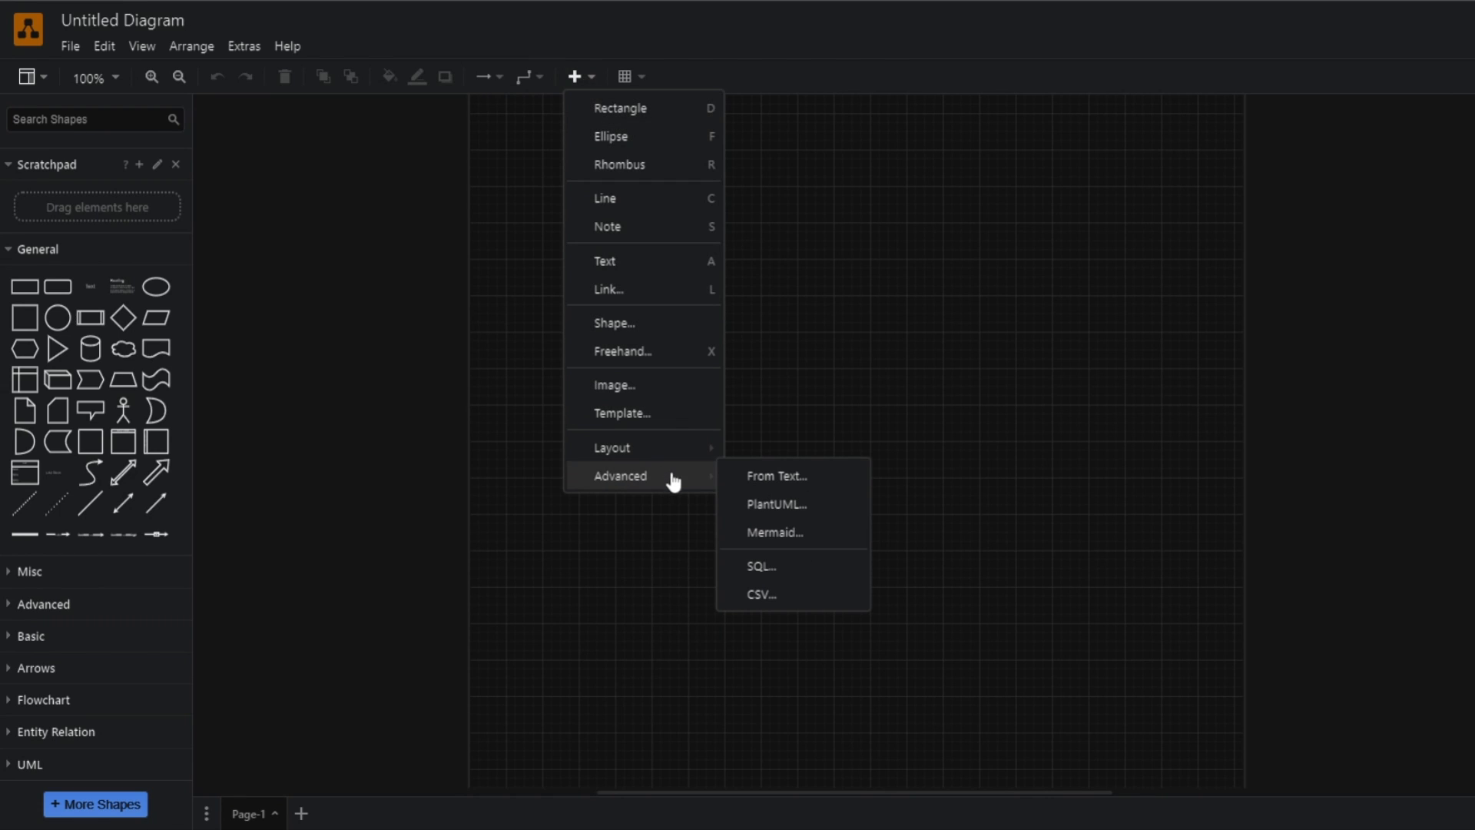
mouse_move(772, 537)
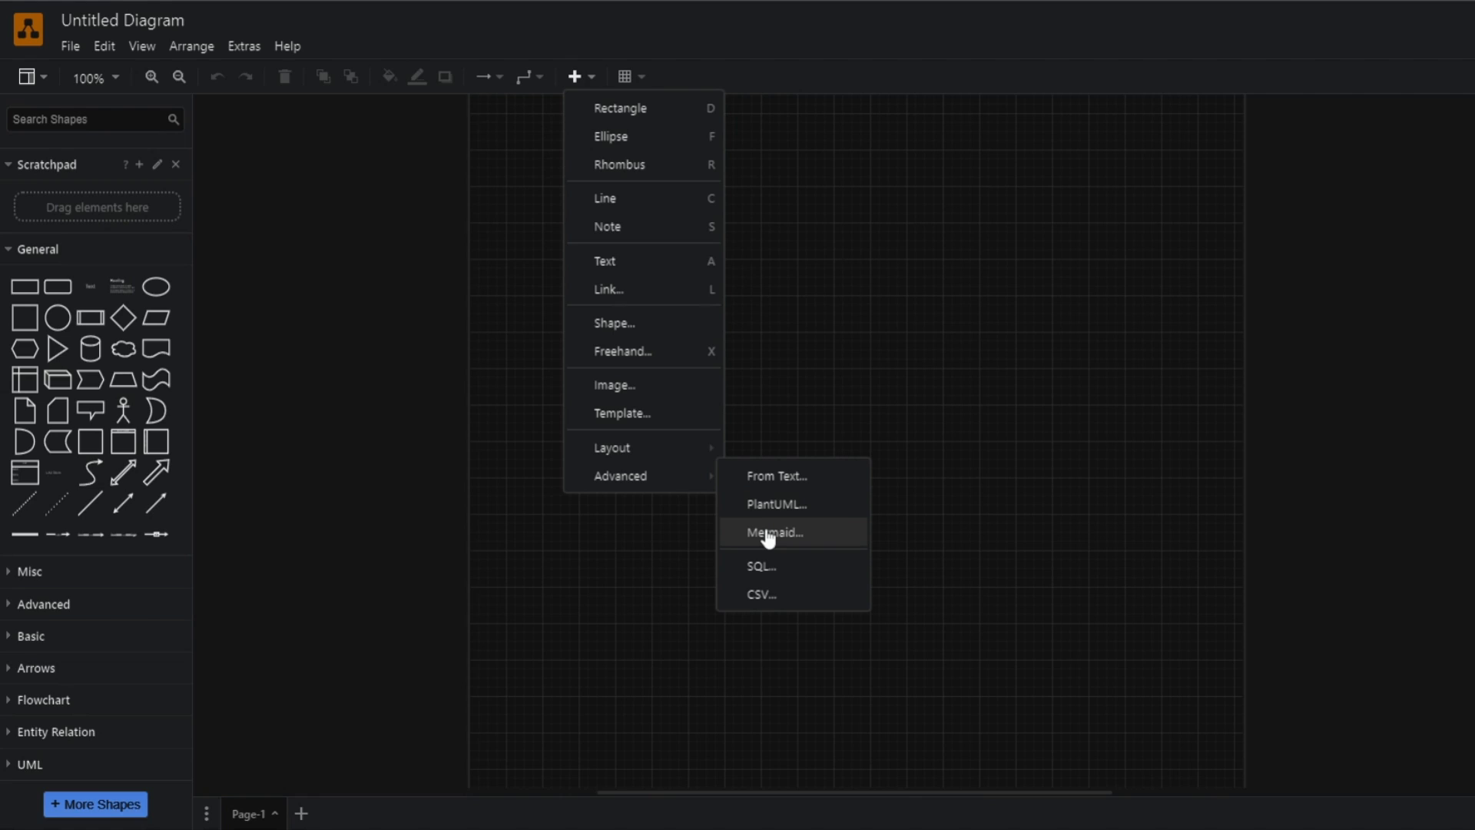
Insert the 'graph LR' Mermaid code via Arrange > Insert > Advanced > Mermaid to draw the flowchart
left_click(773, 532)
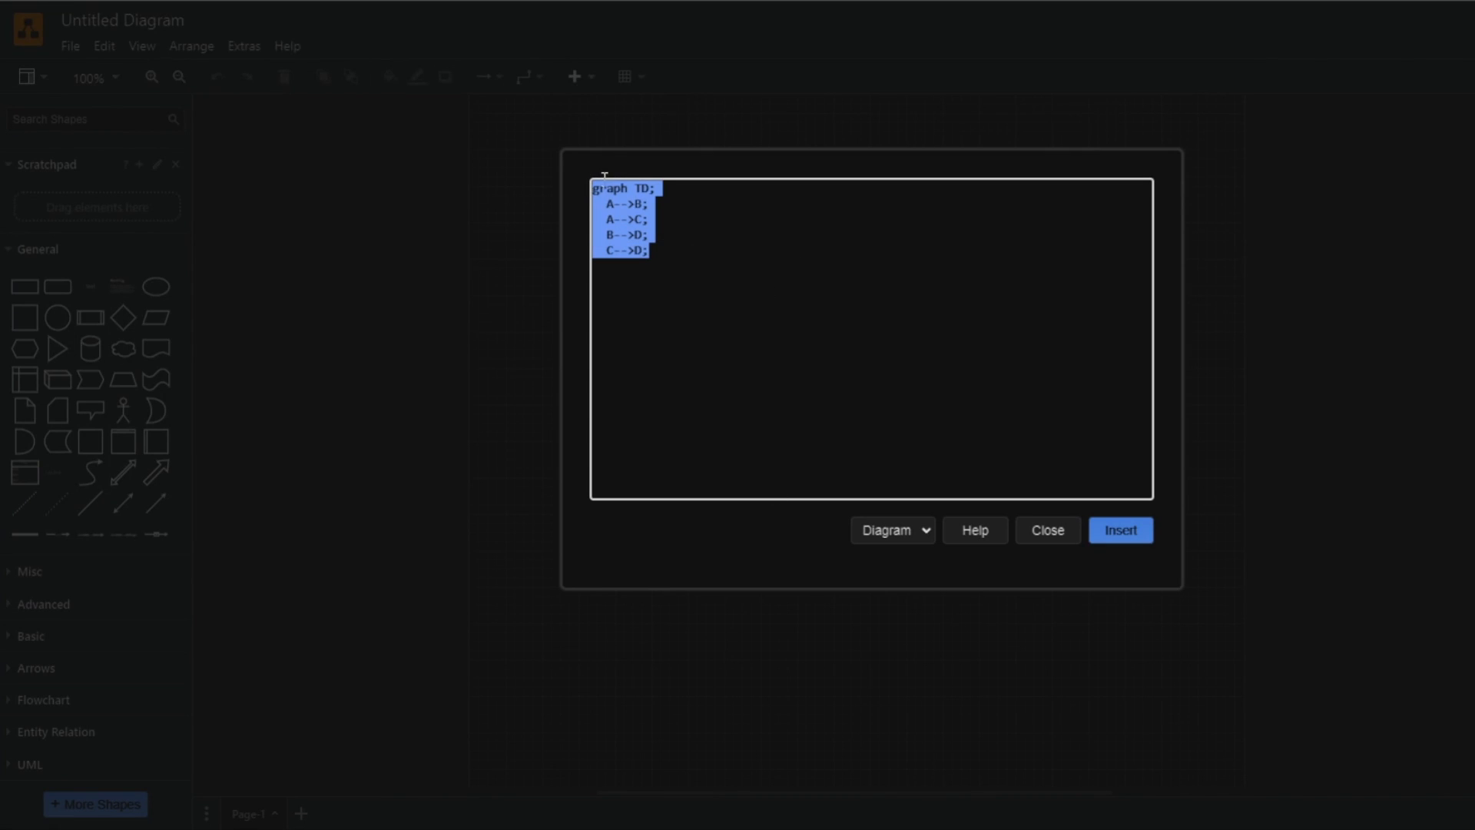
type("graph LR;")
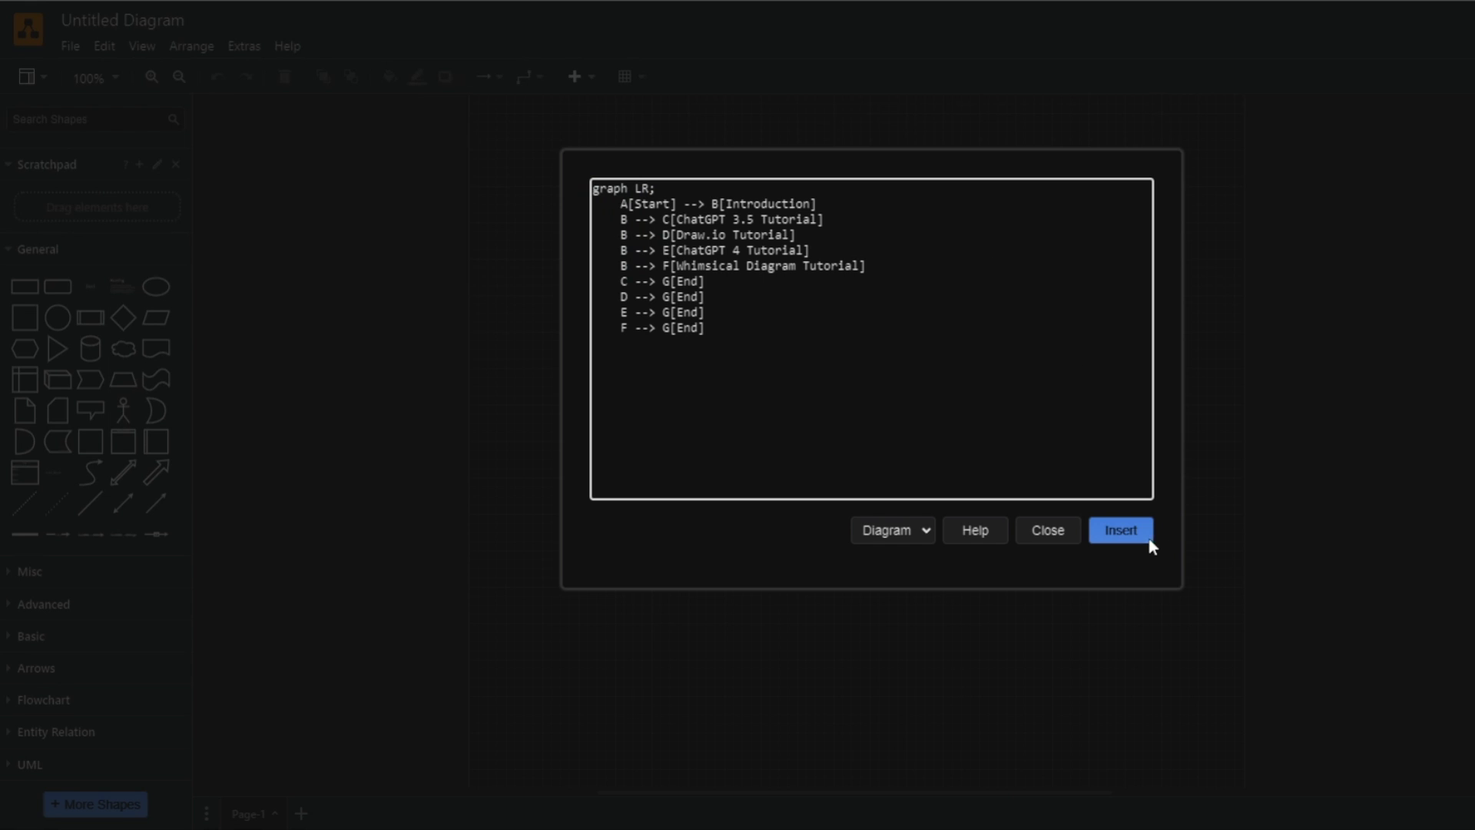
left_click(1120, 530)
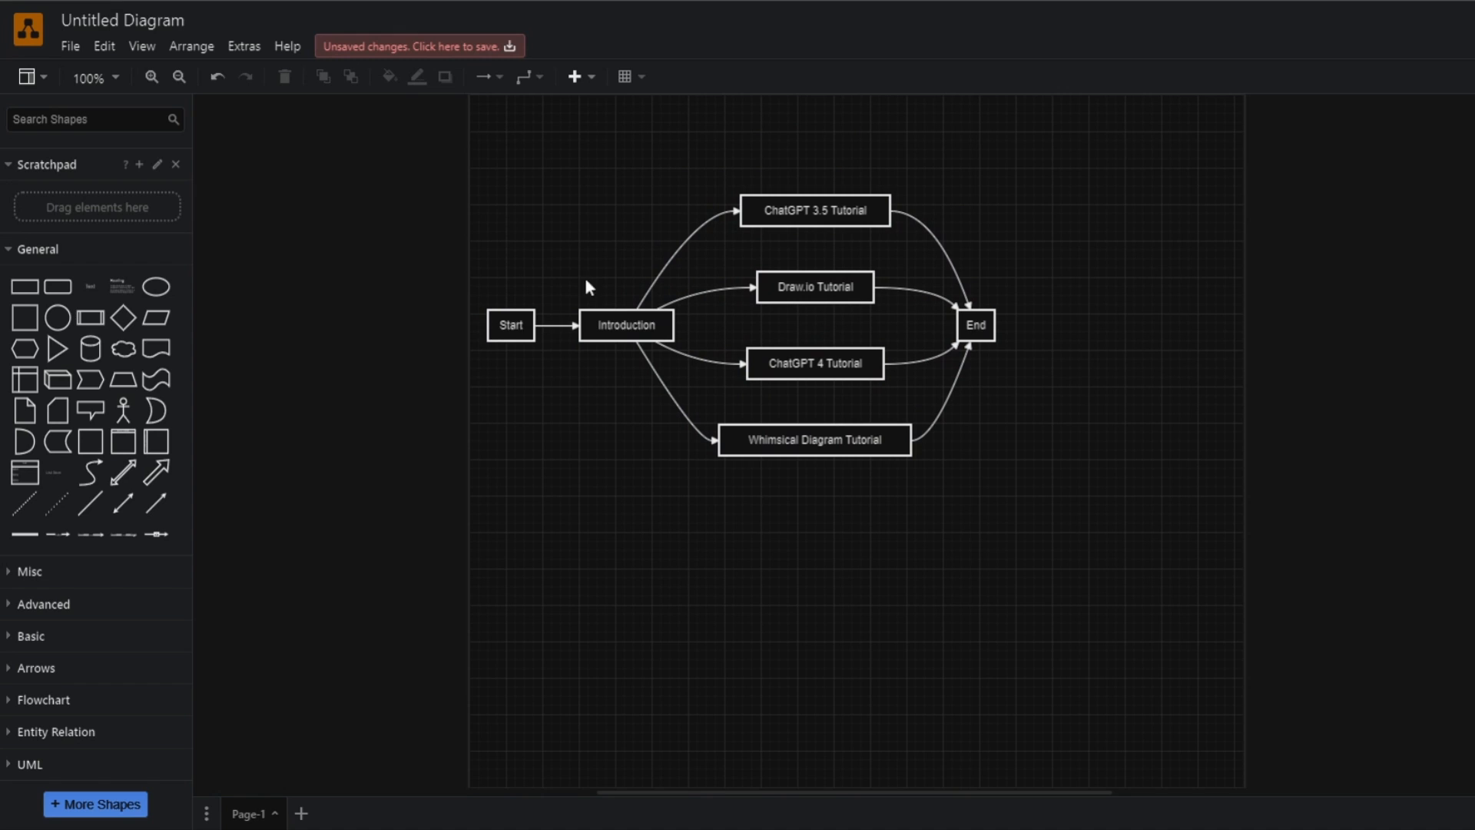
left_click(510, 324)
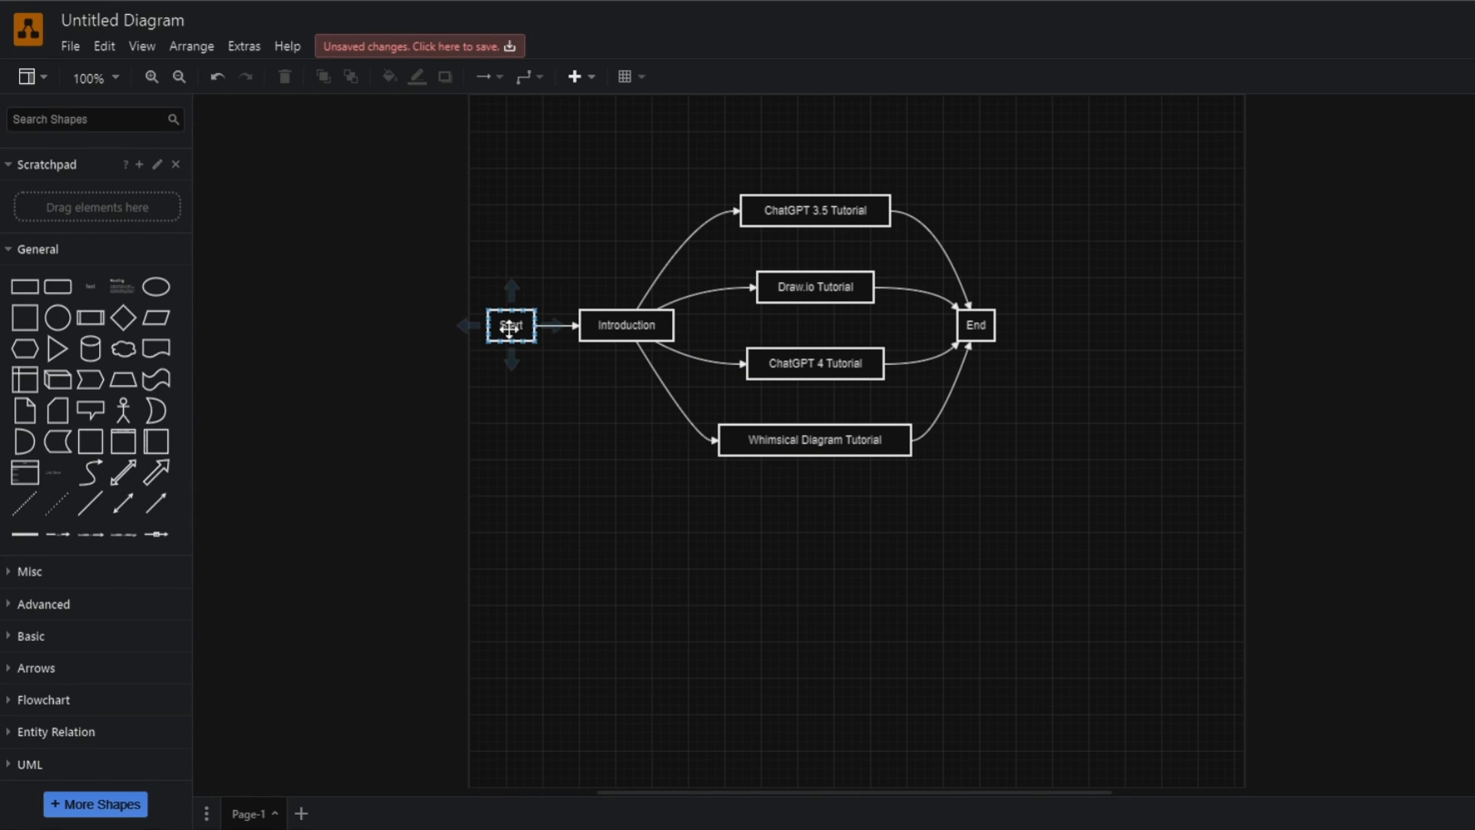
left_click(814, 210)
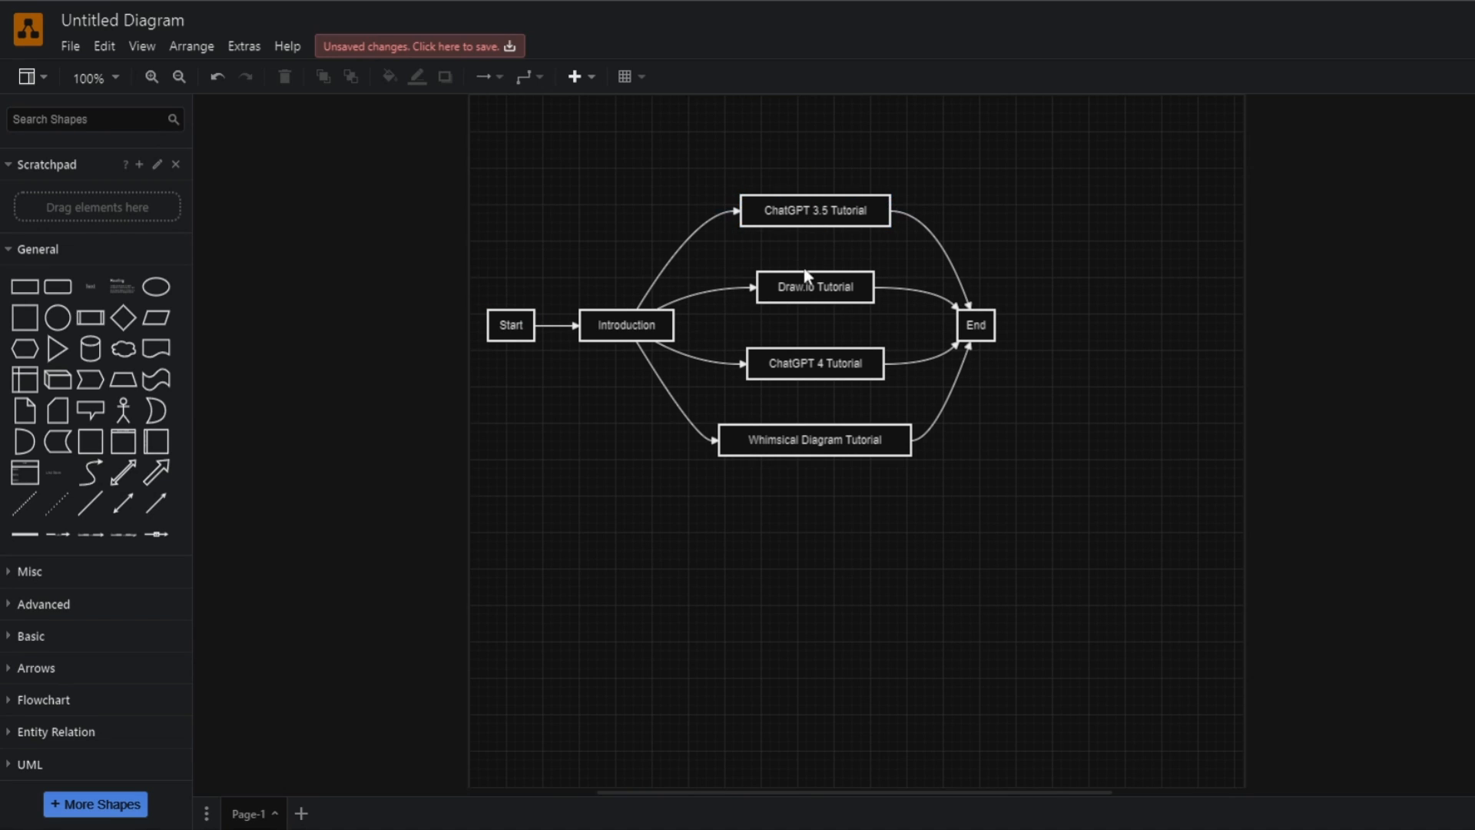
left_click(814, 210)
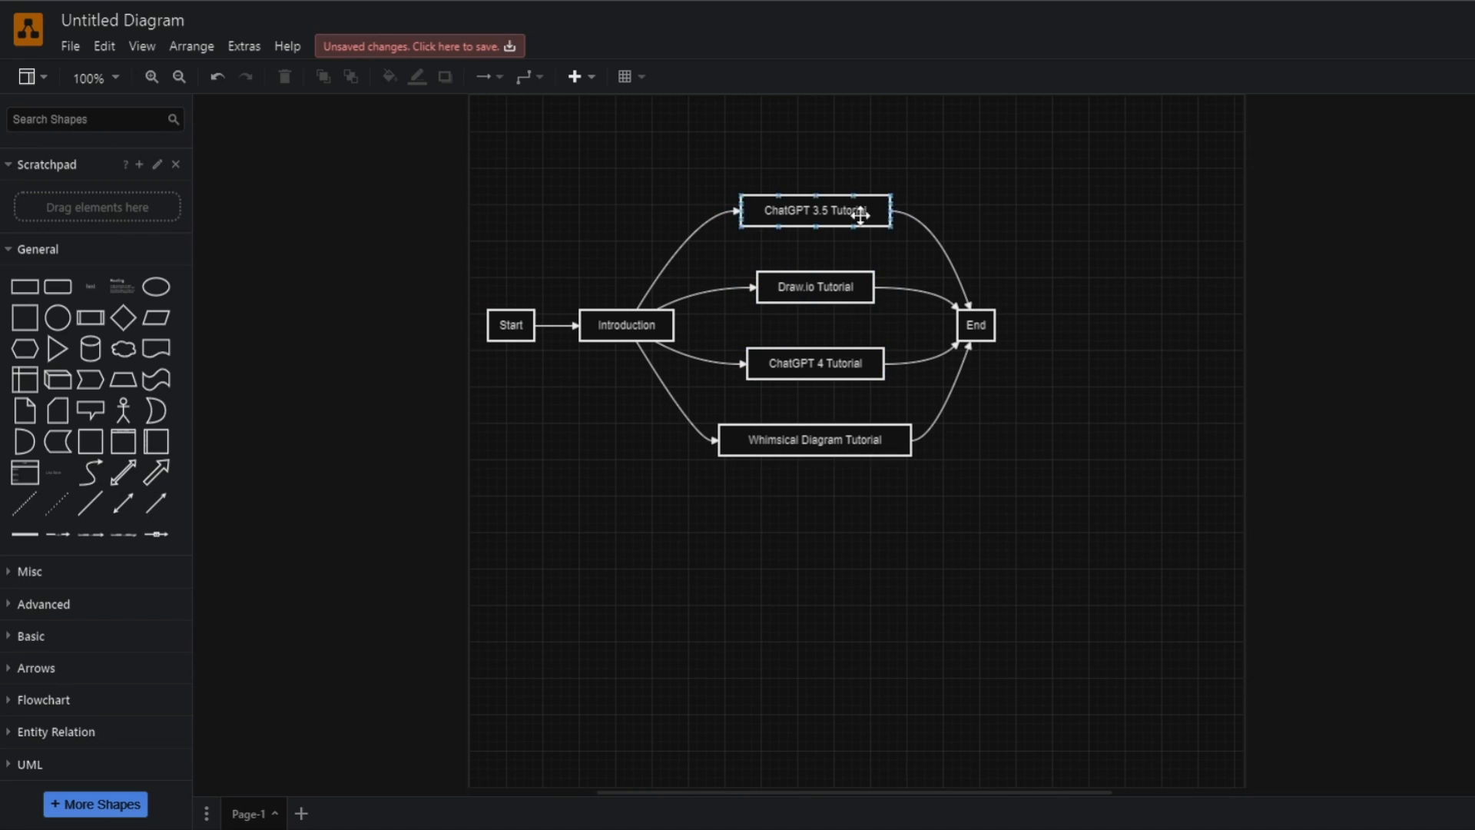
left_click(814, 287)
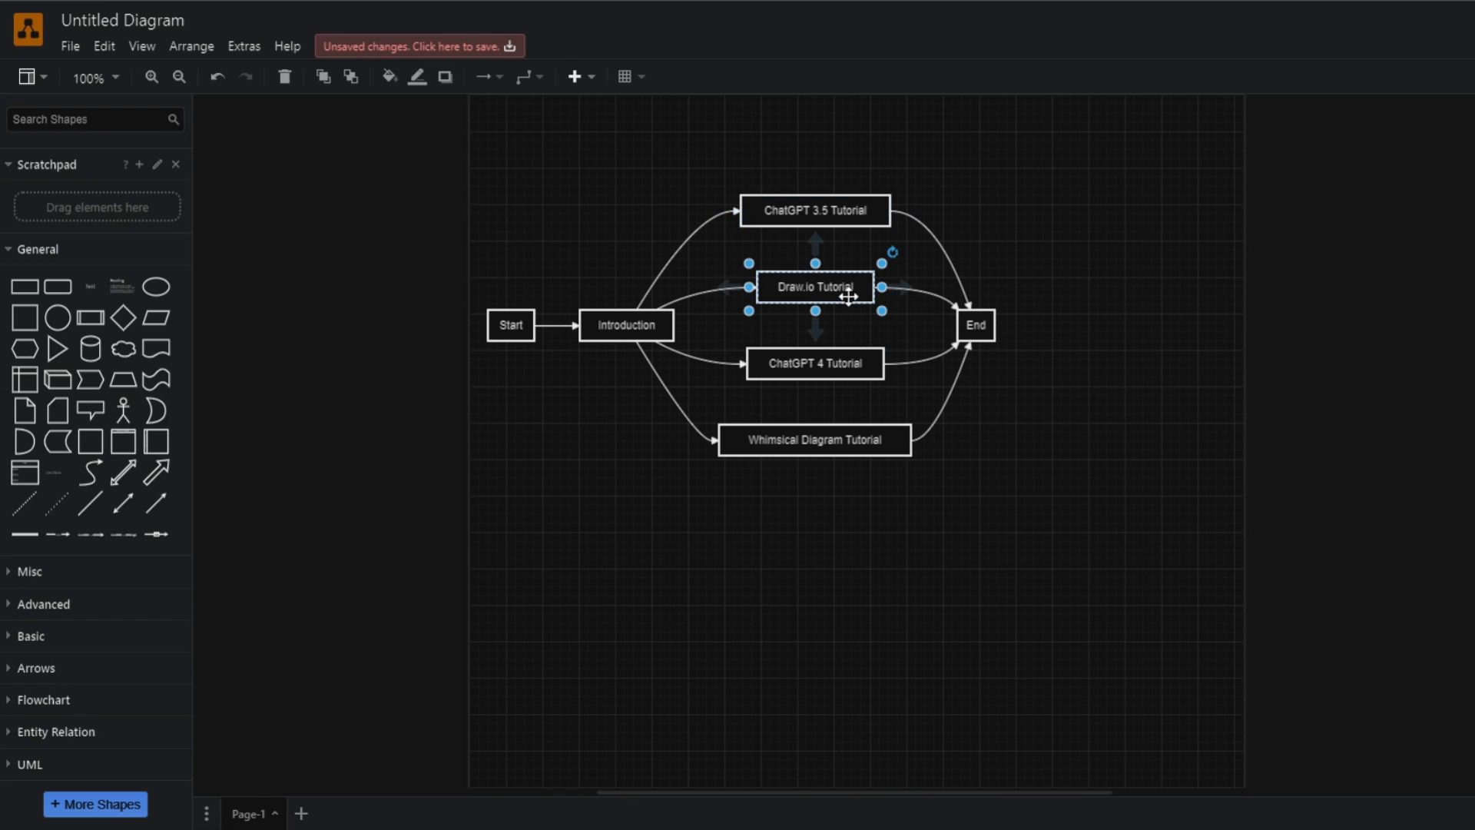
double_click(814, 288)
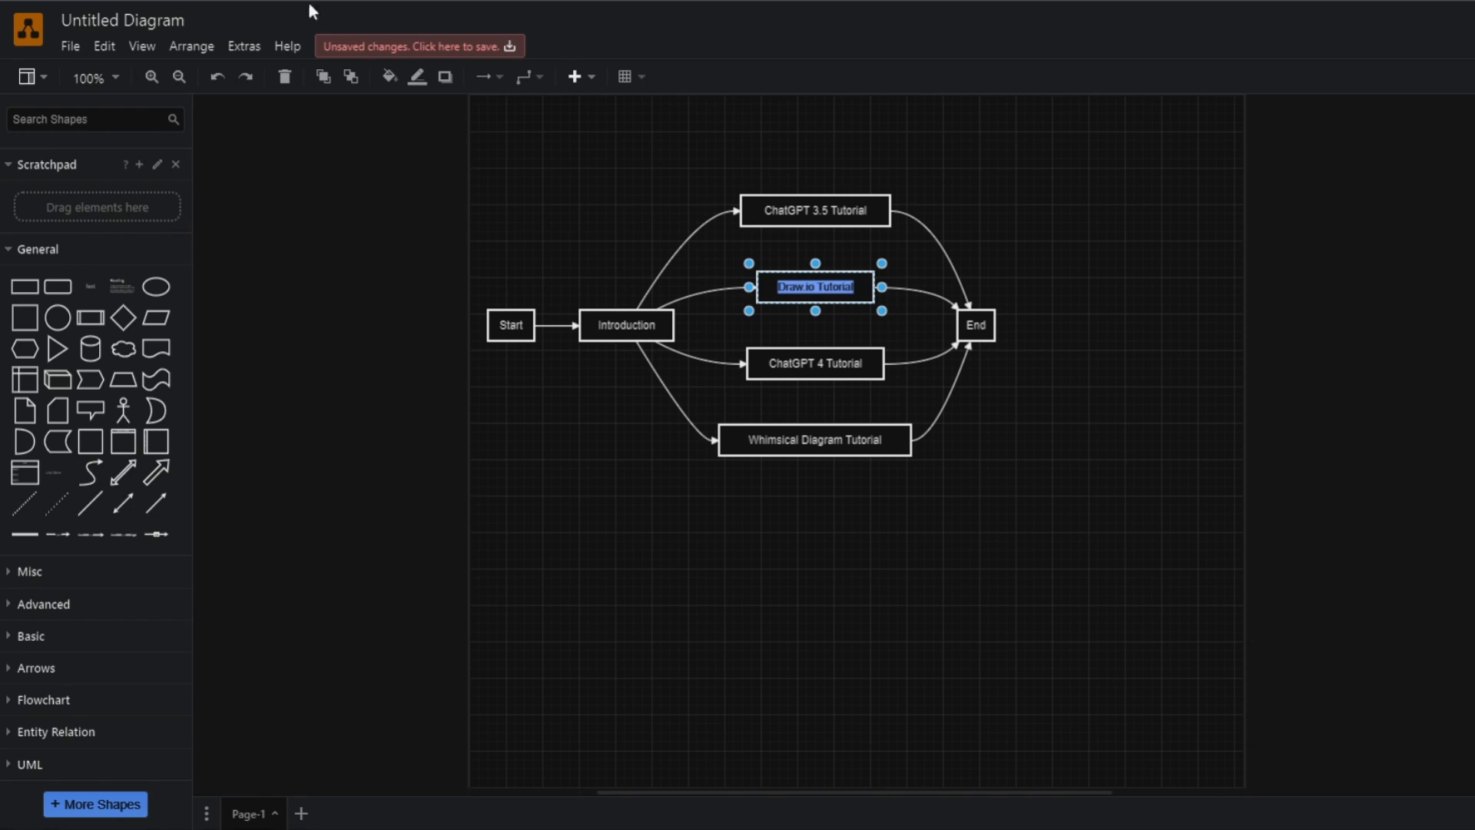
mouse_move(796, 496)
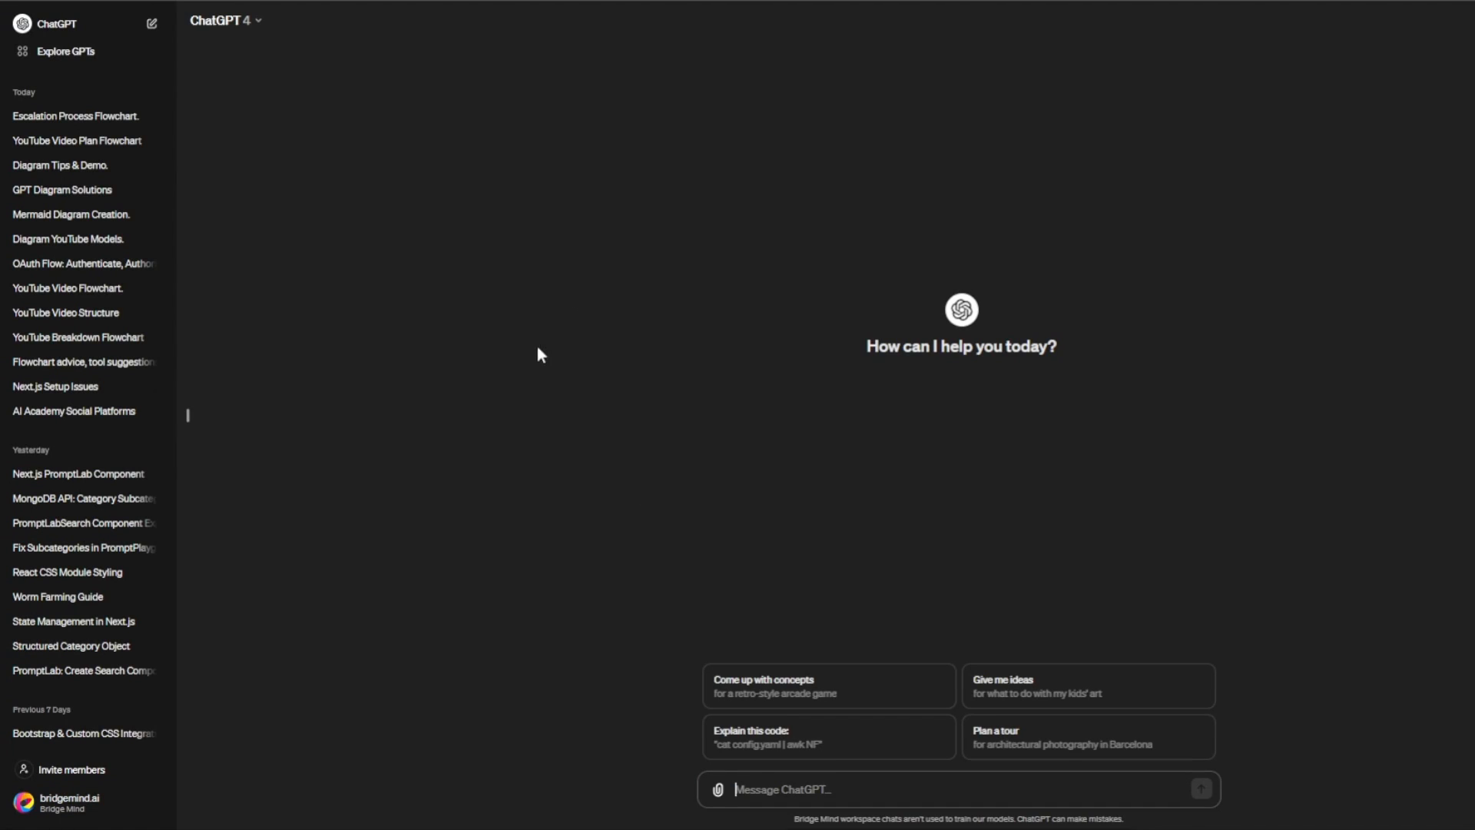
Browse Explore GPTs and preview the Whimsical Diagrams GPT card
left_click(65, 50)
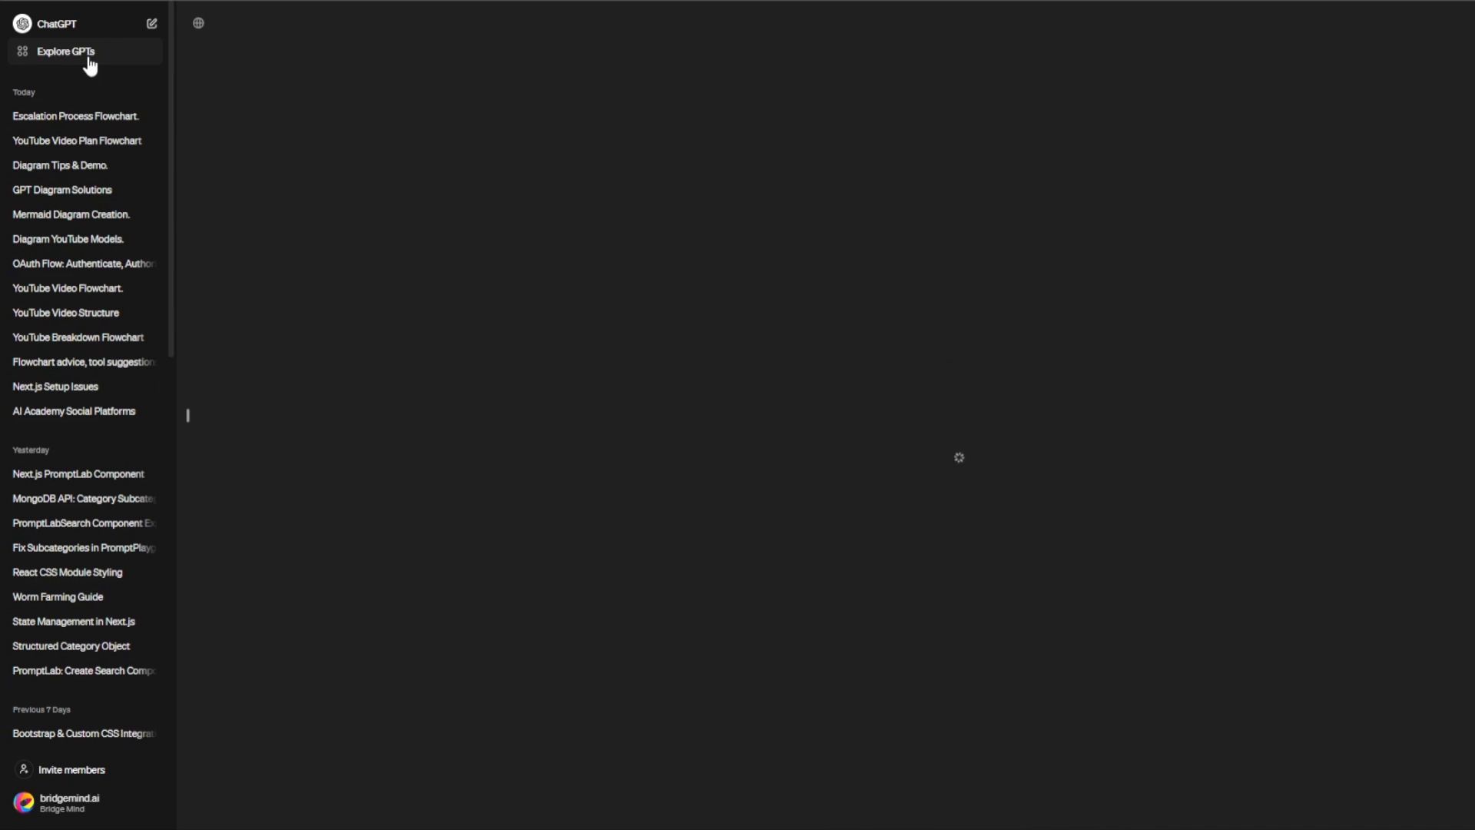
left_click(65, 51)
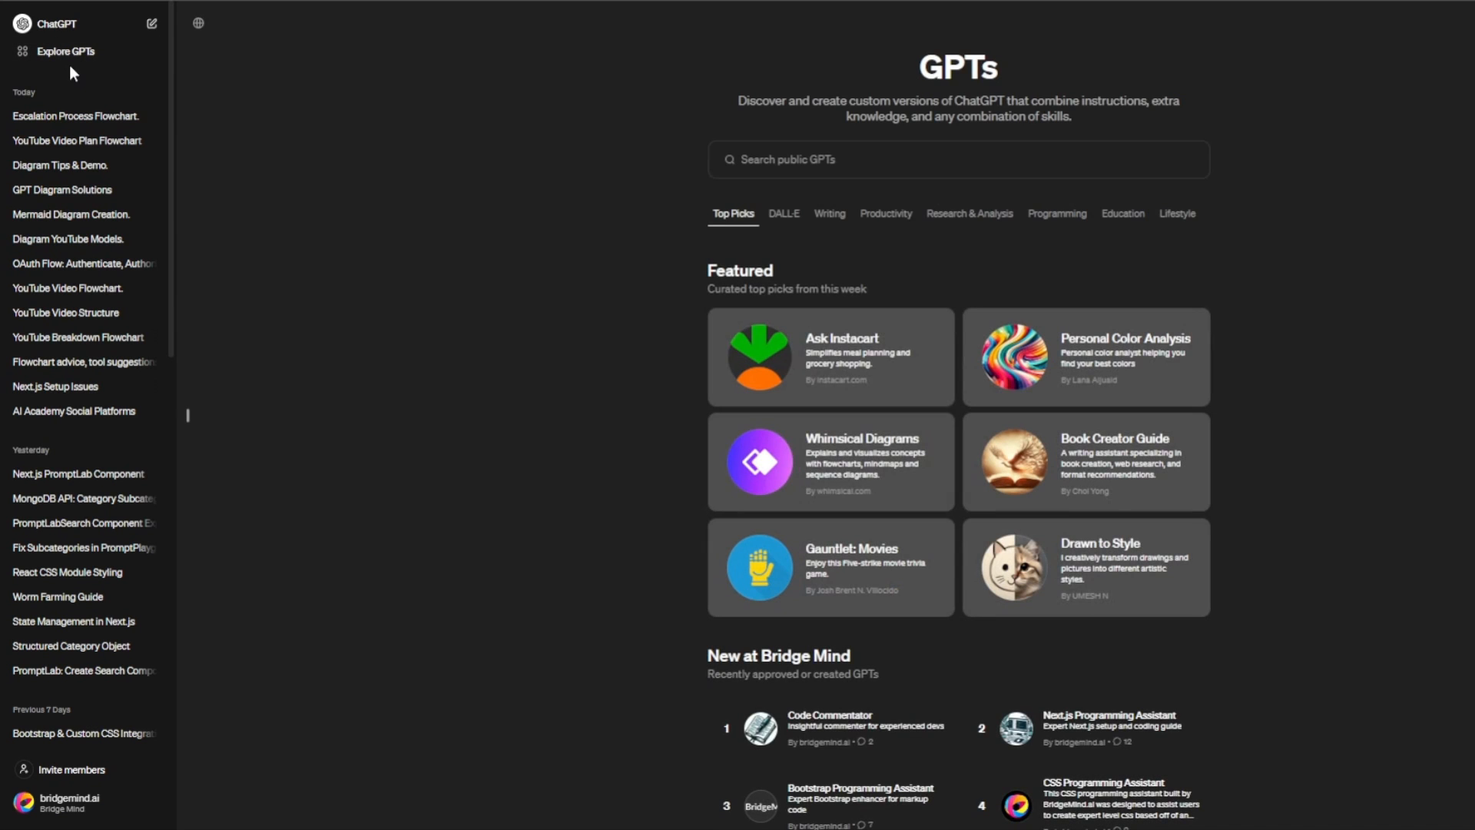
mouse_move(922, 501)
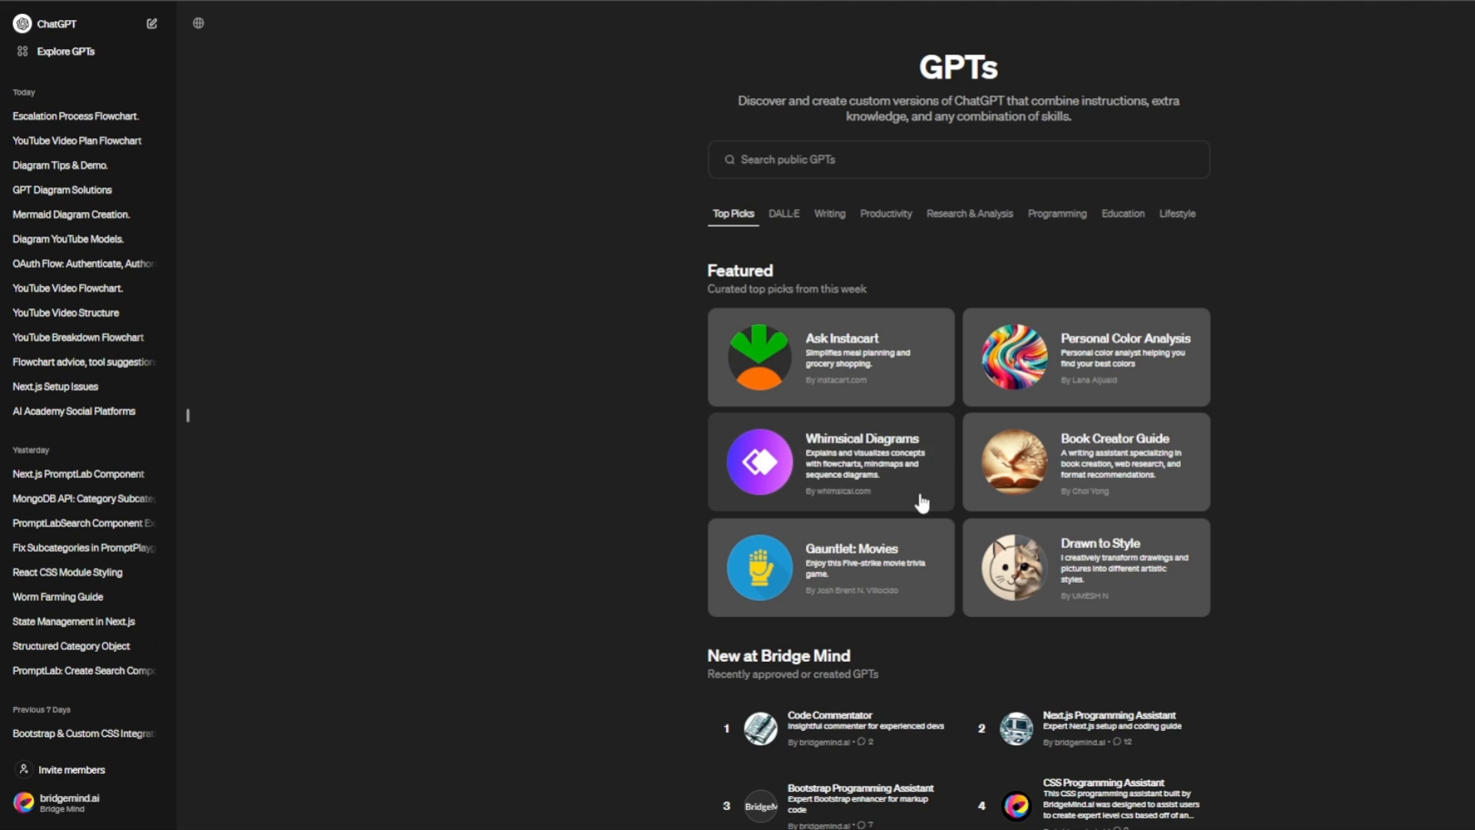
mouse_move(920, 504)
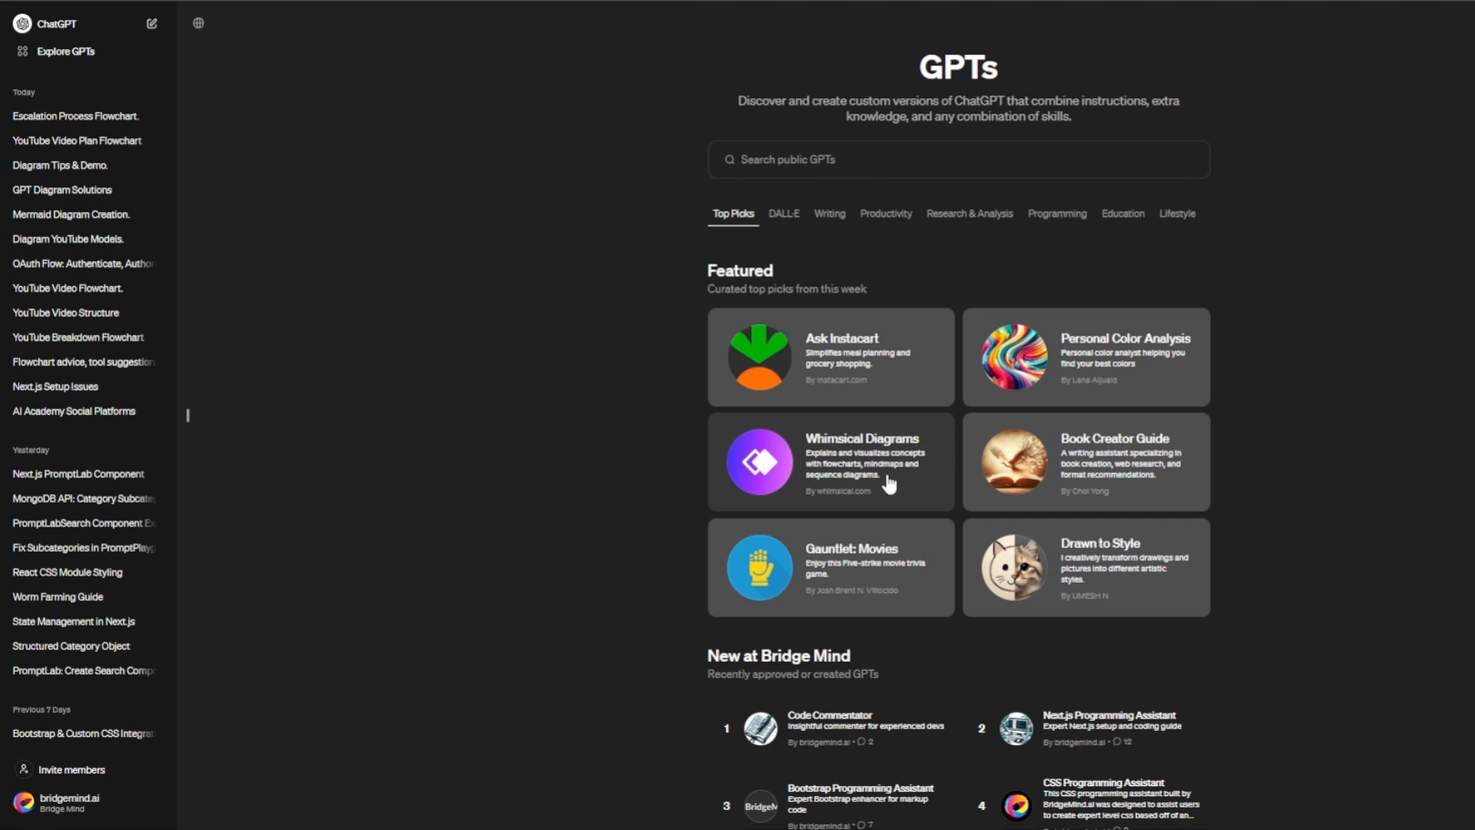
mouse_move(878, 478)
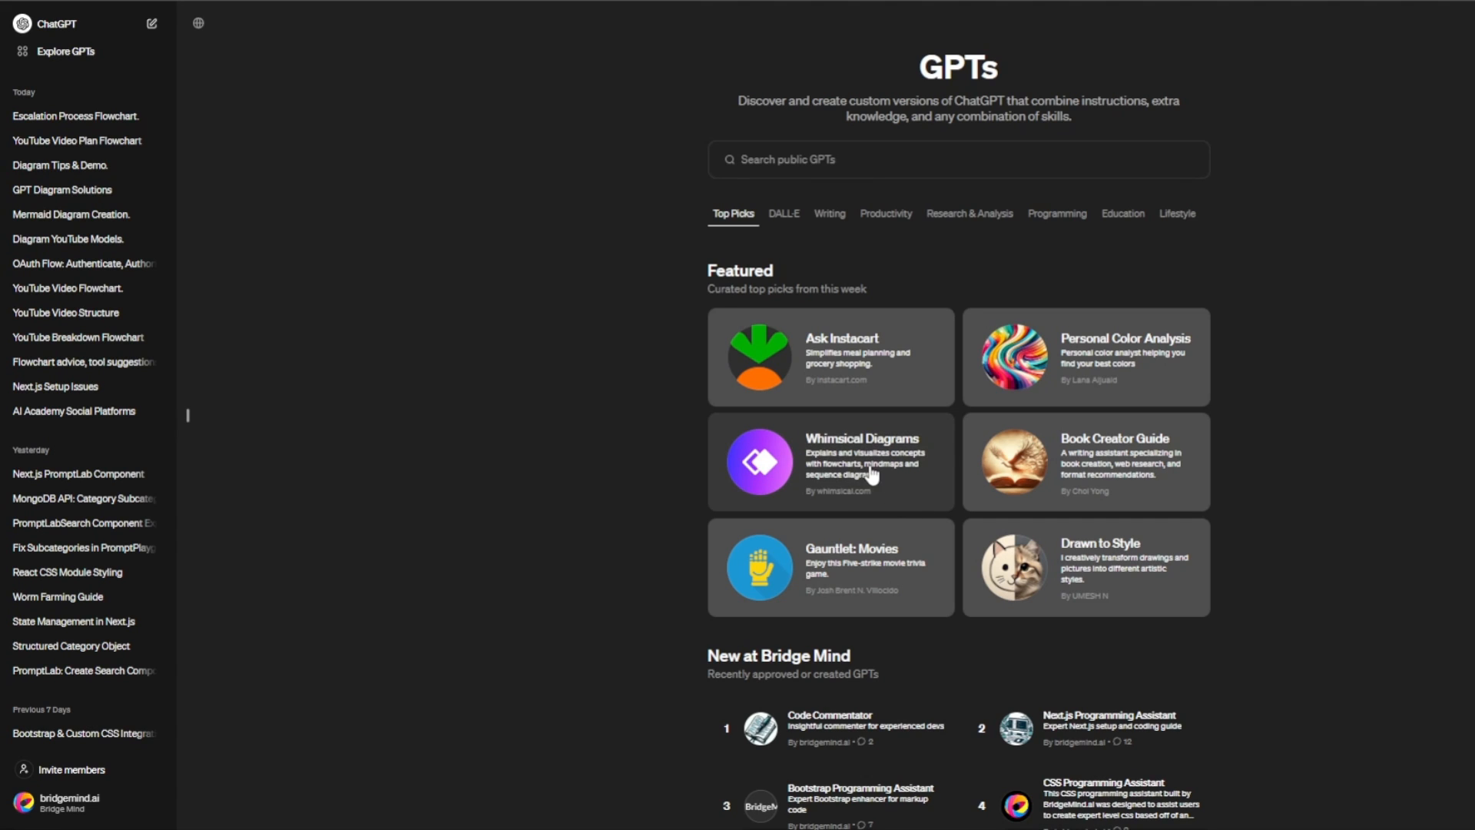
left_click(830, 460)
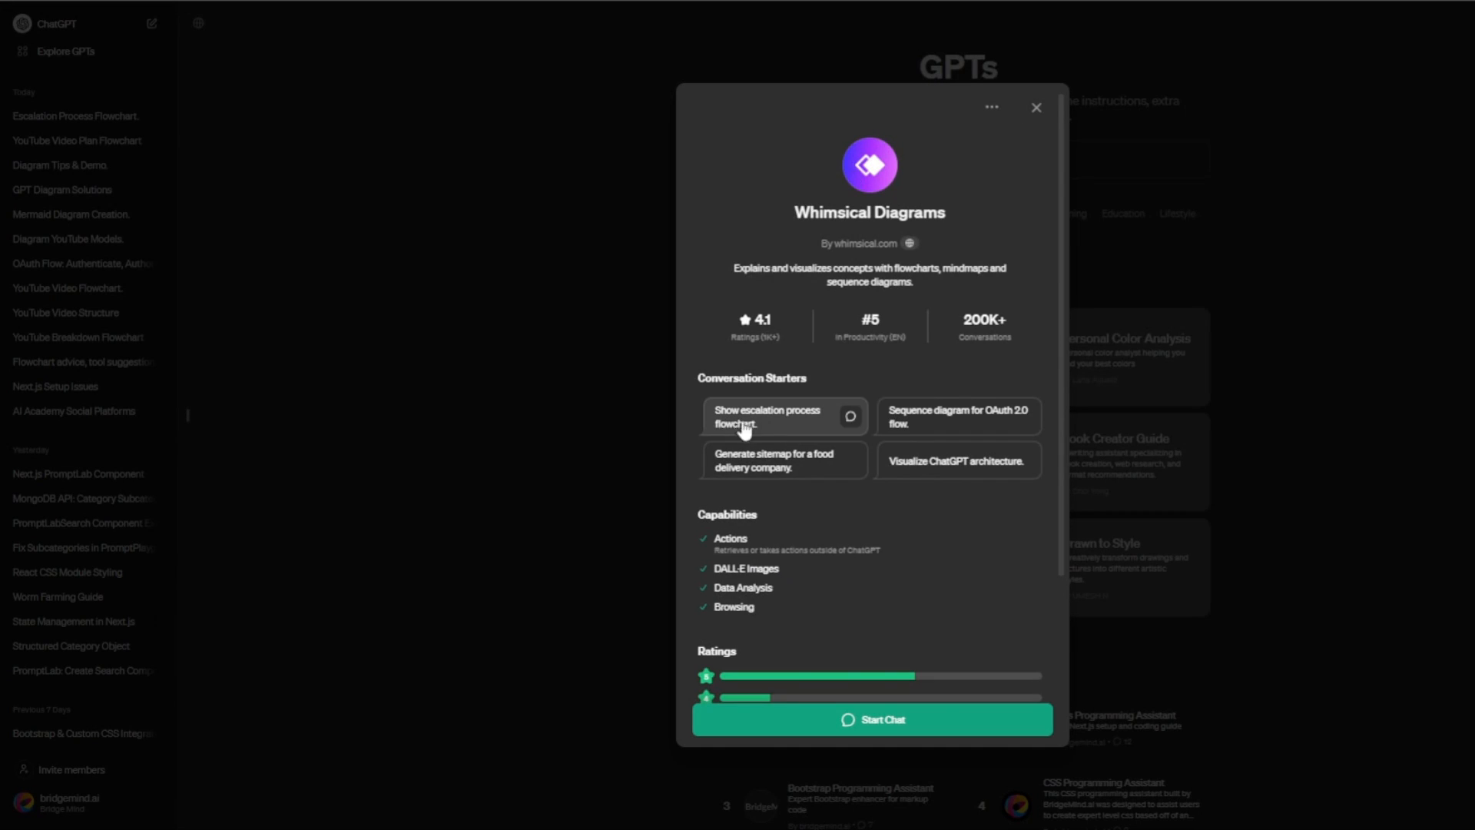
left_click(1035, 108)
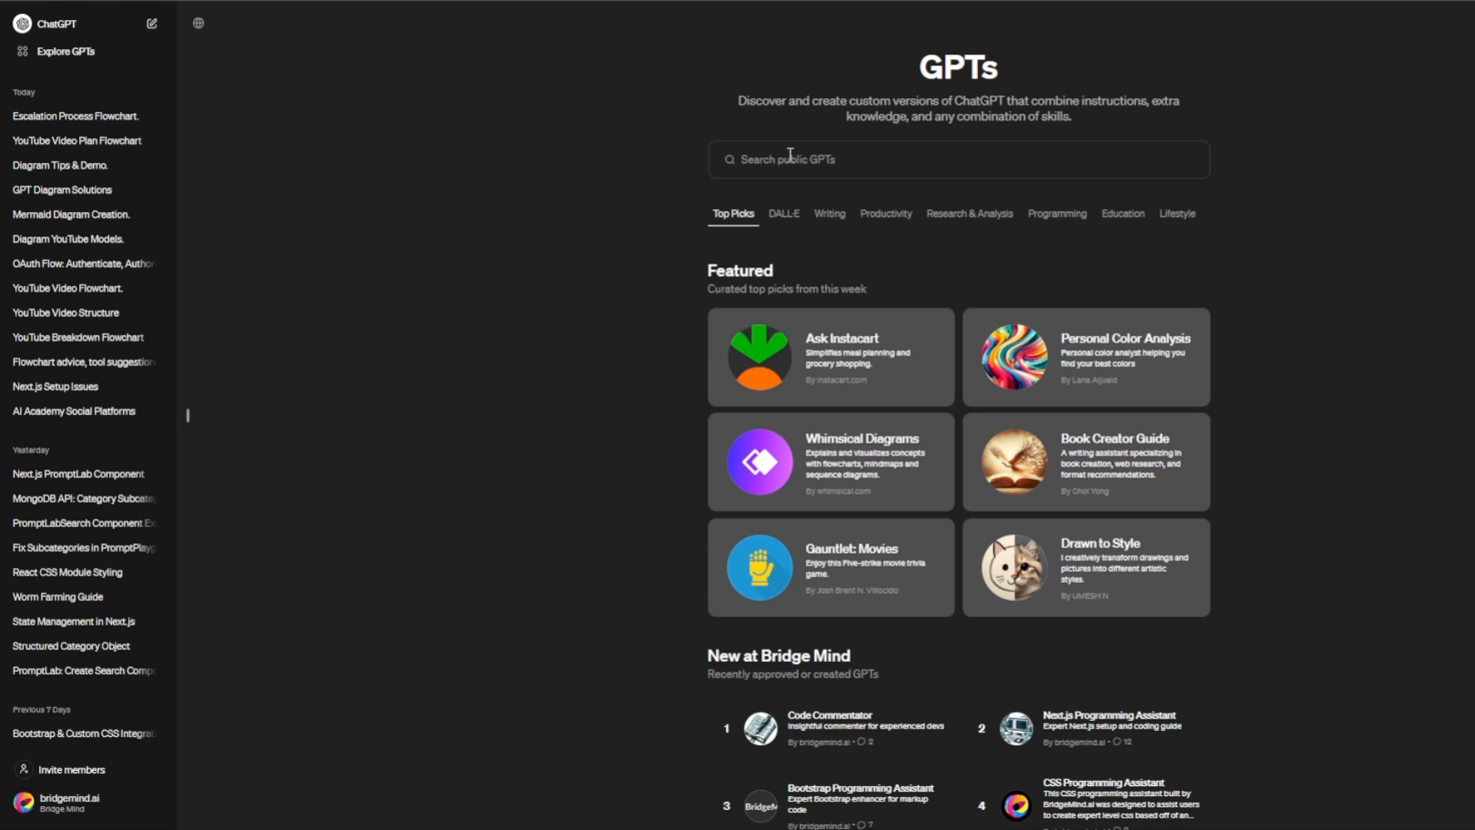
Search public GPTs for 'whim' and reopen Whimsical Diagrams from the results
left_click(957, 158)
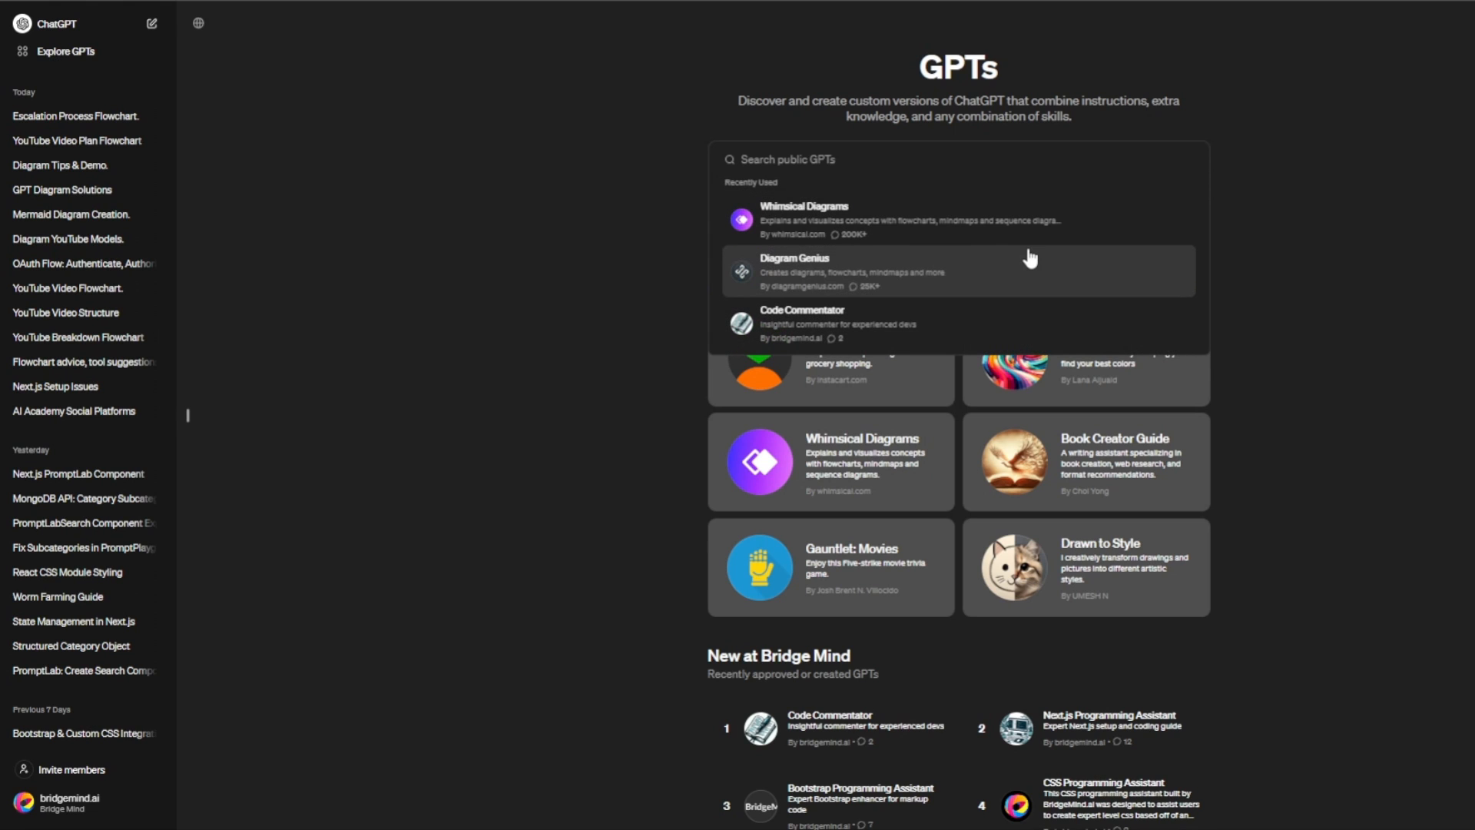
type("whim")
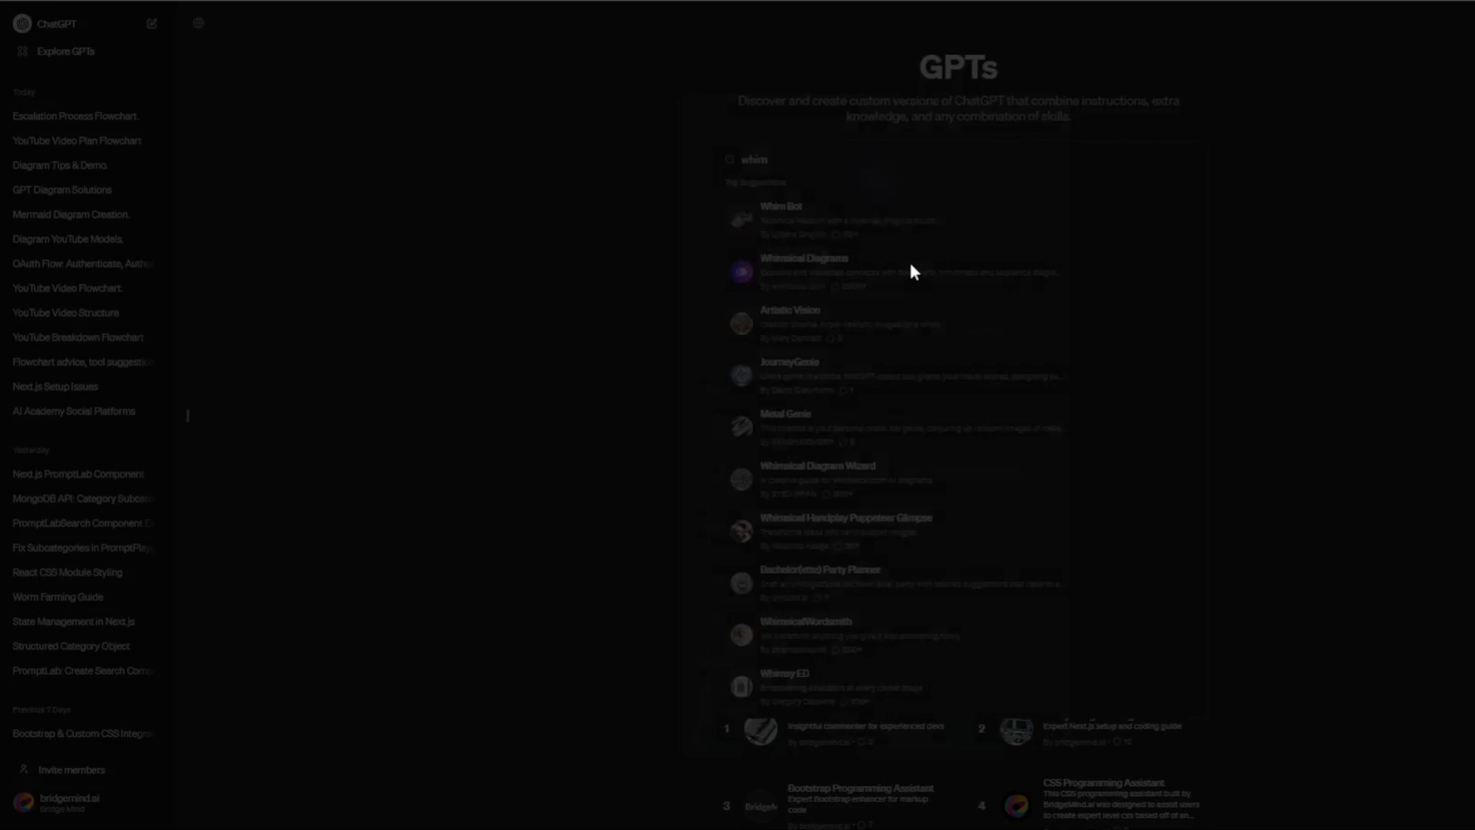
left_click(802, 270)
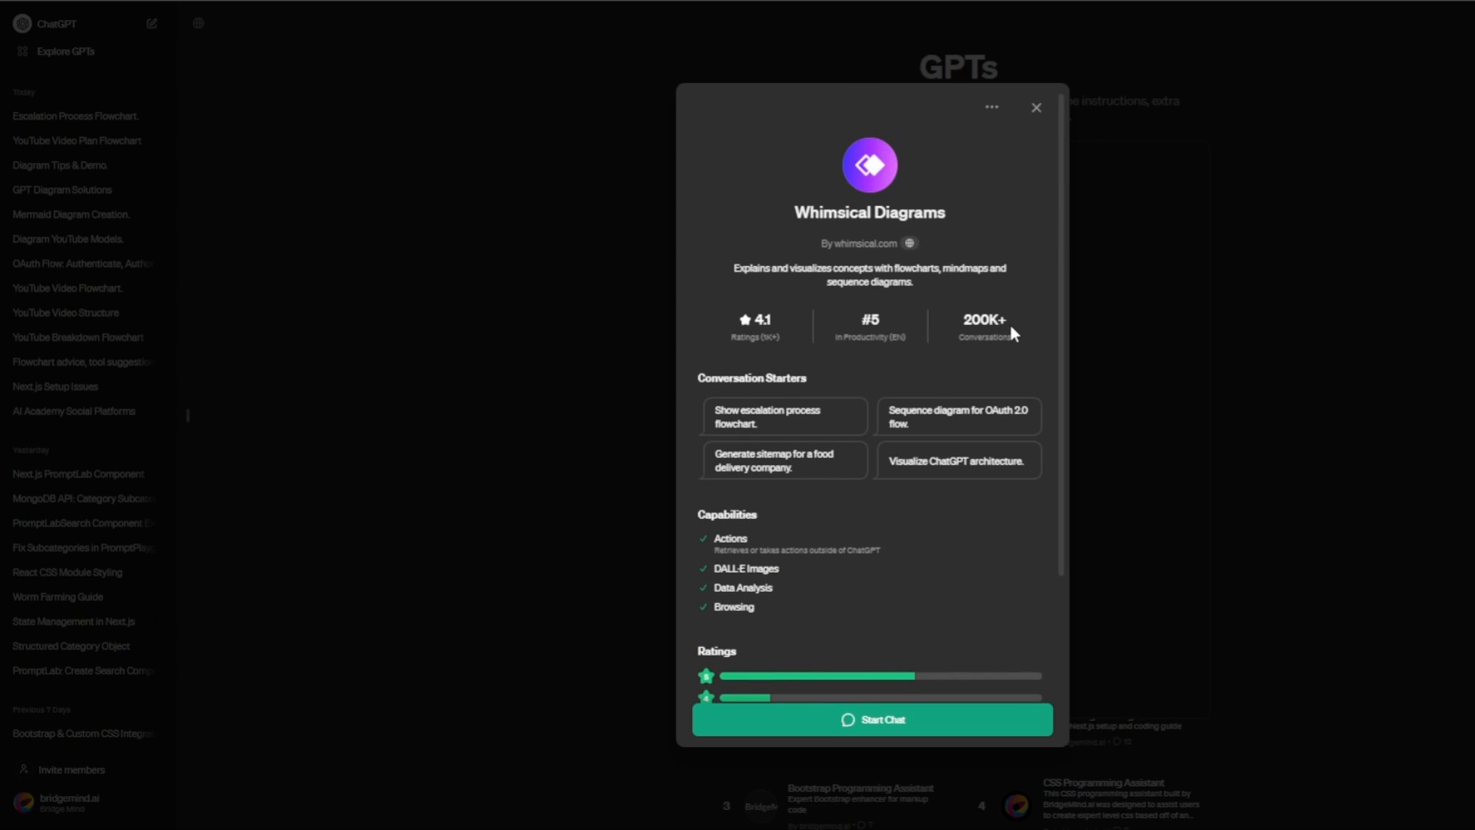
mouse_move(763, 351)
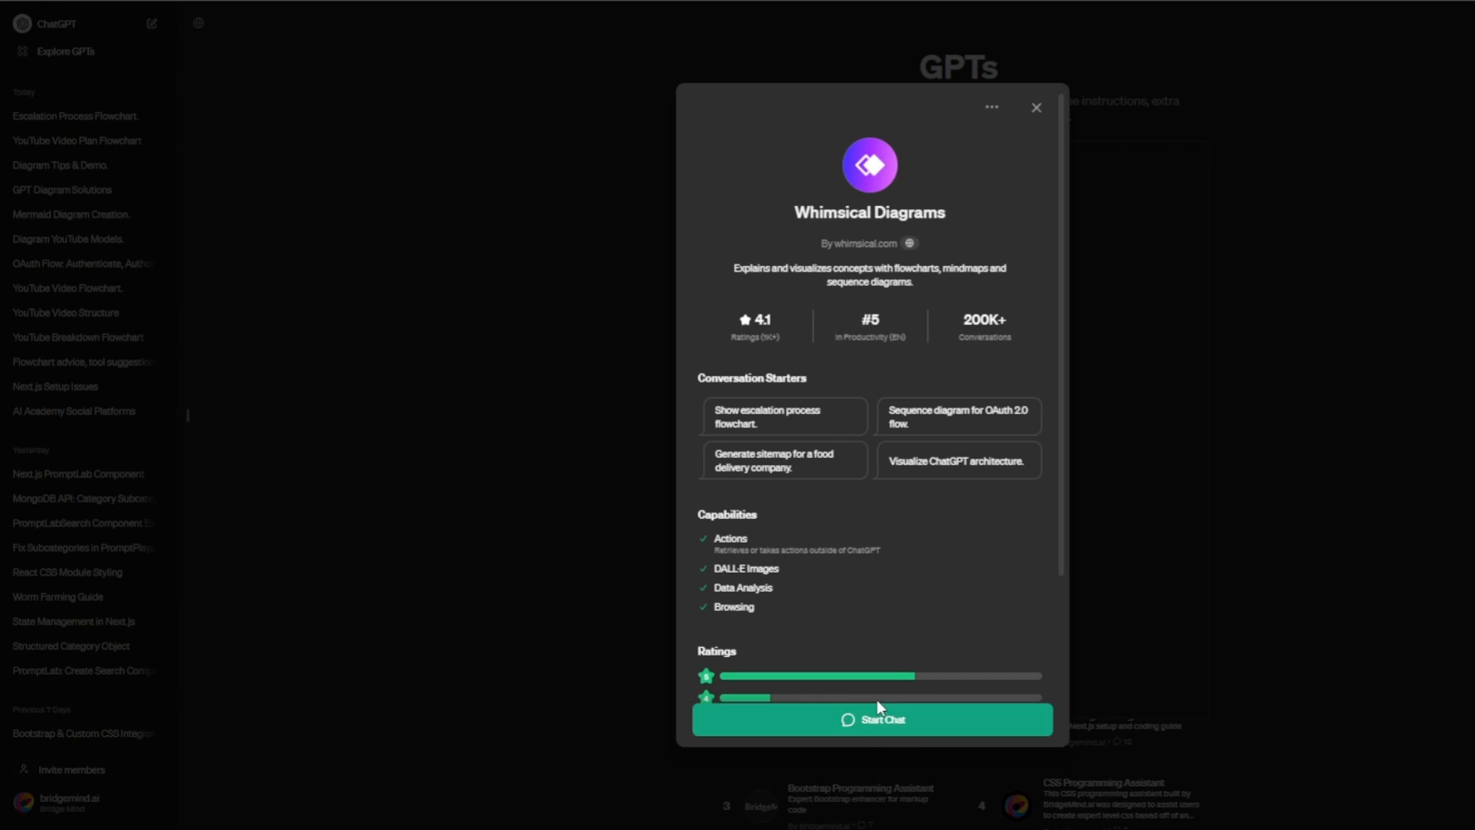
Start a Whimsical Diagrams chat and send the flowchart prompt with the video breakdown
left_click(870, 719)
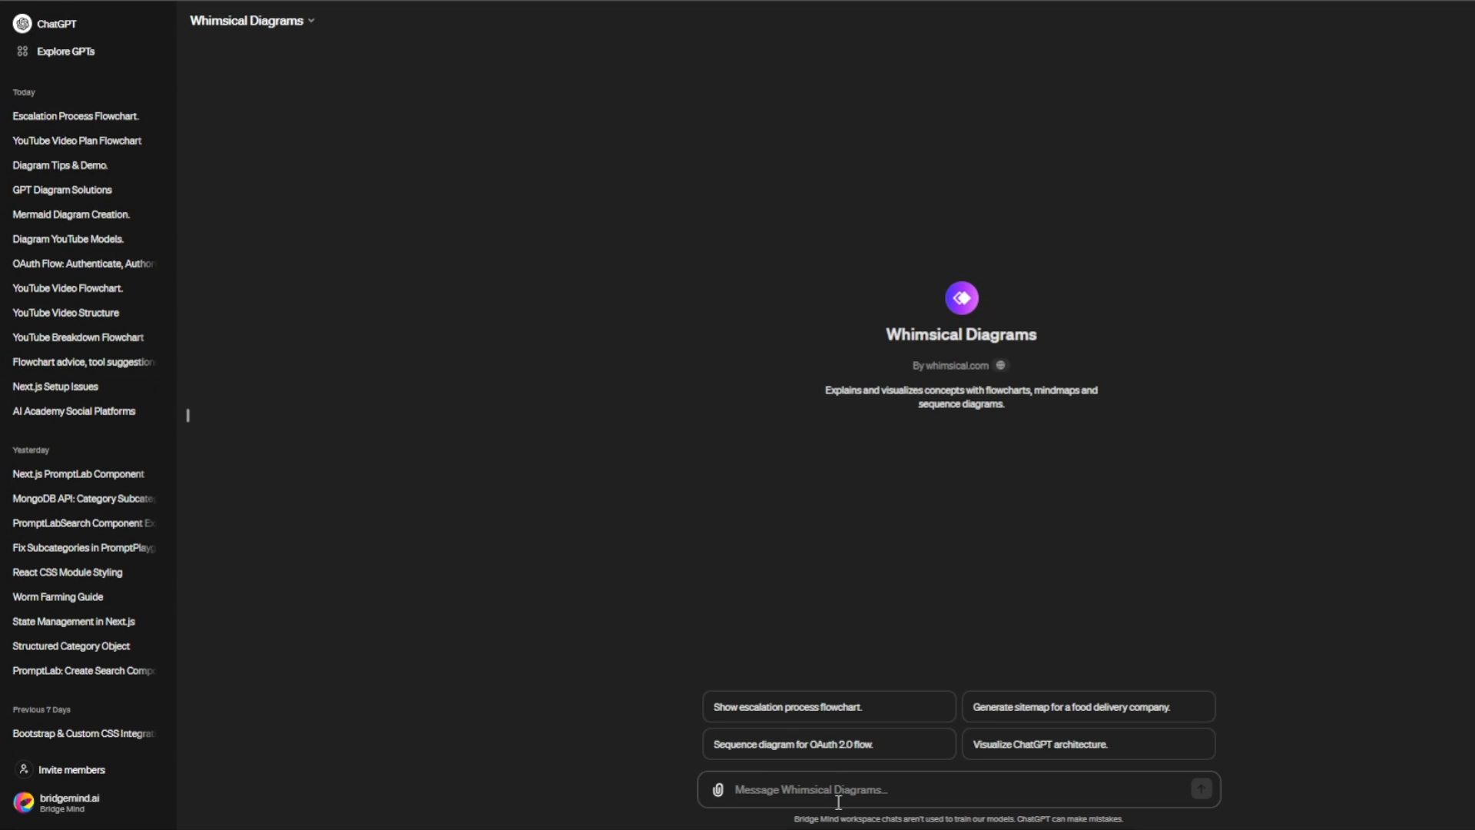
type("graph LR;")
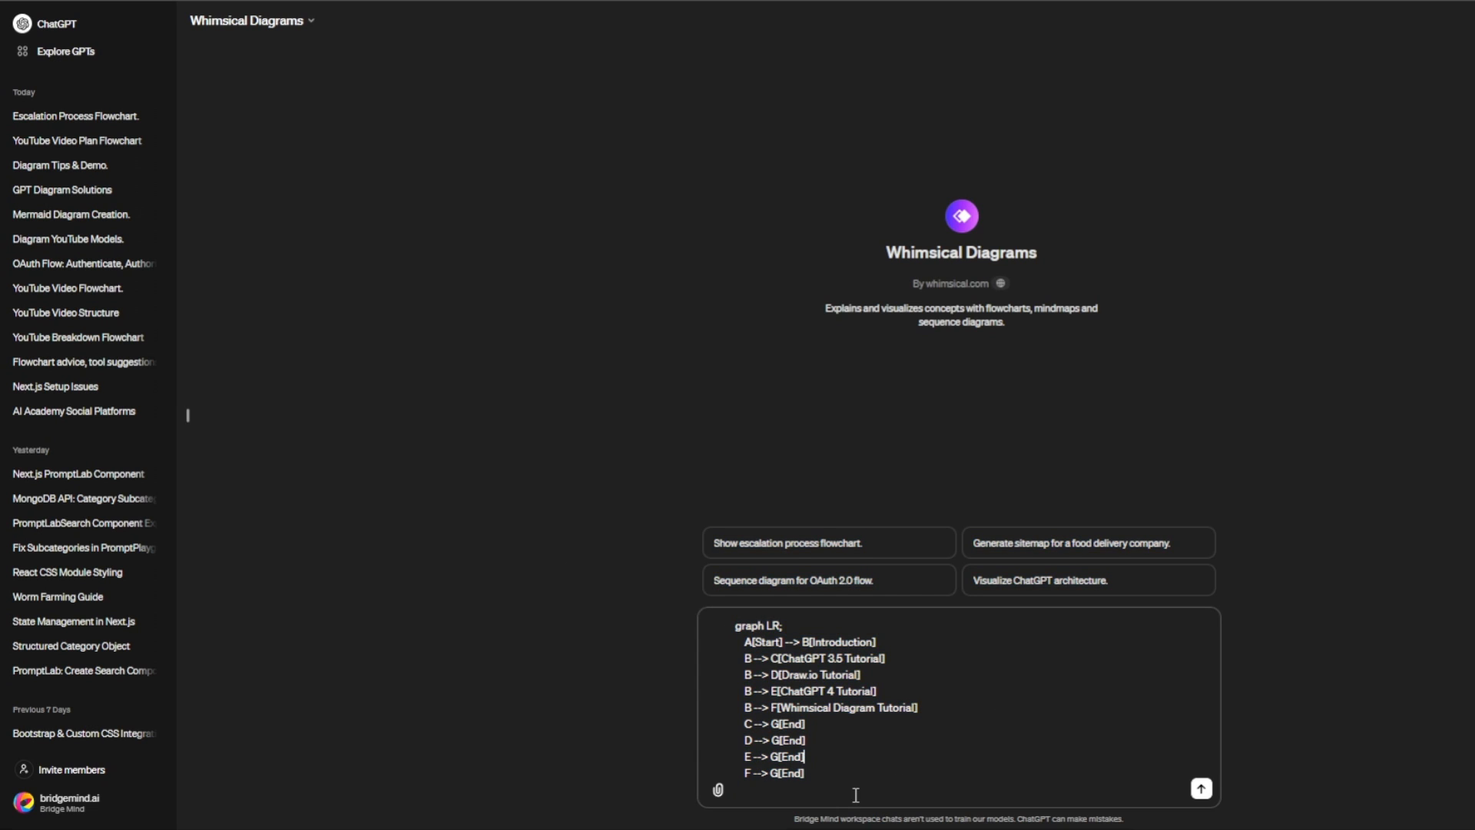
left_click(1202, 788)
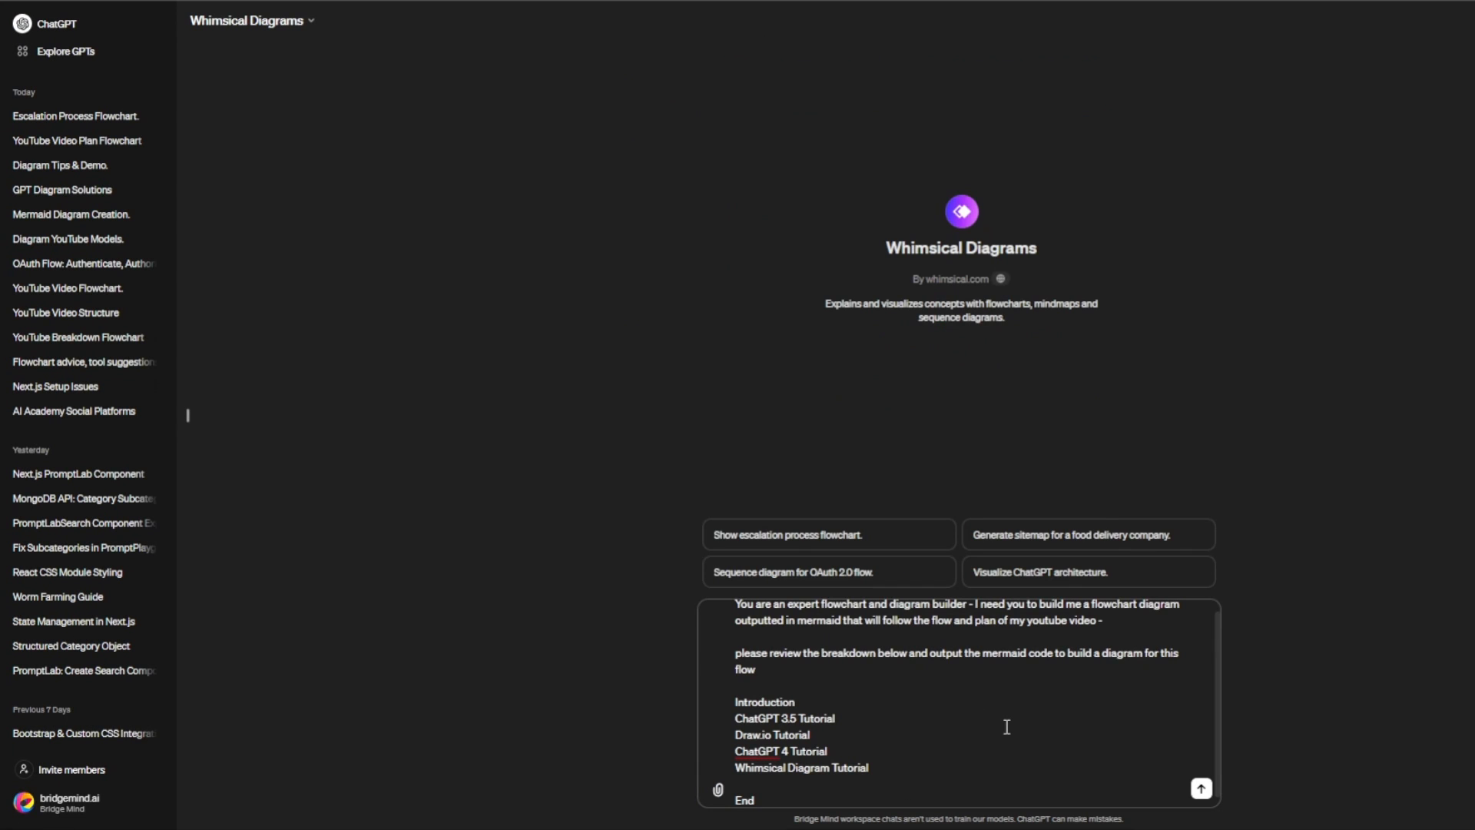
left_click(1201, 788)
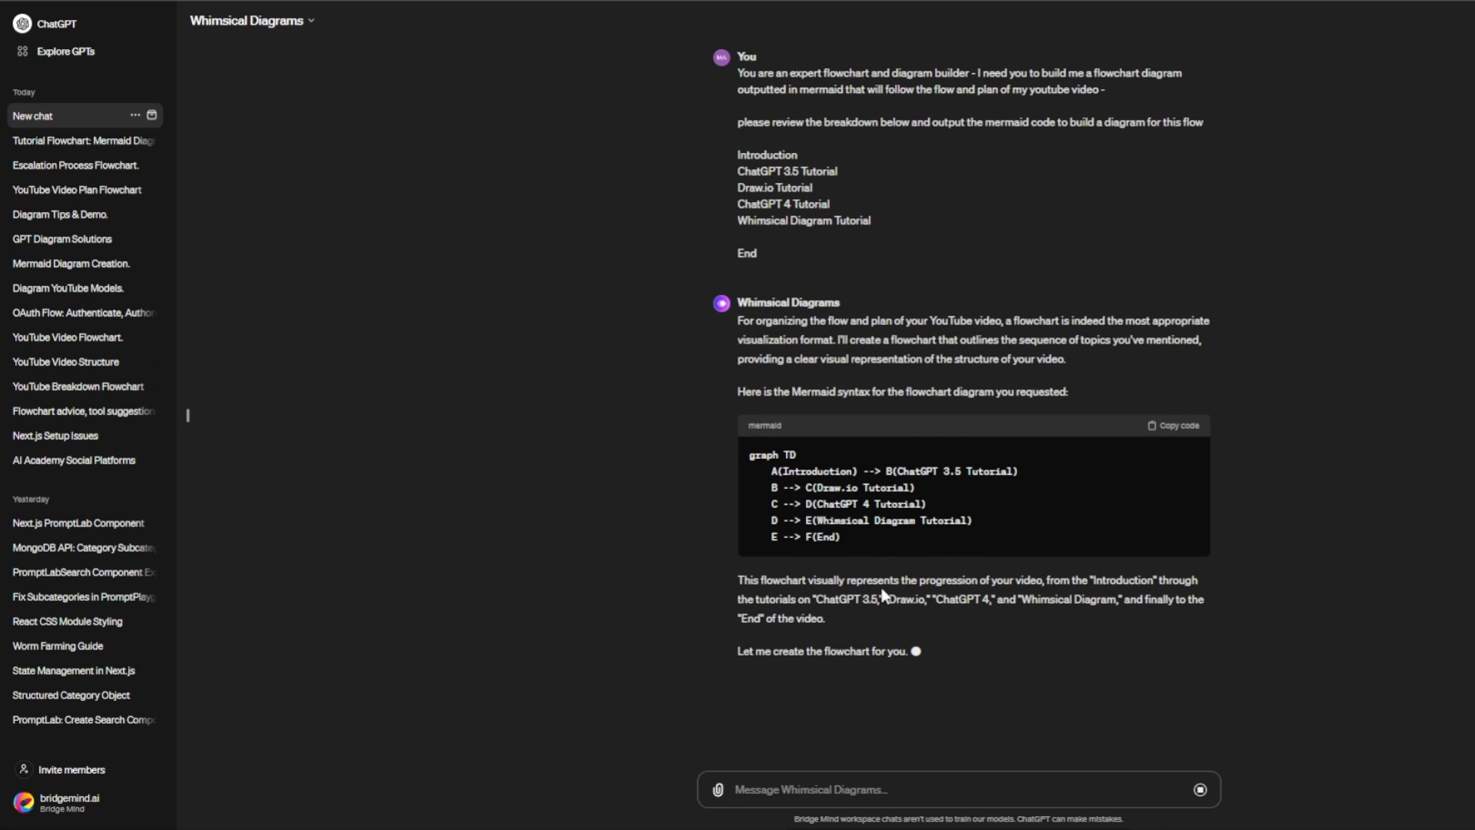
mouse_move(827, 686)
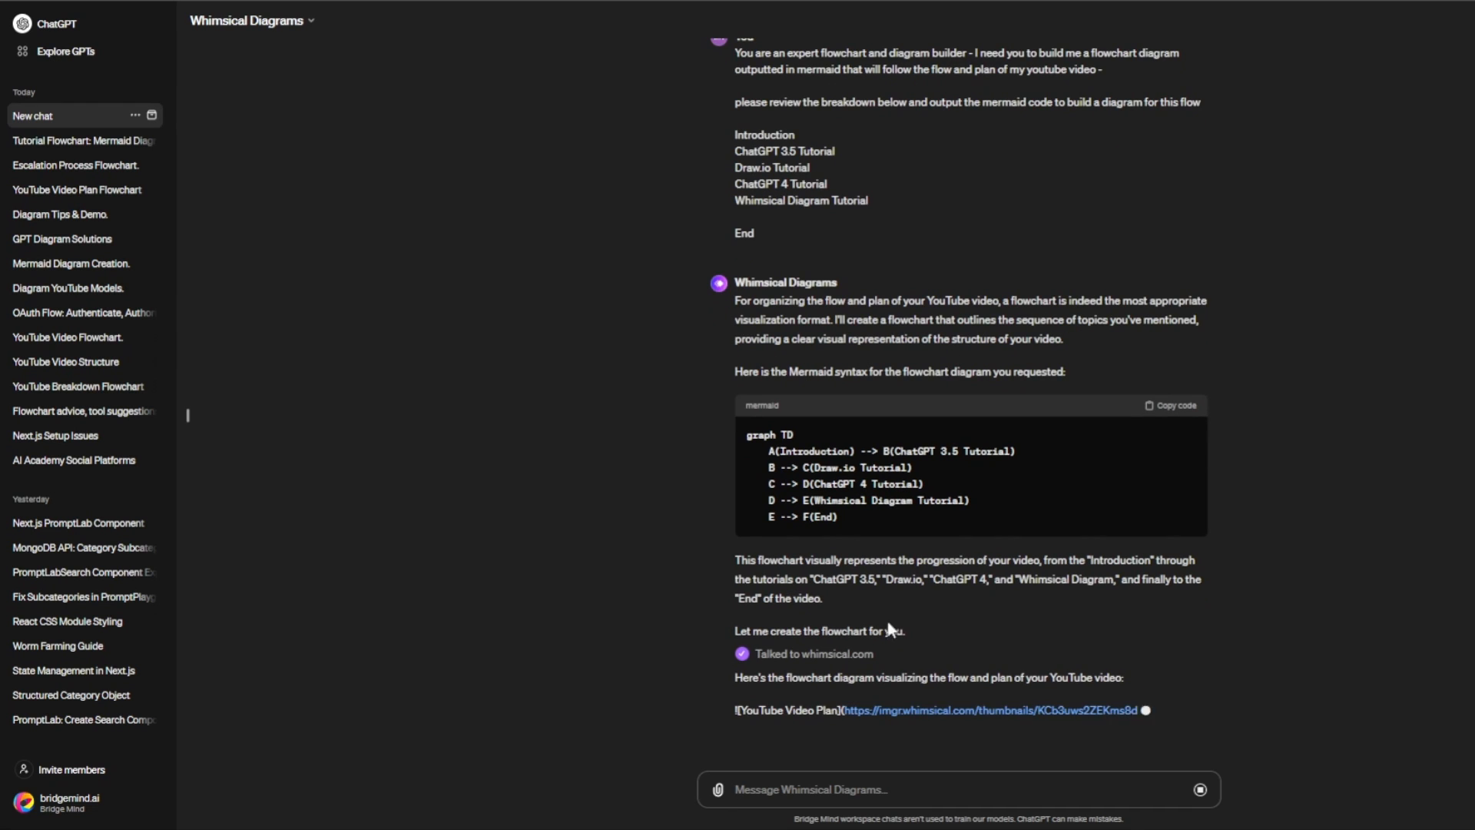
scroll("down", 3)
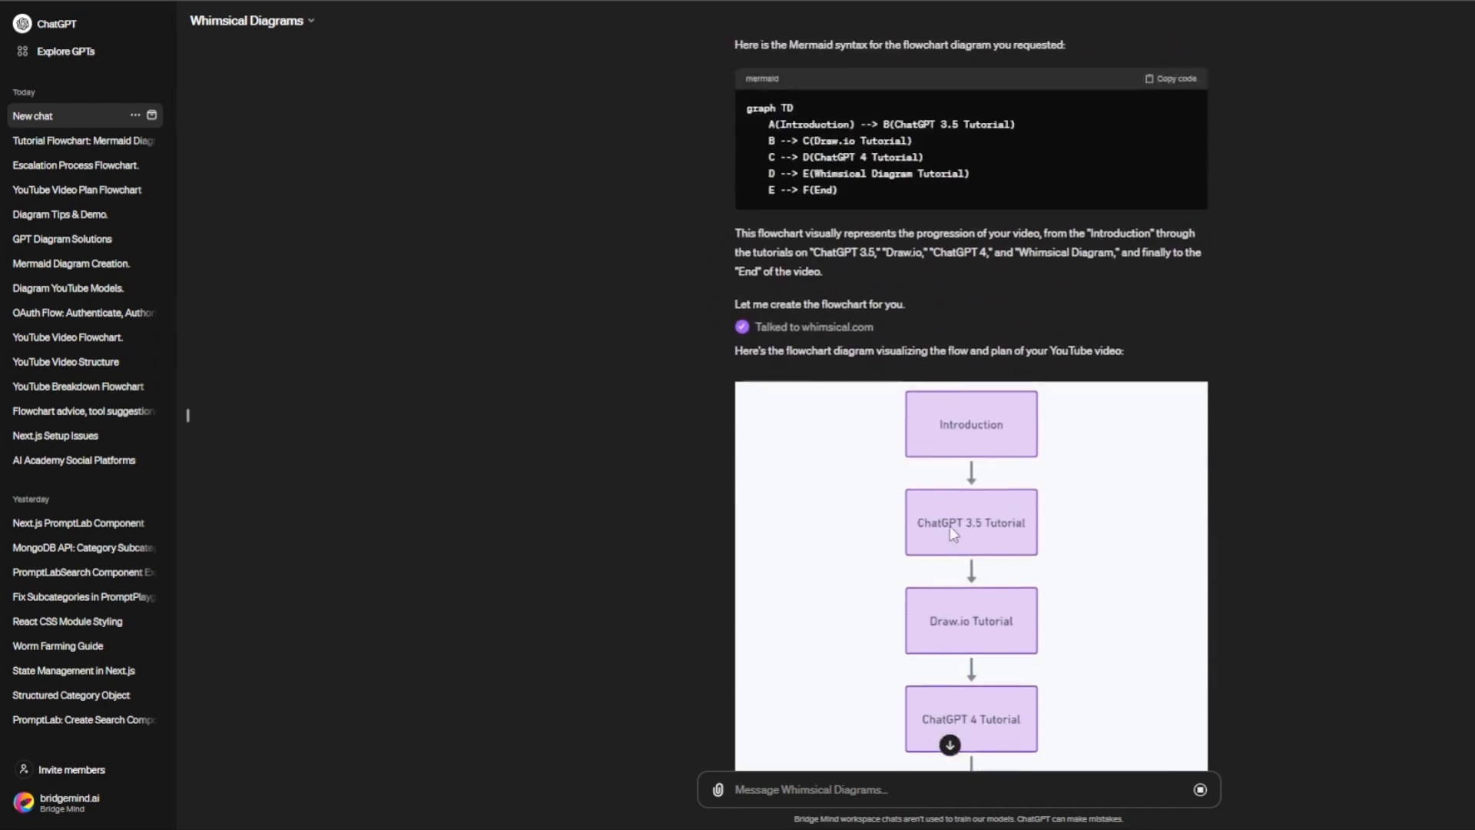
scroll("down", 3)
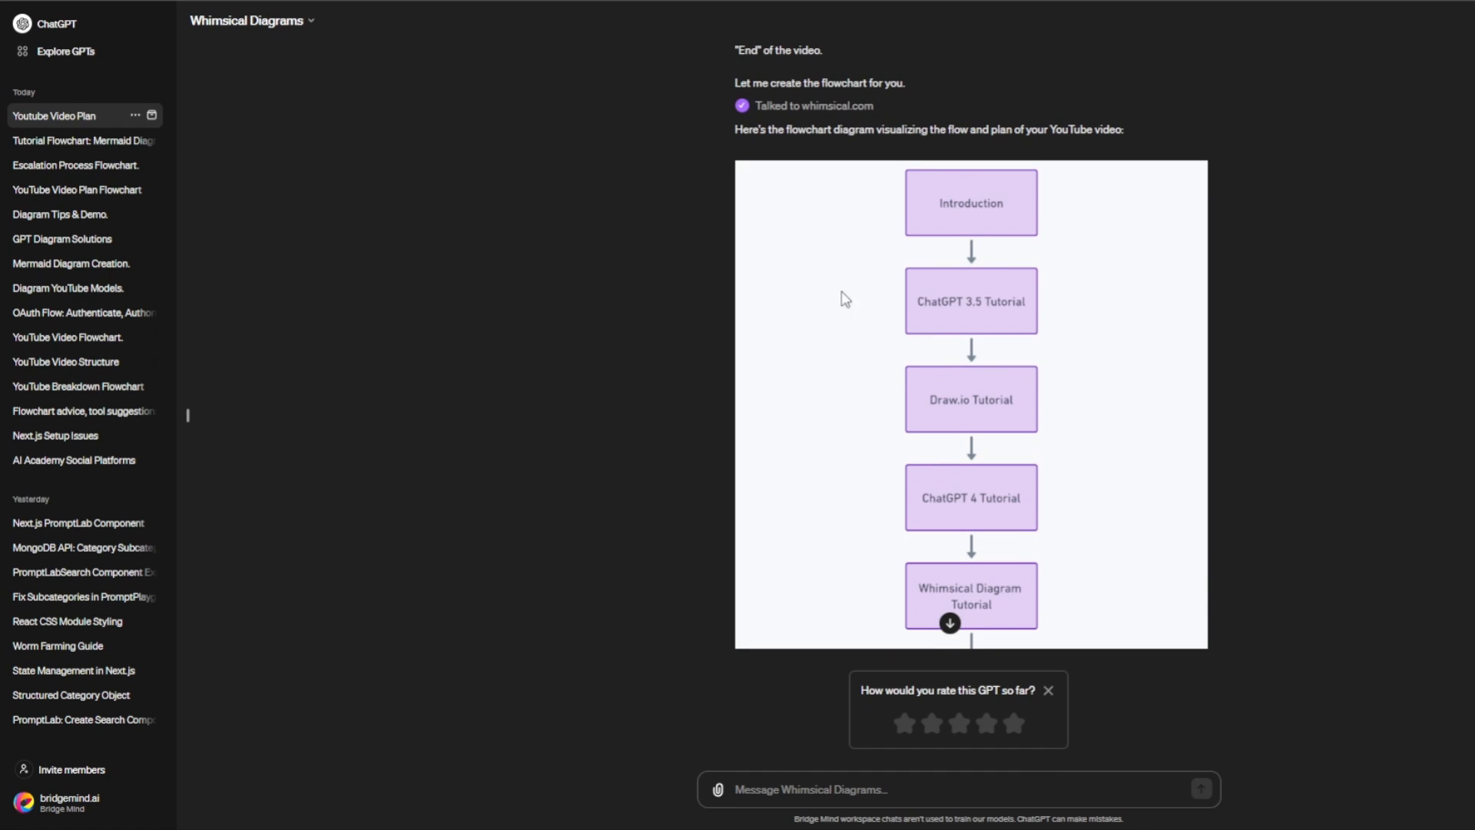
scroll("down", 3)
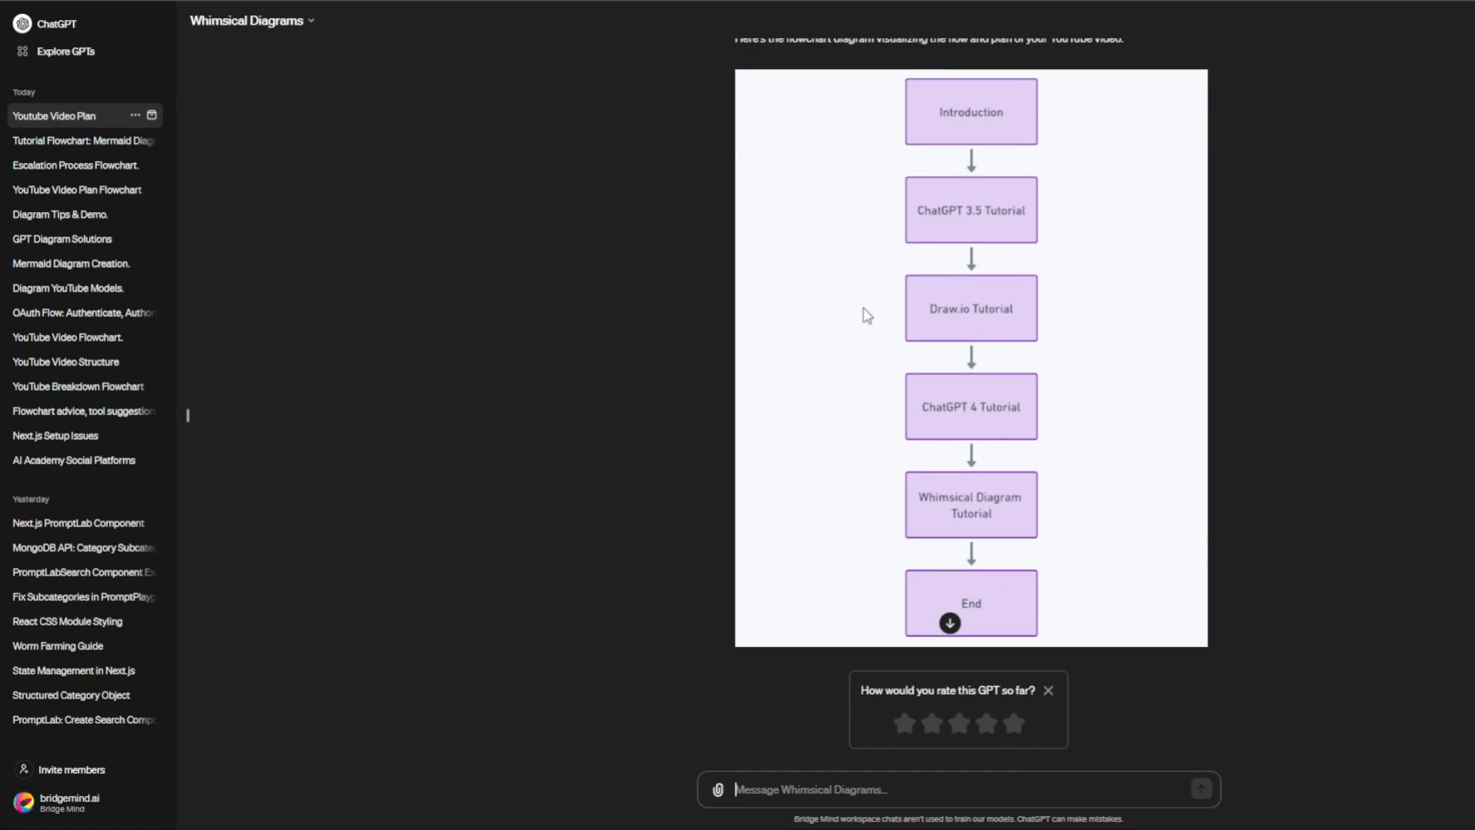
scroll("down", 3)
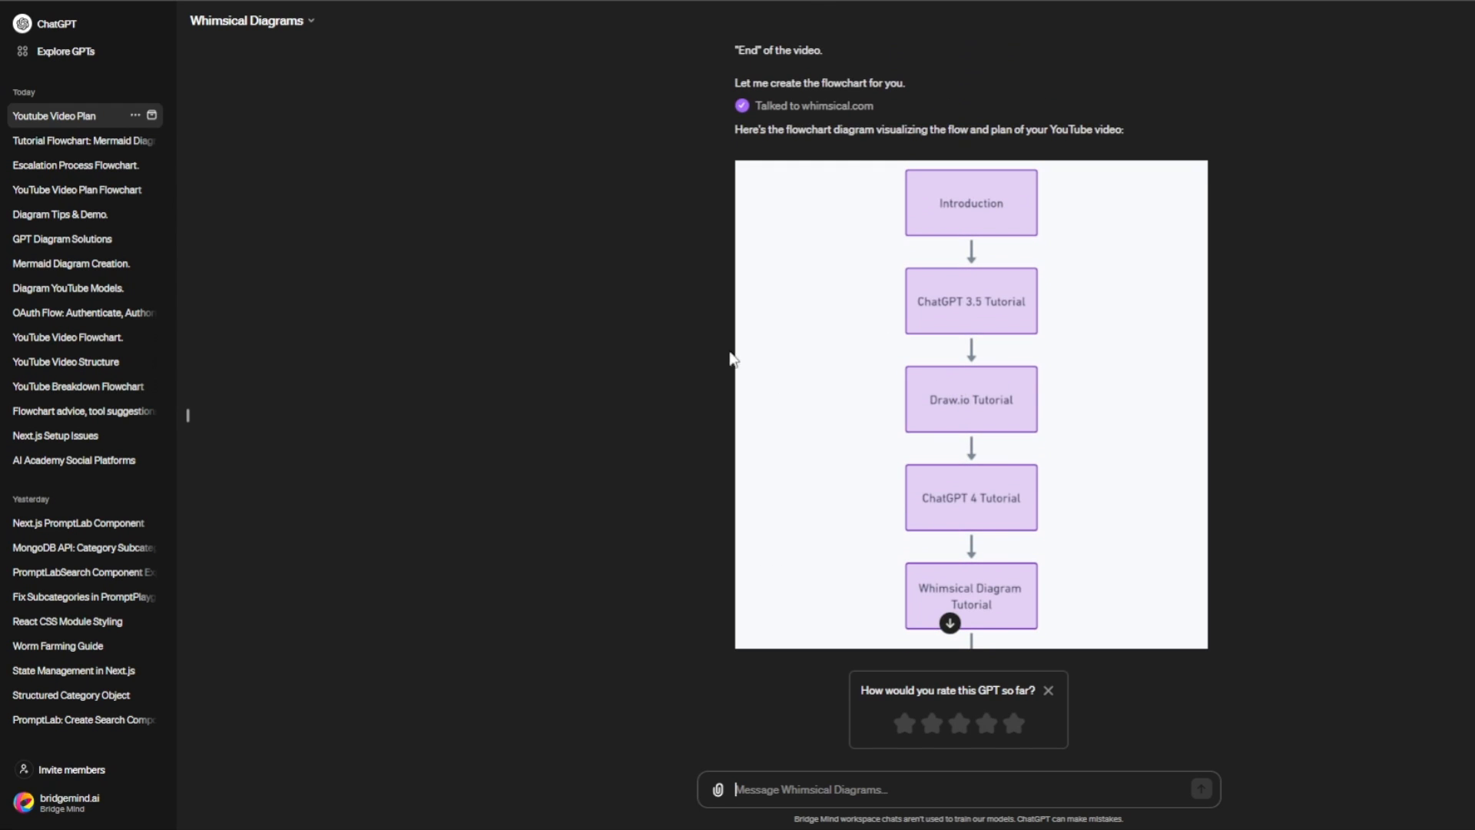
mouse_move(899, 366)
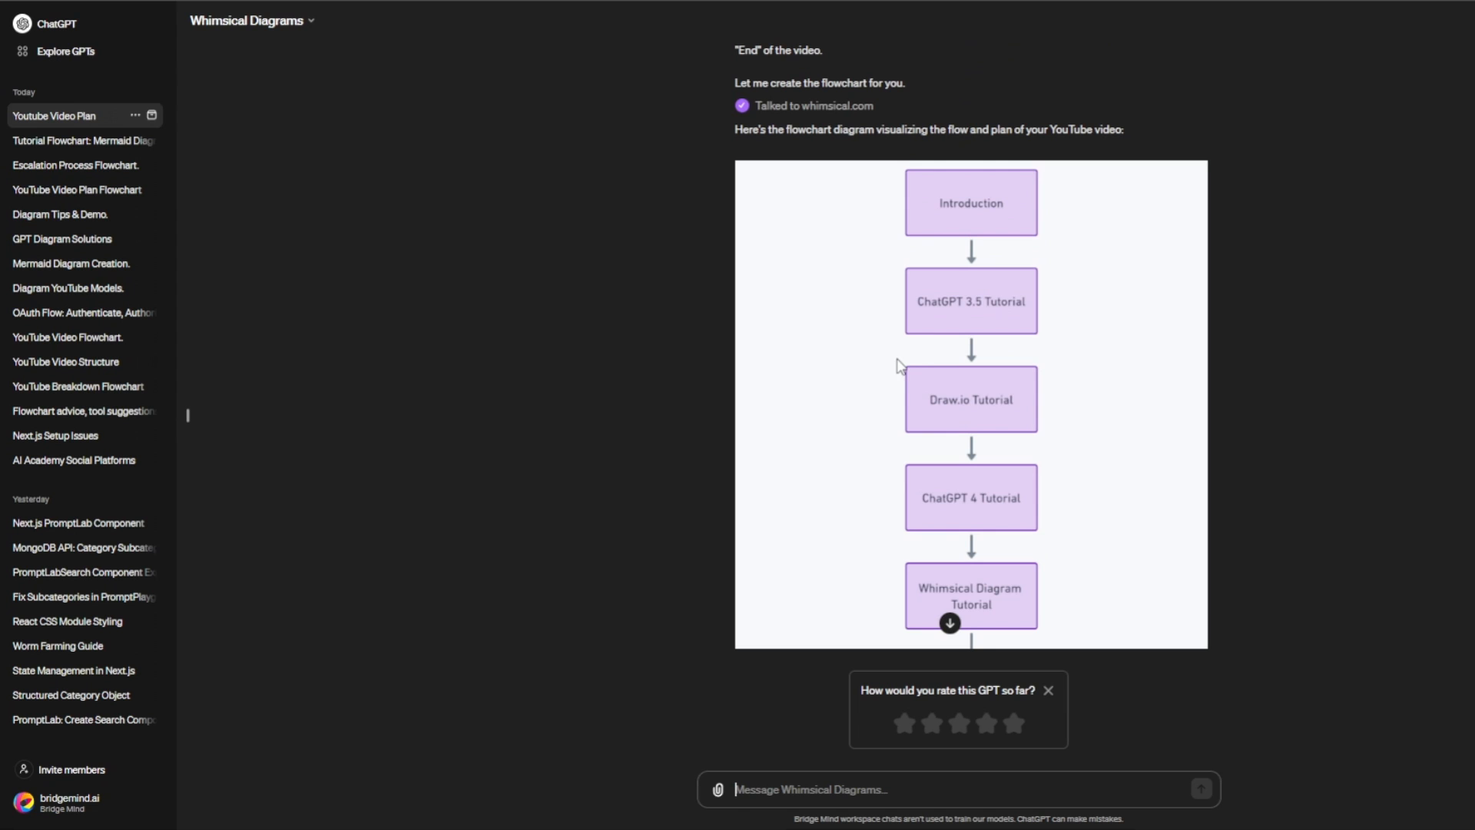
scroll("up", 3)
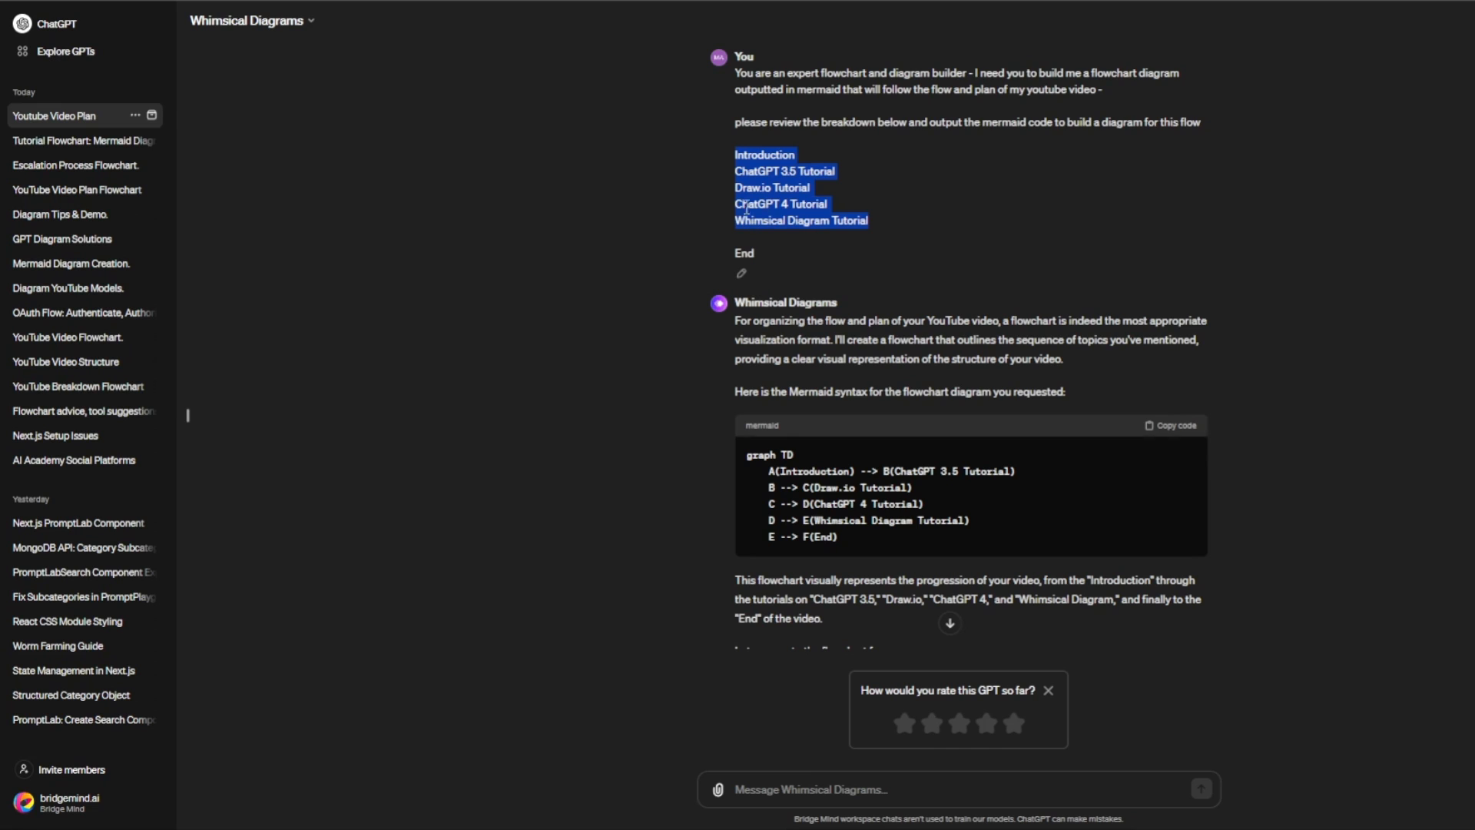
left_click(927, 242)
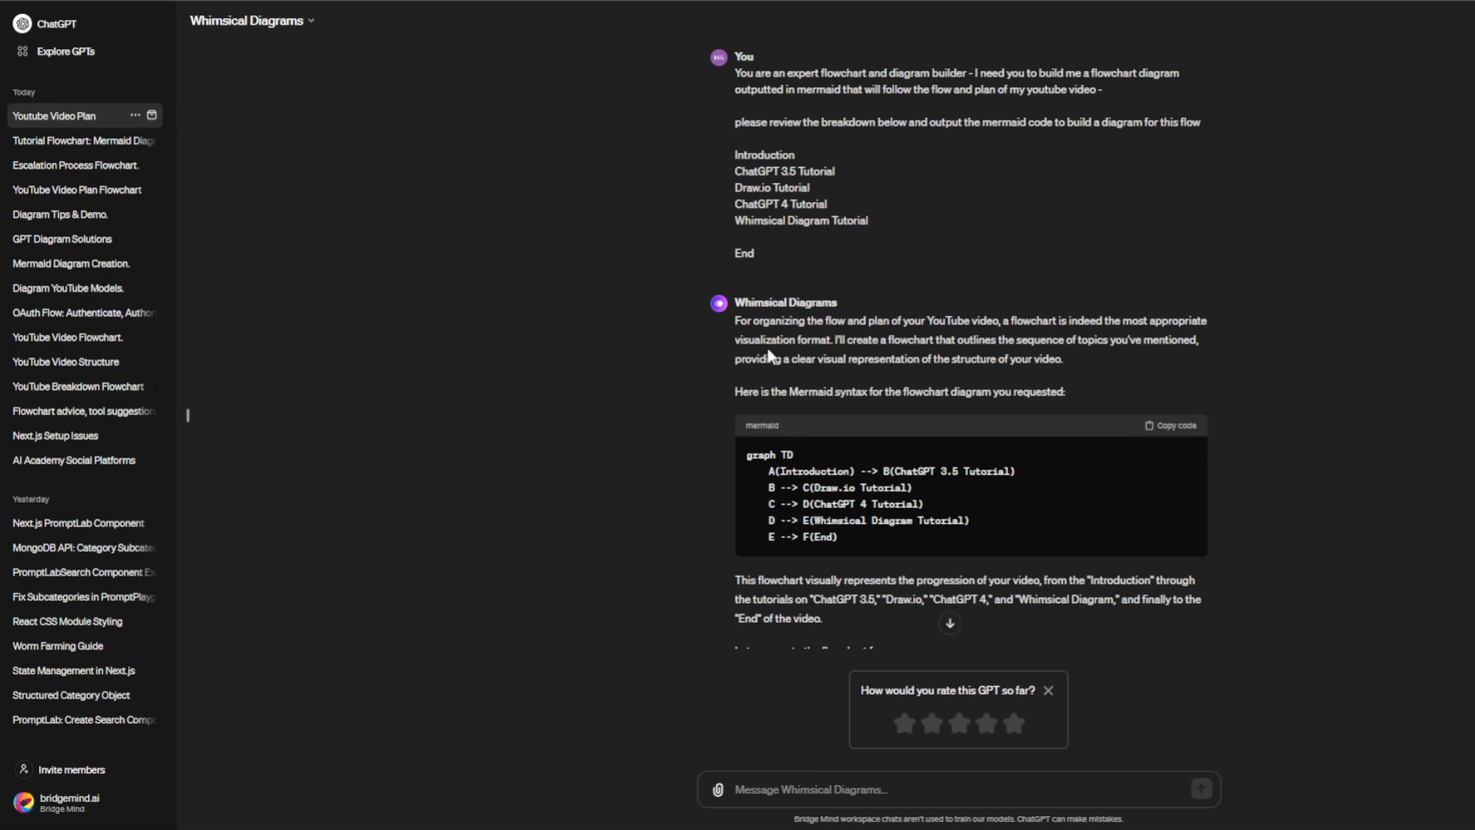
scroll("down", 3)
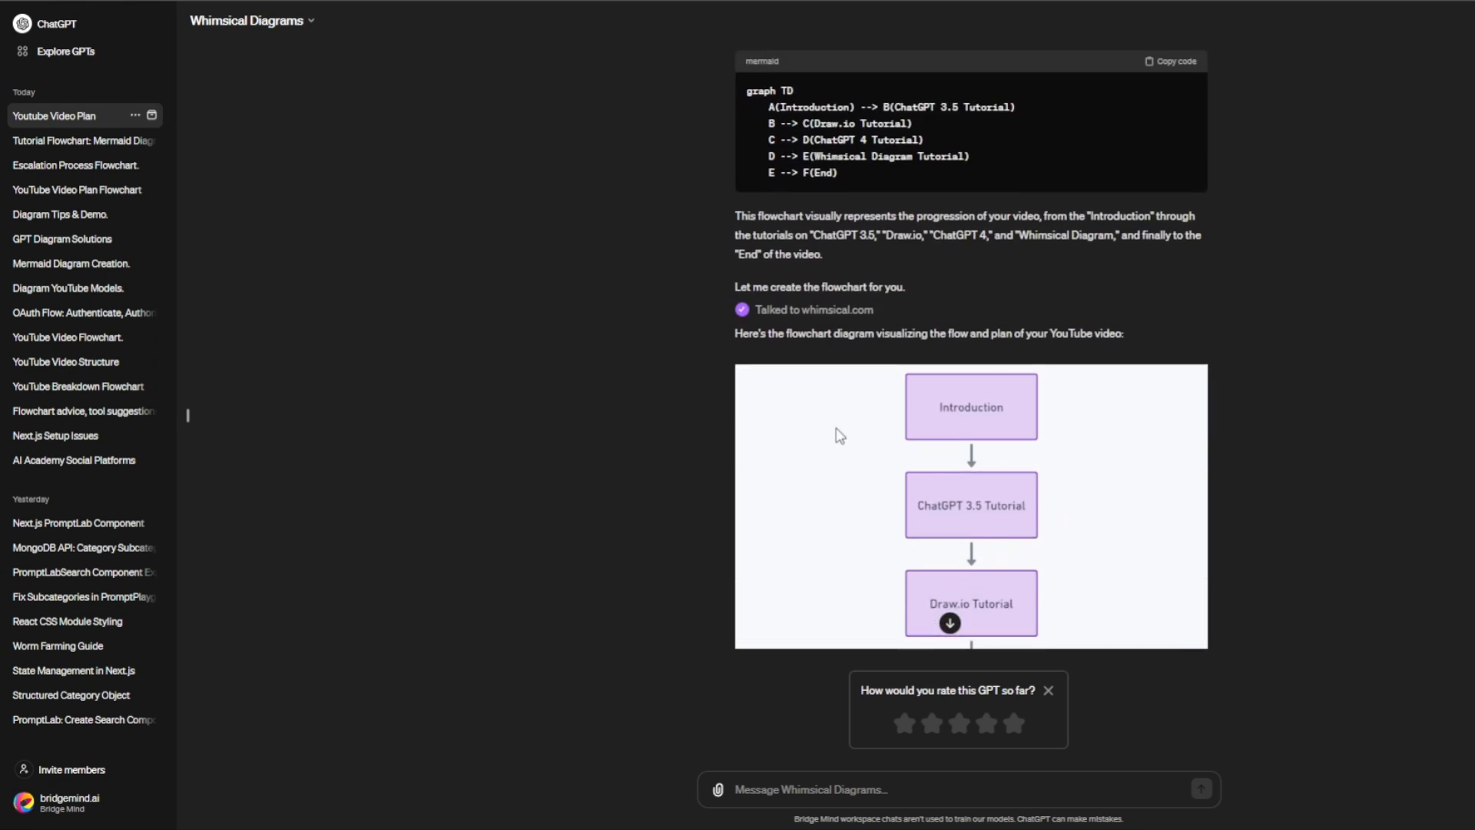
scroll("down", 3)
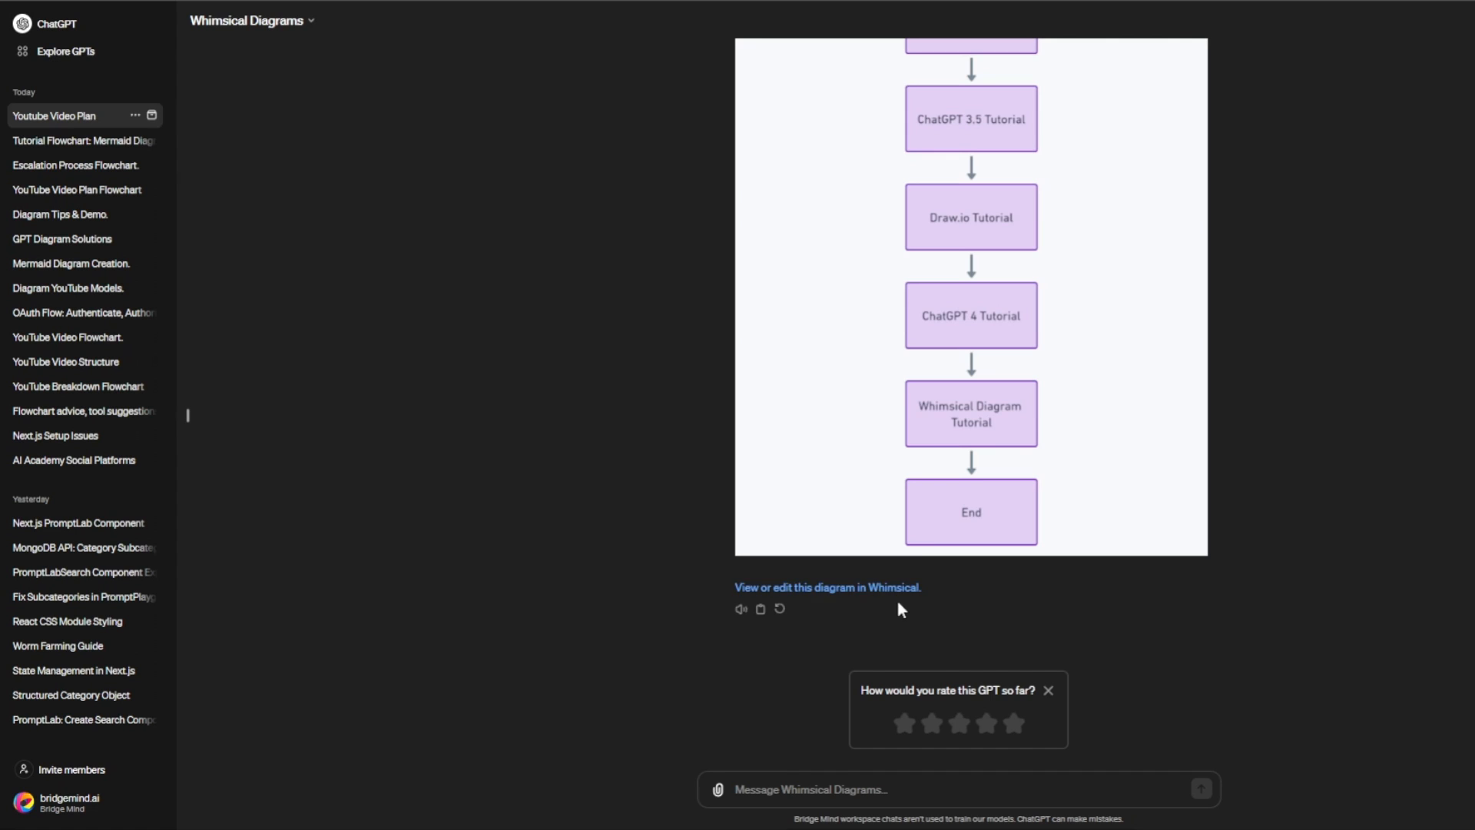
mouse_move(842, 669)
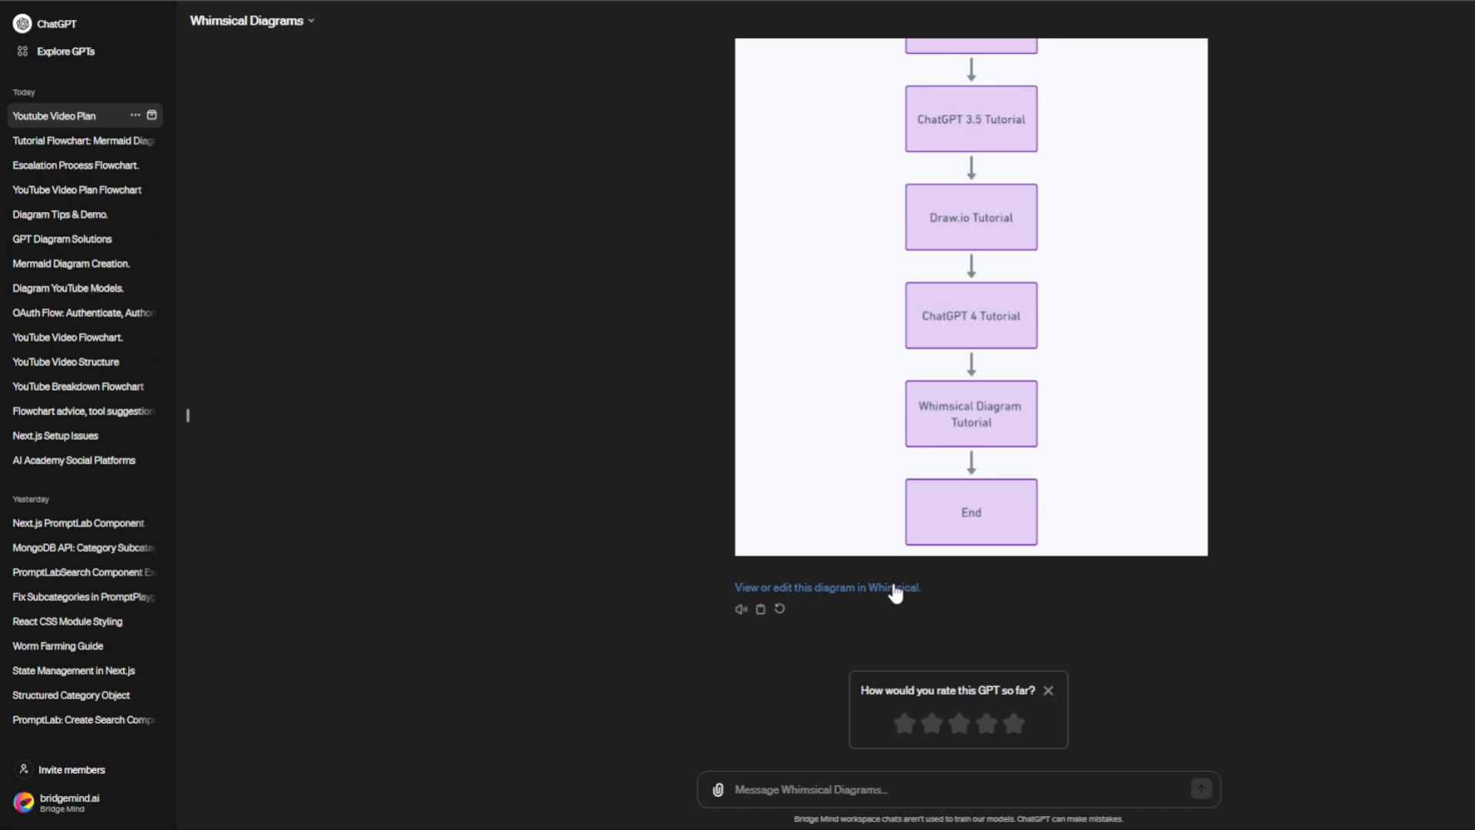
mouse_move(869, 365)
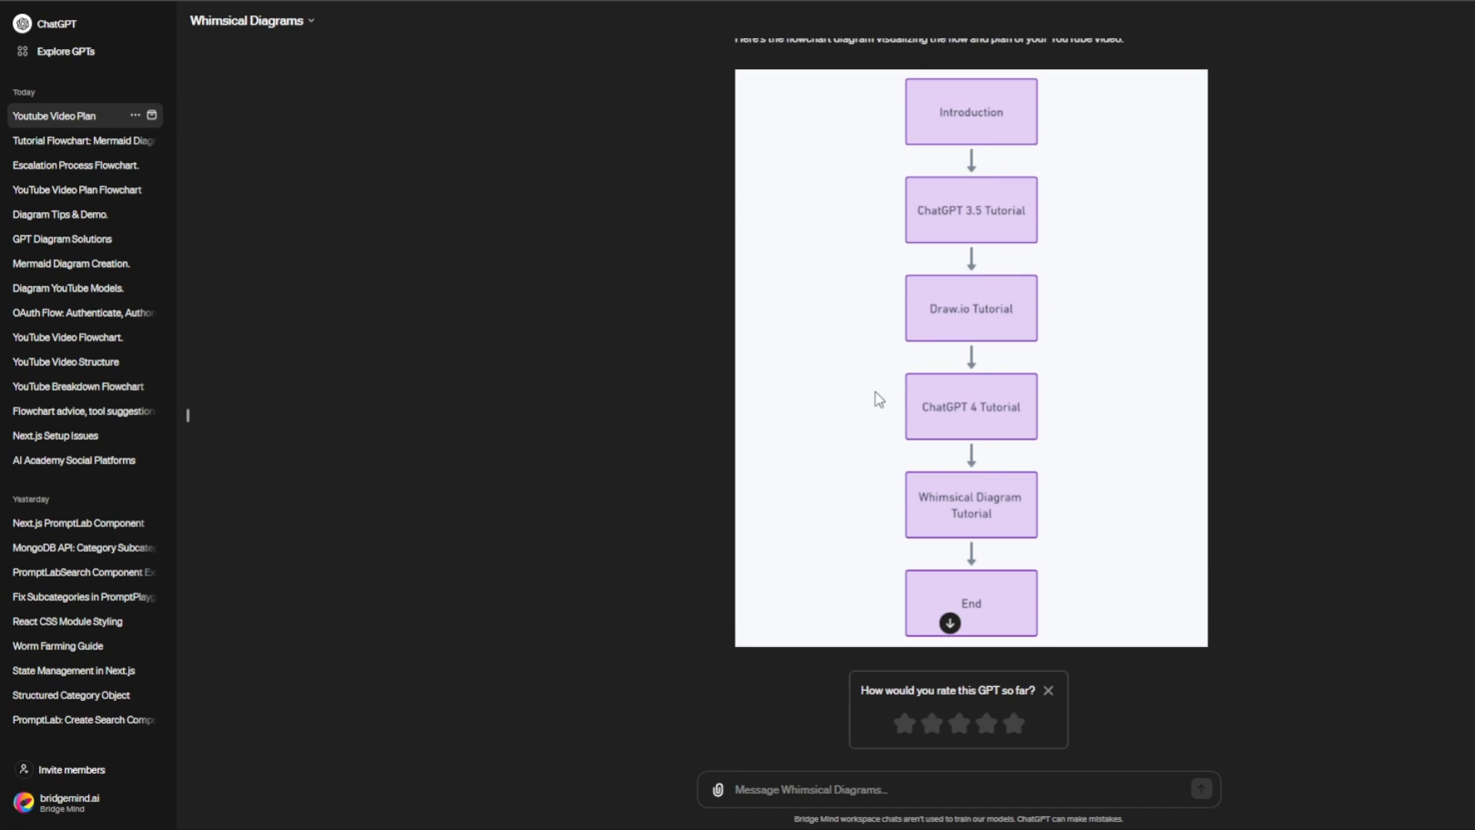
mouse_move(971, 445)
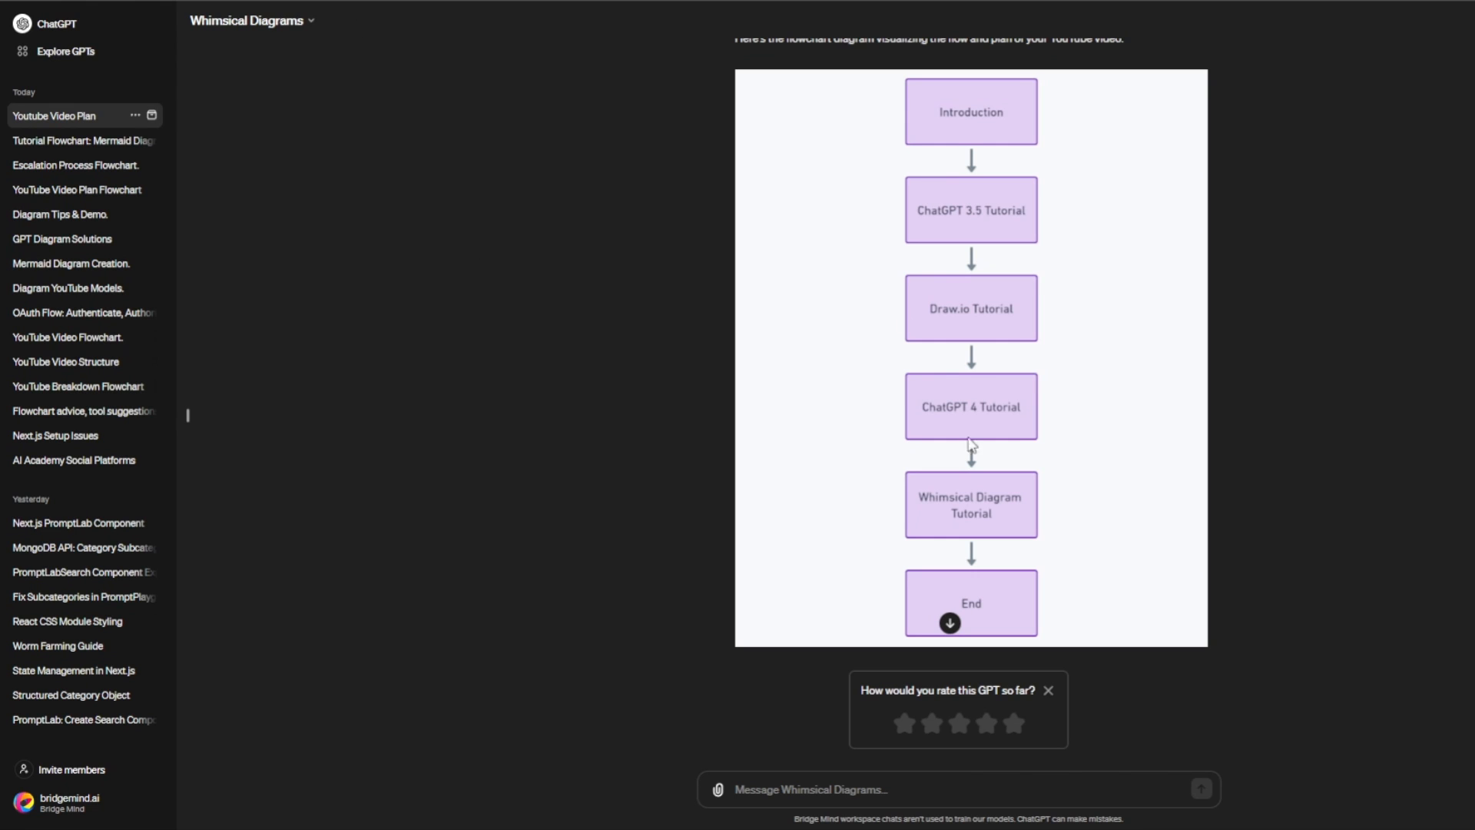
scroll("down", 3)
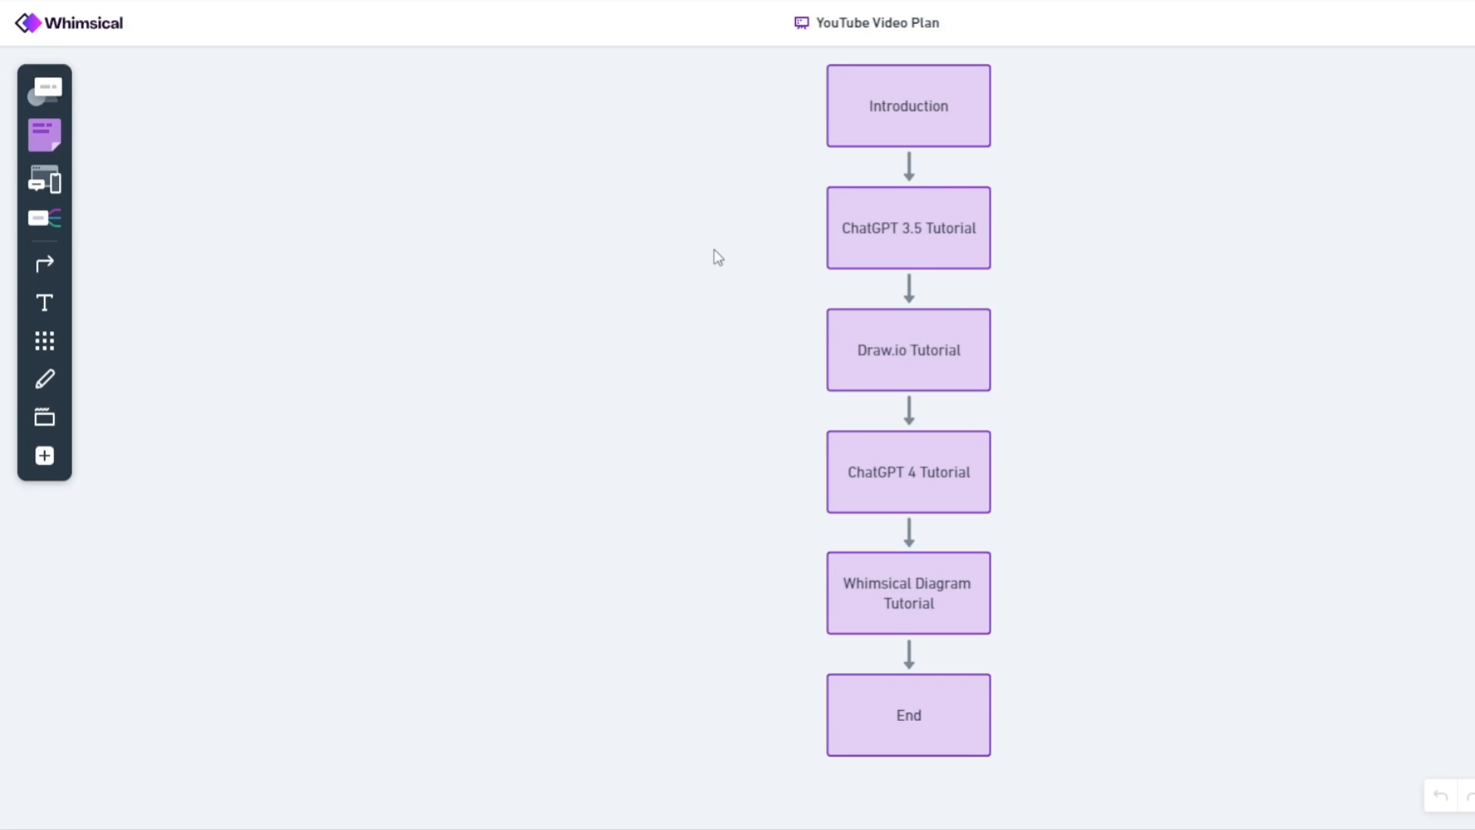
mouse_move(771, 324)
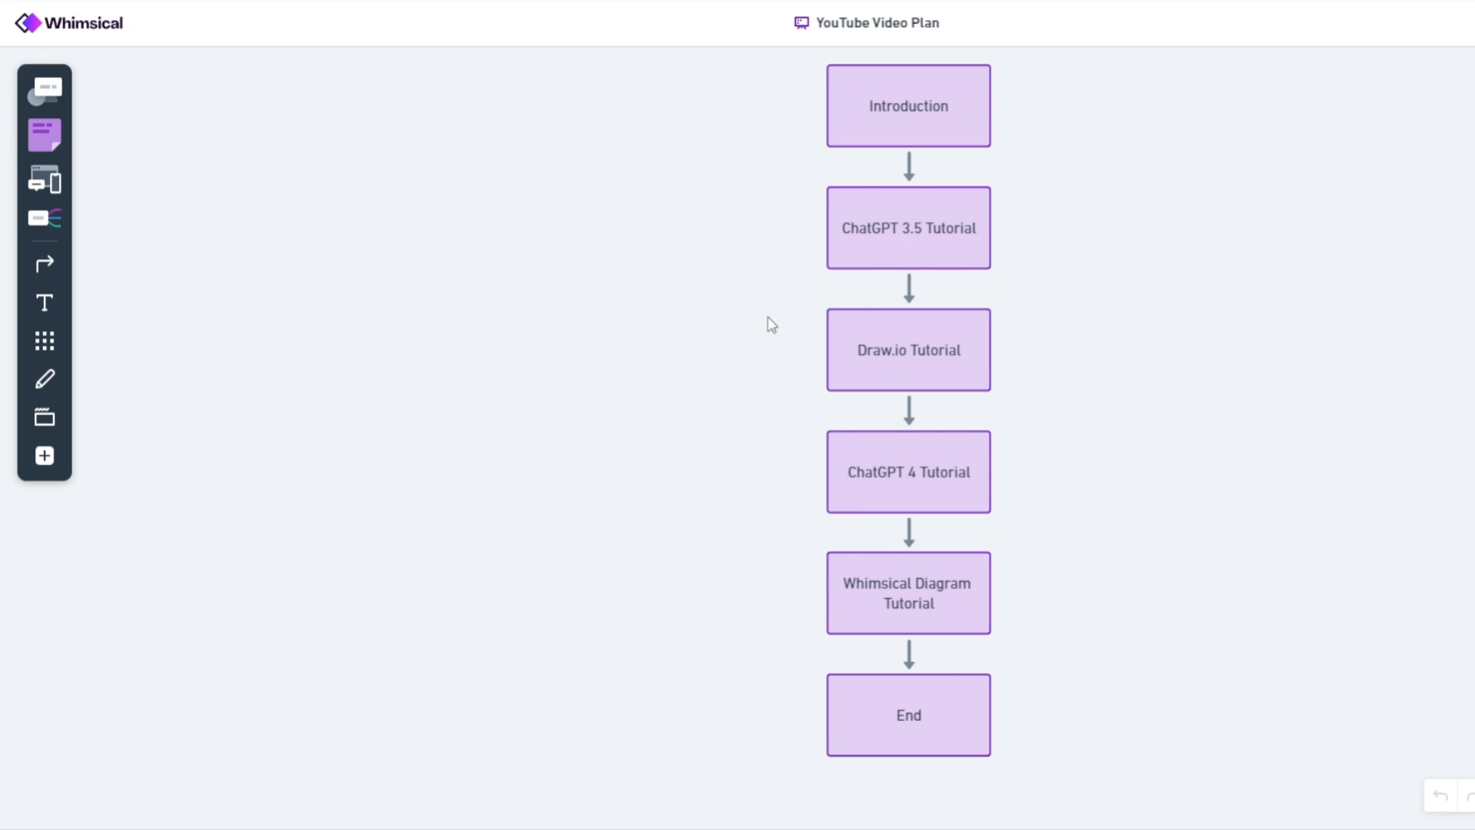
mouse_move(636, 424)
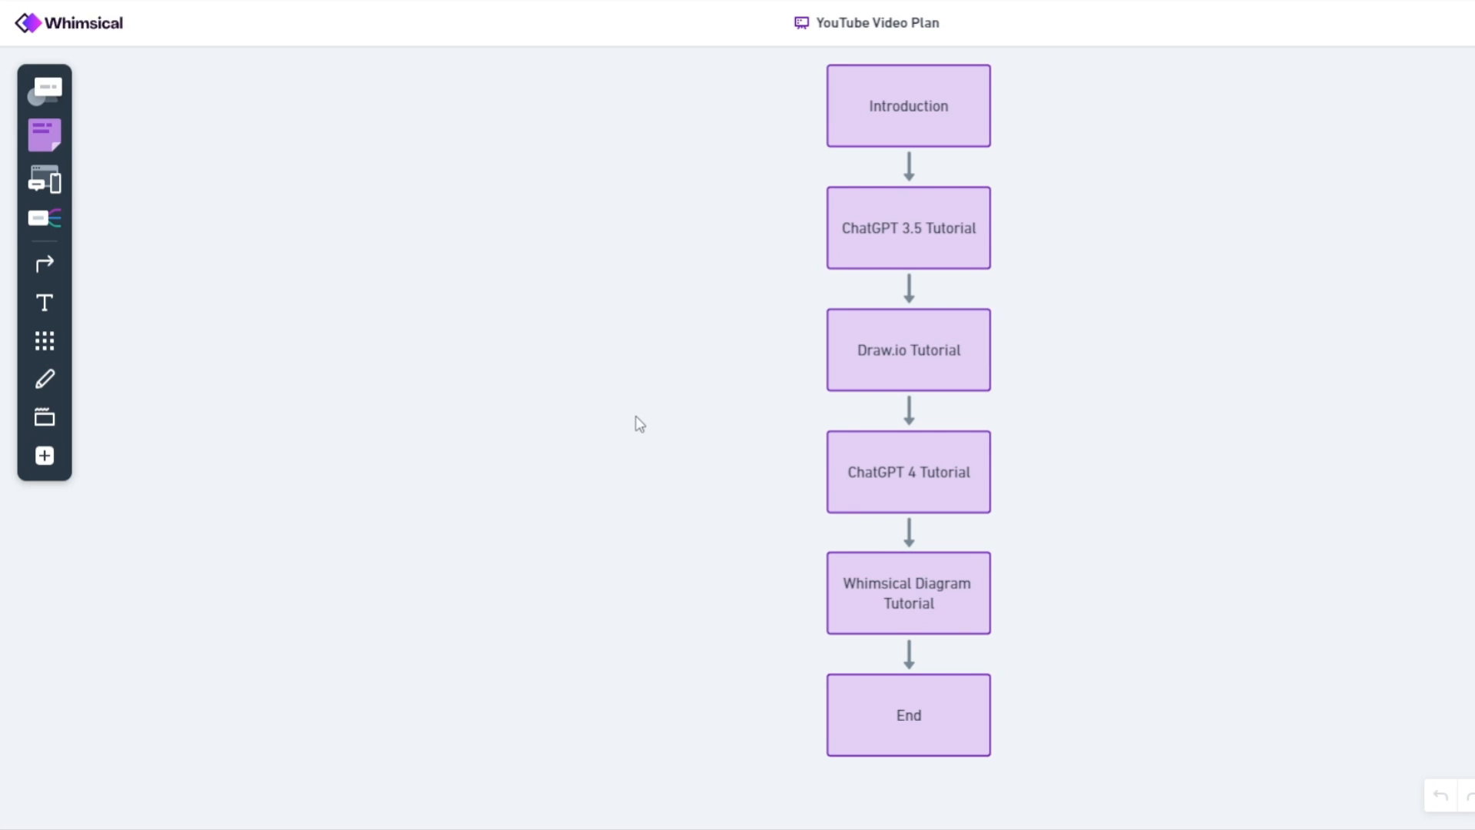
mouse_move(604, 474)
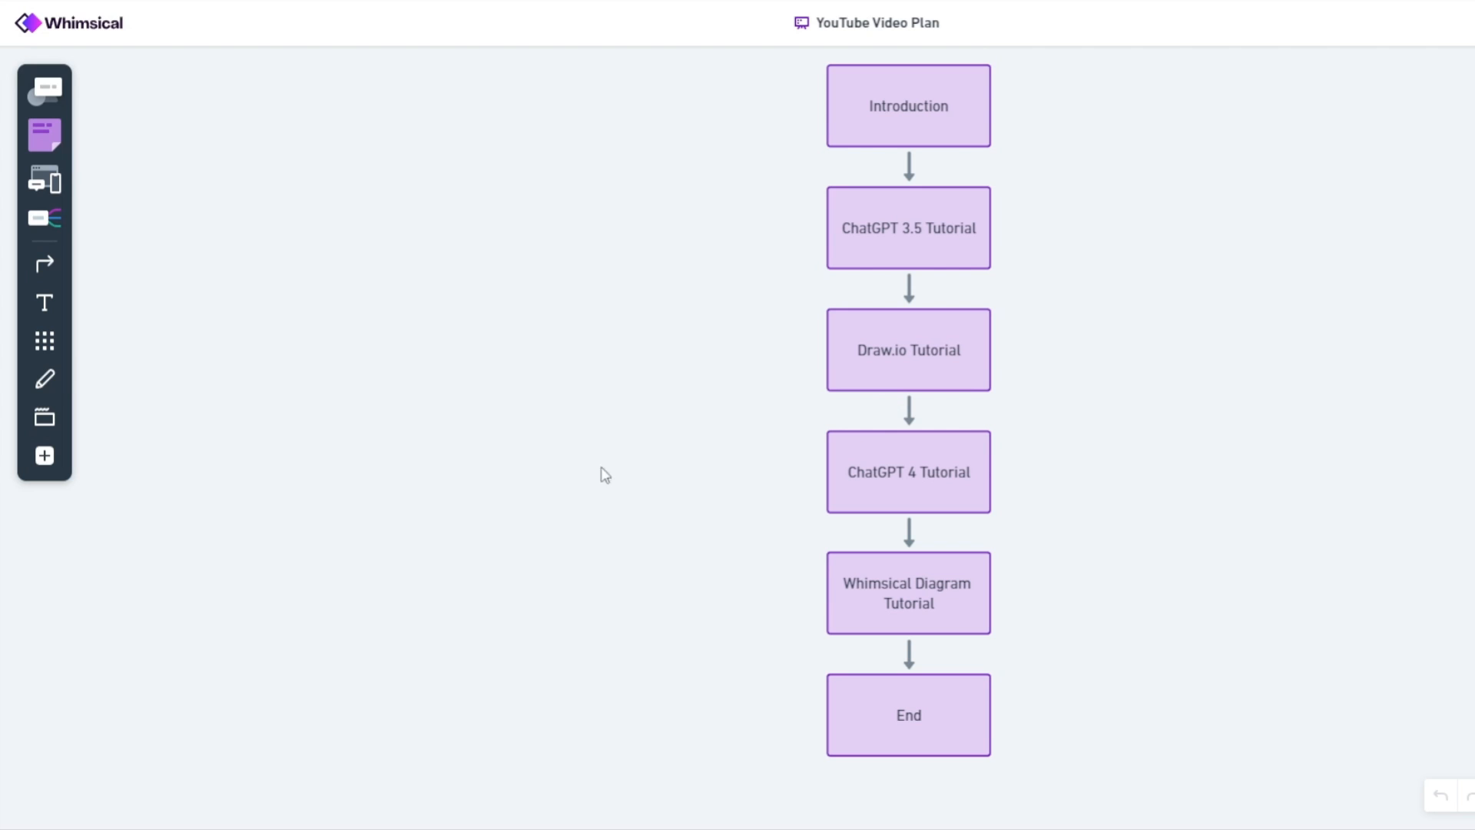
mouse_move(976, 346)
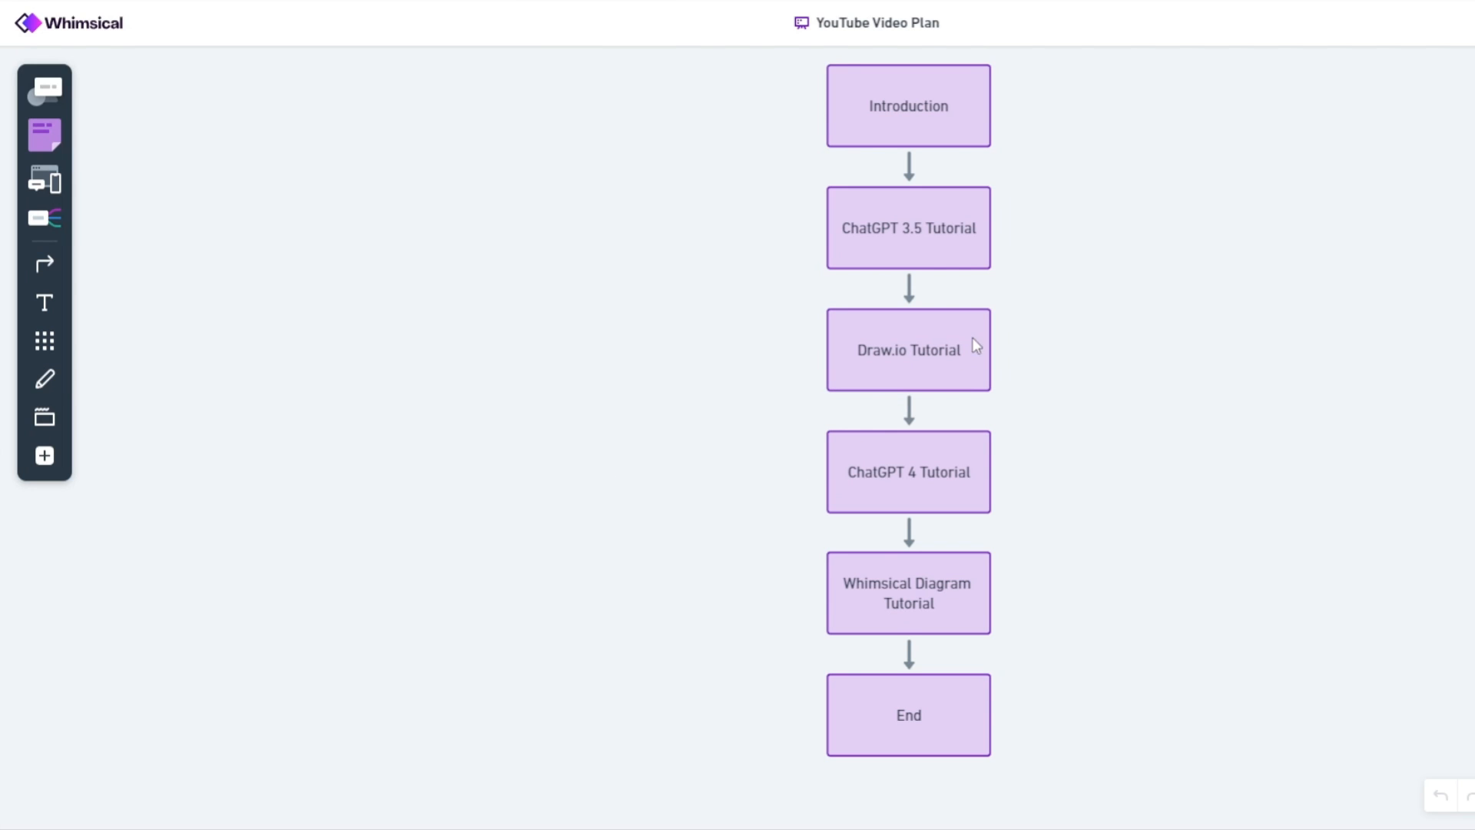
mouse_move(936, 385)
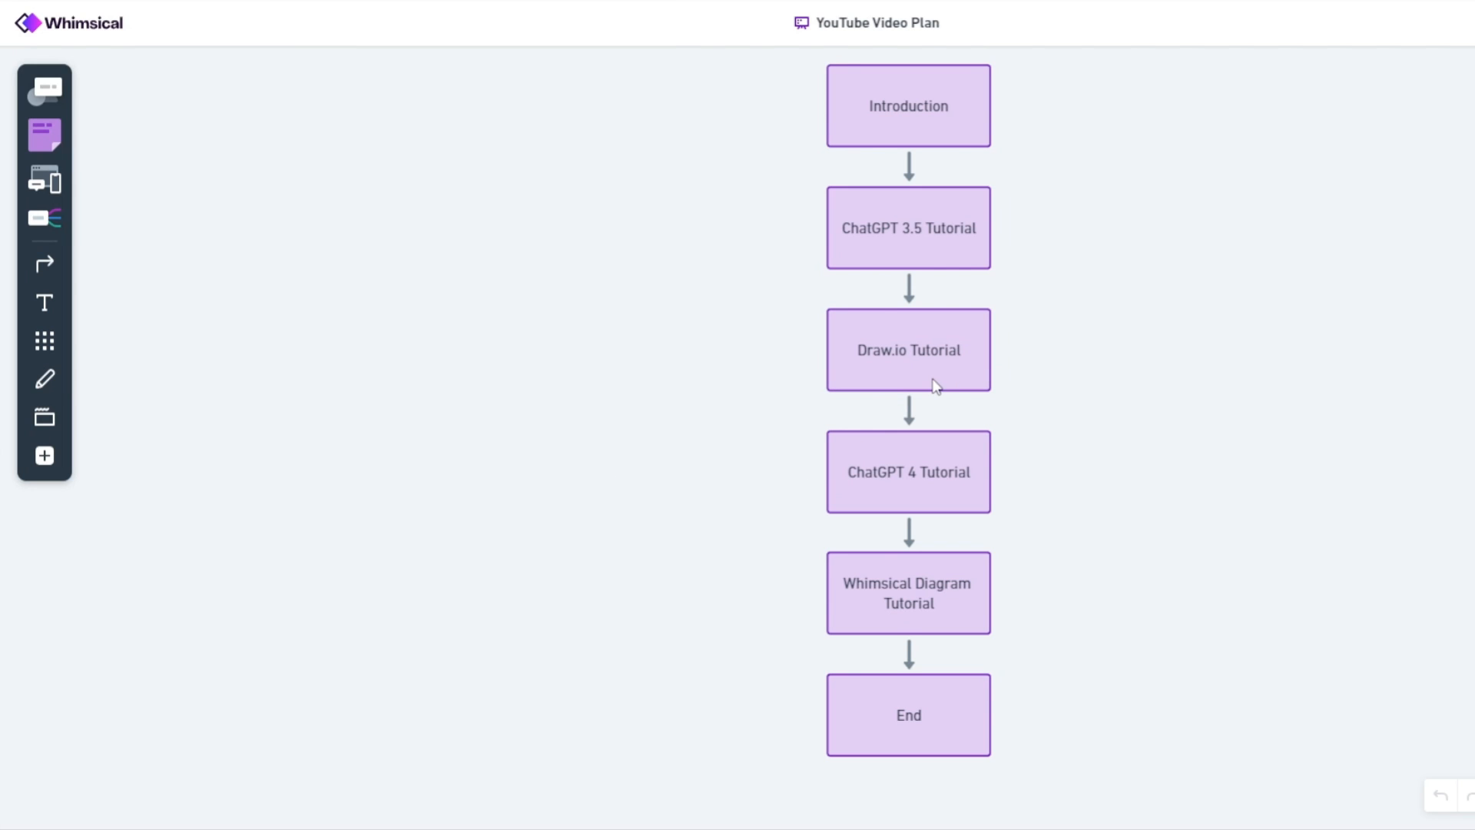
mouse_move(942, 182)
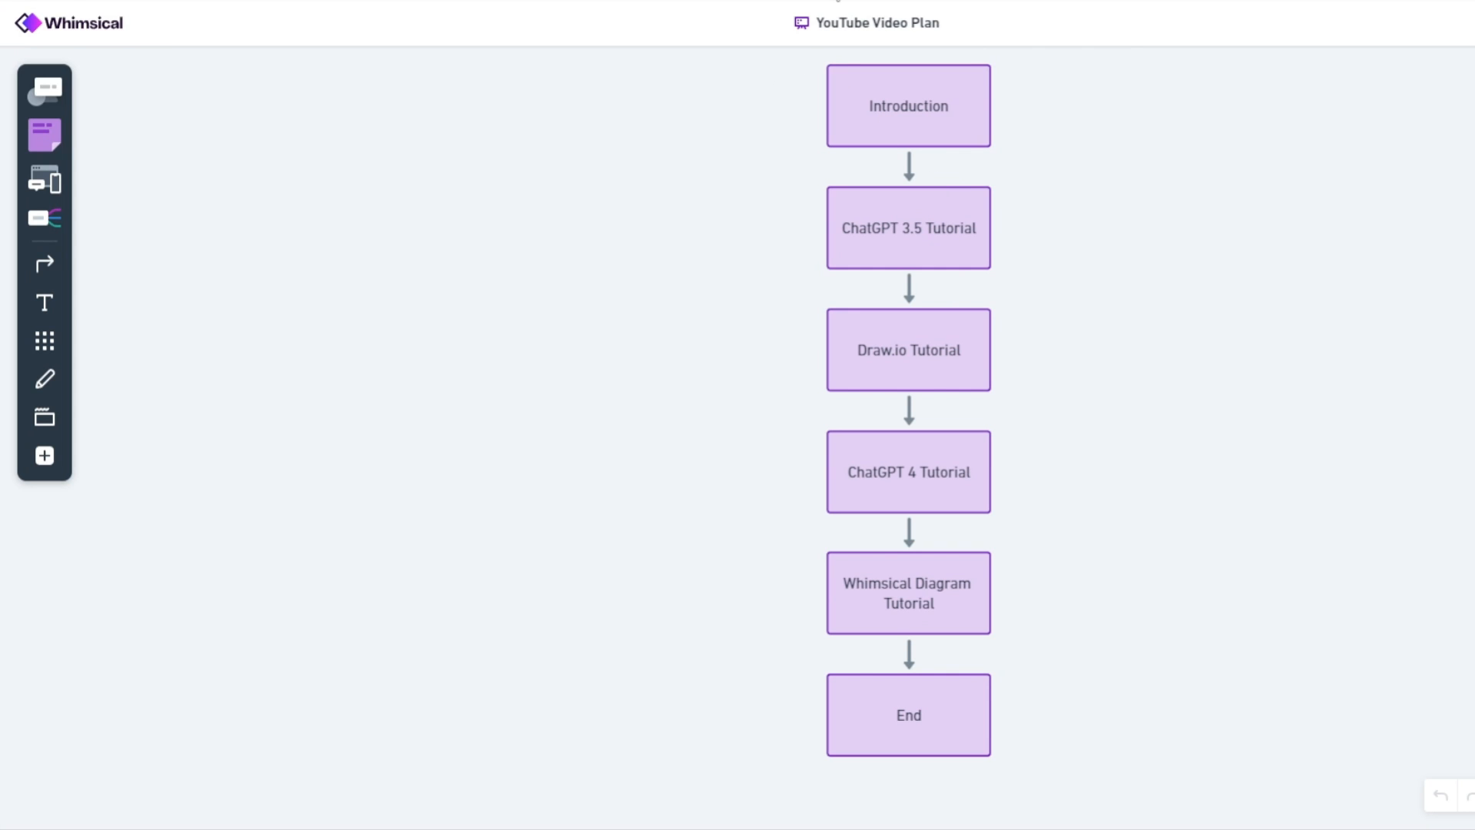
mouse_move(736, 477)
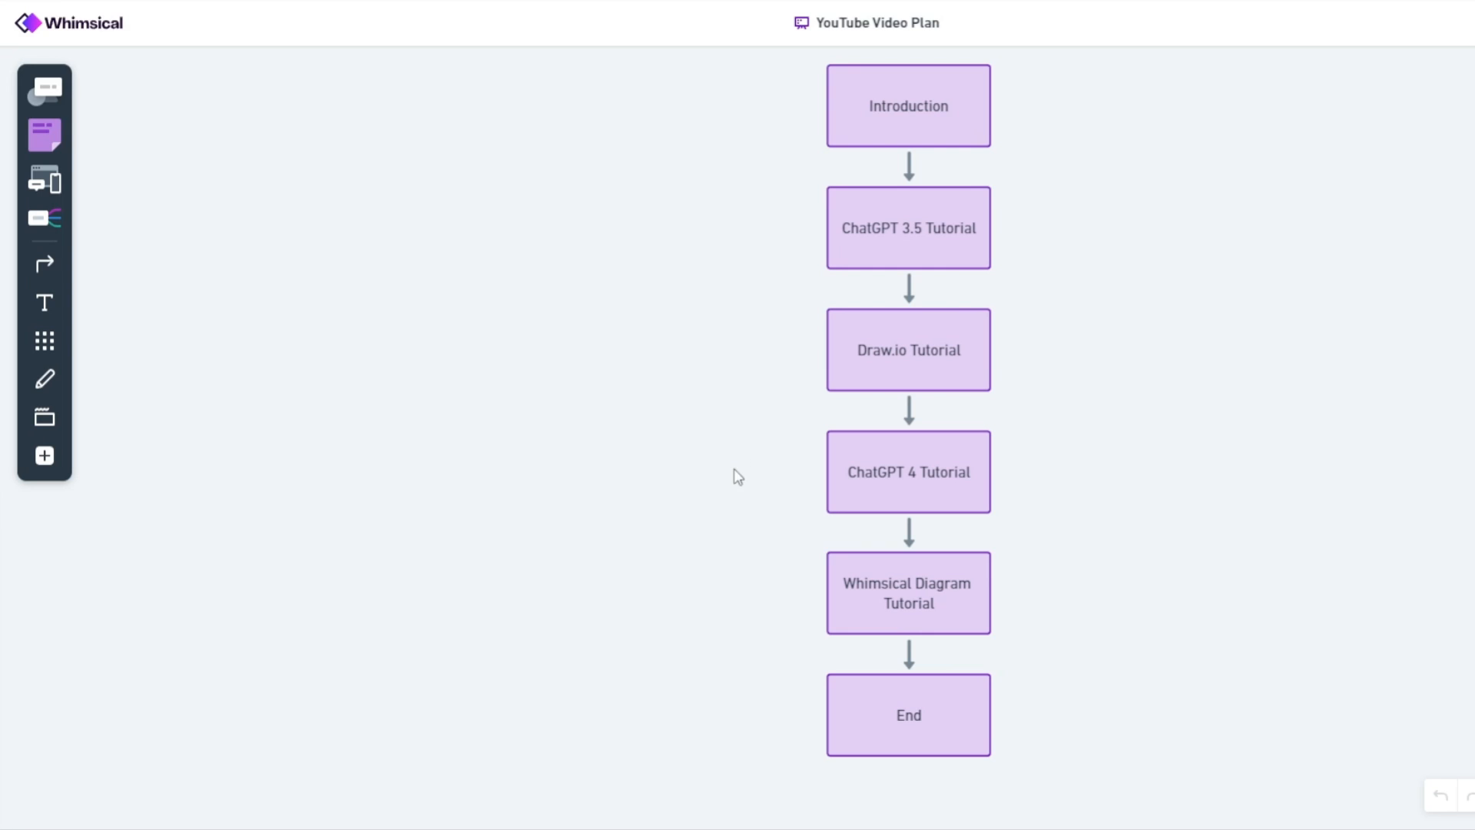
mouse_move(551, 351)
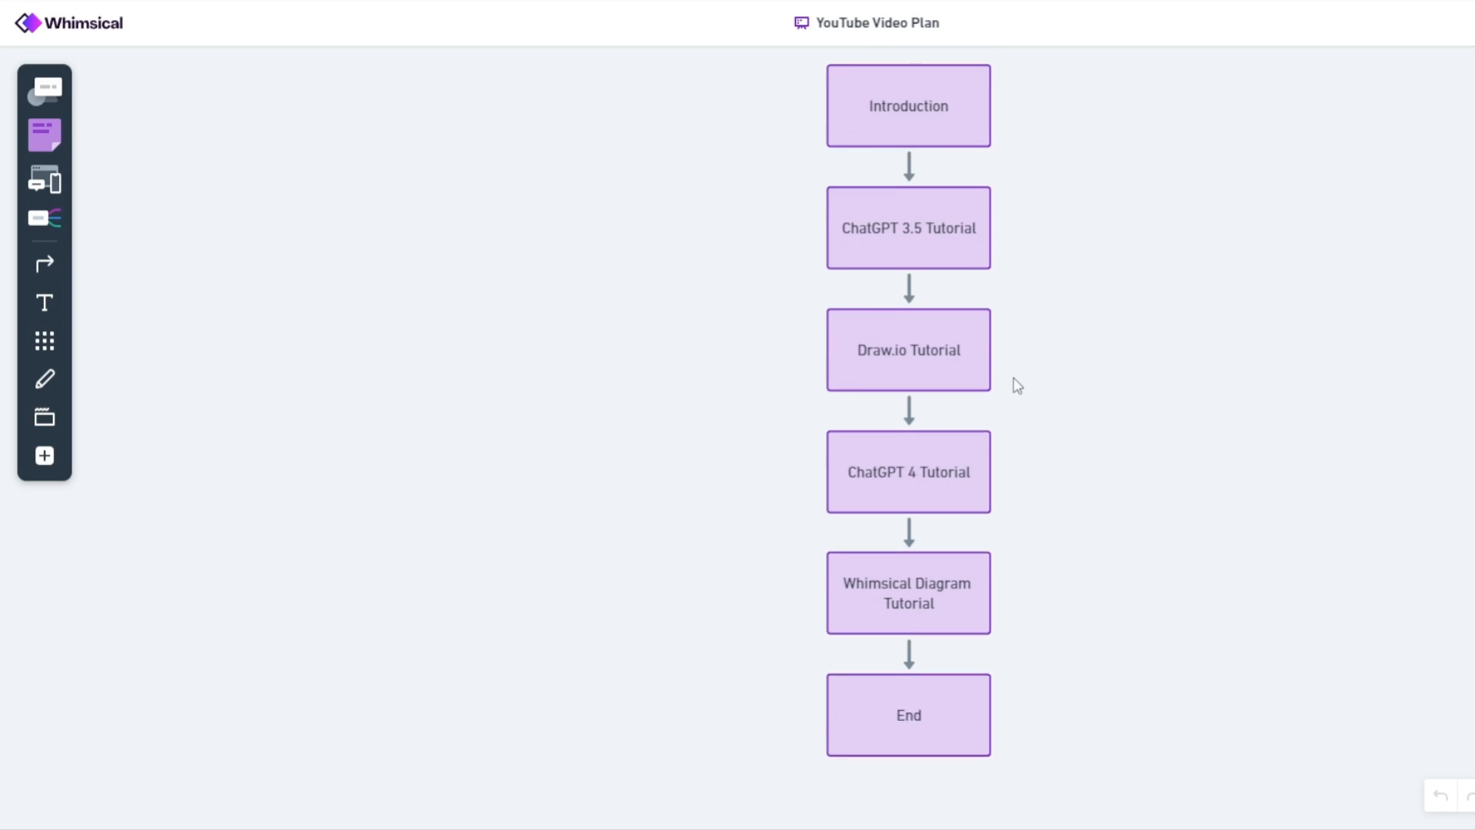
Change the Draw.io Tutorial step to a cylinder and realign it in the column
left_click_drag(906, 349, 746, 350)
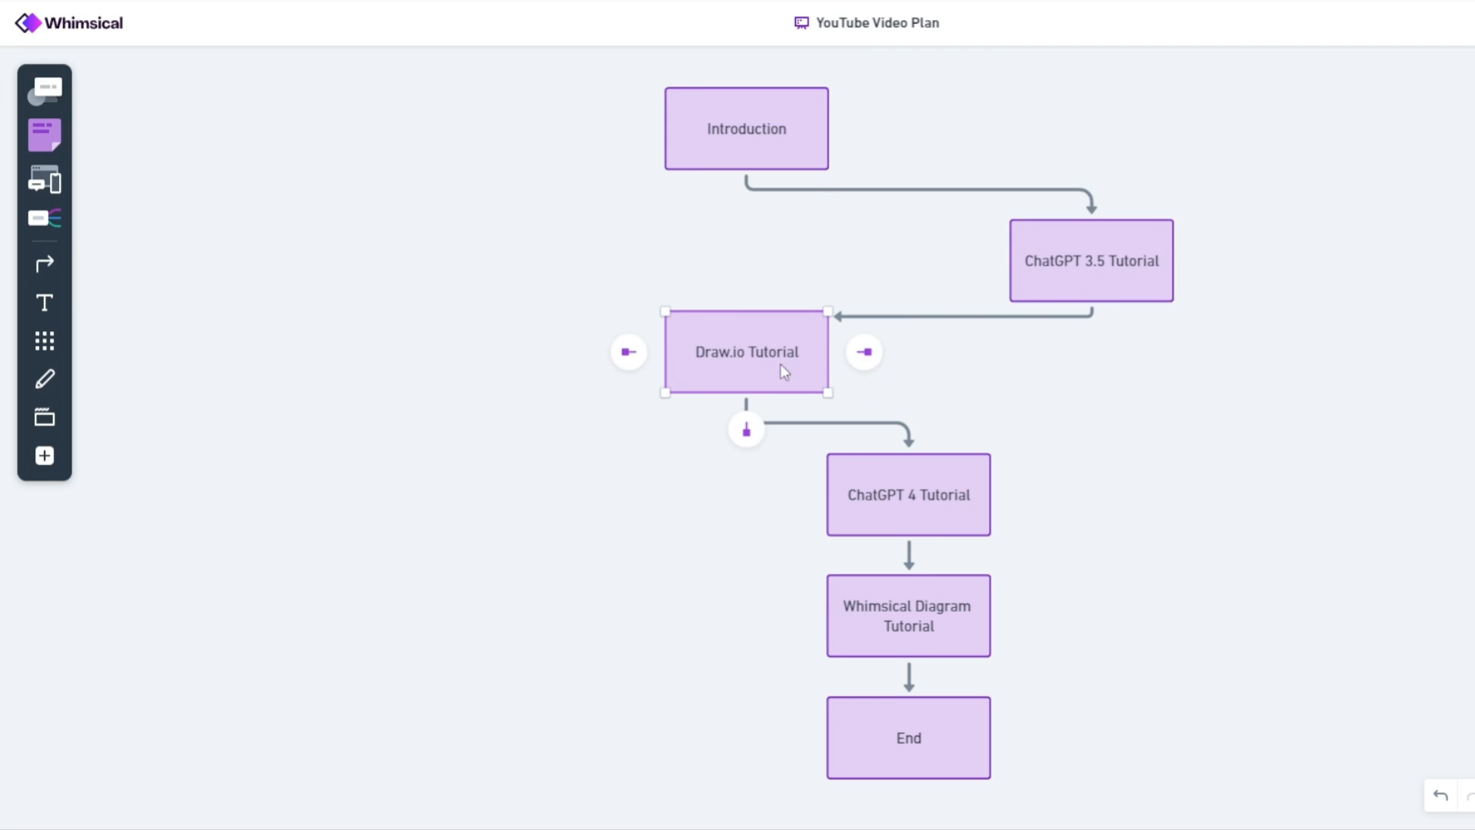
left_click(556, 275)
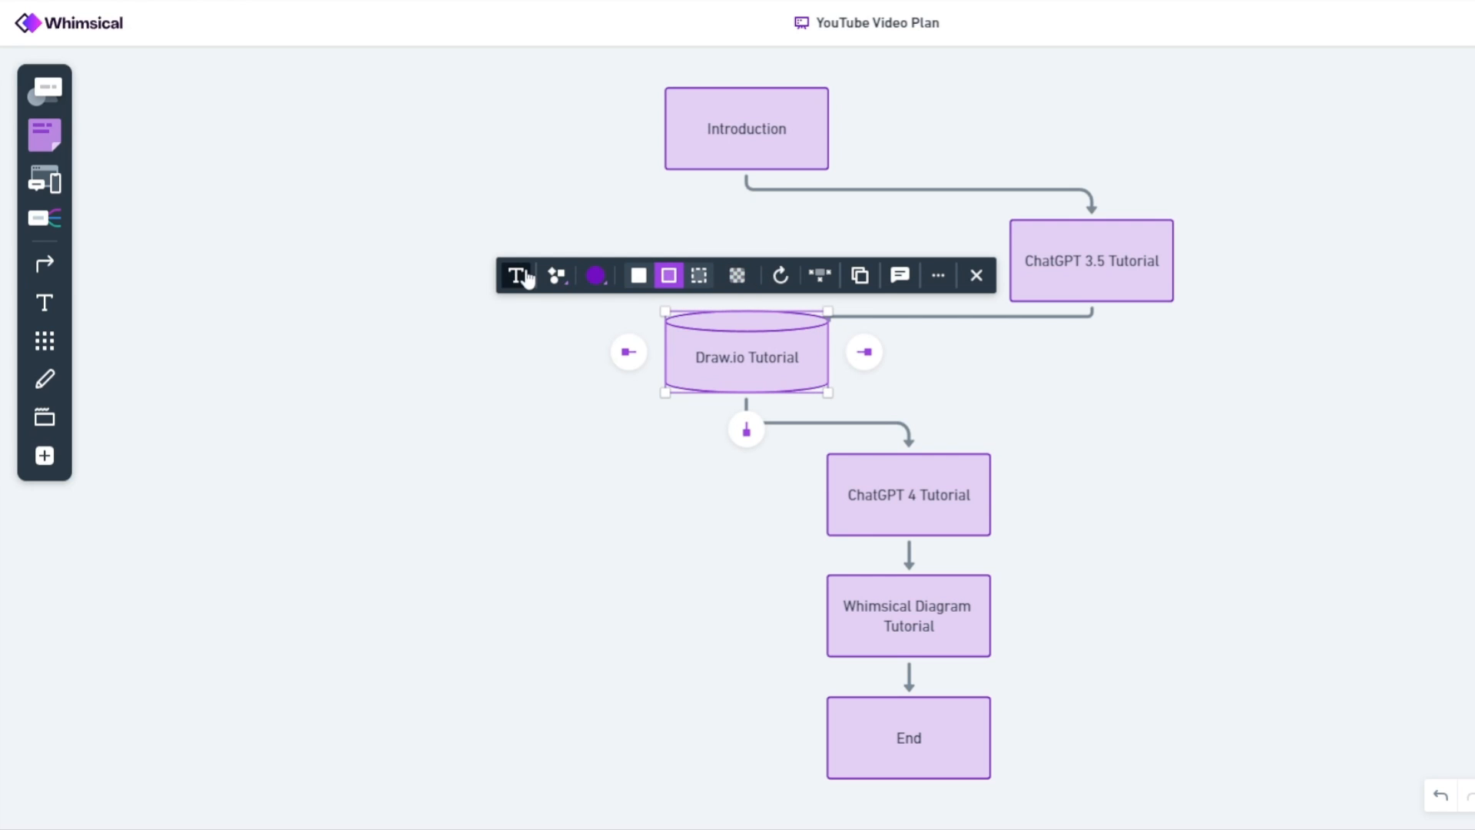
left_click(518, 275)
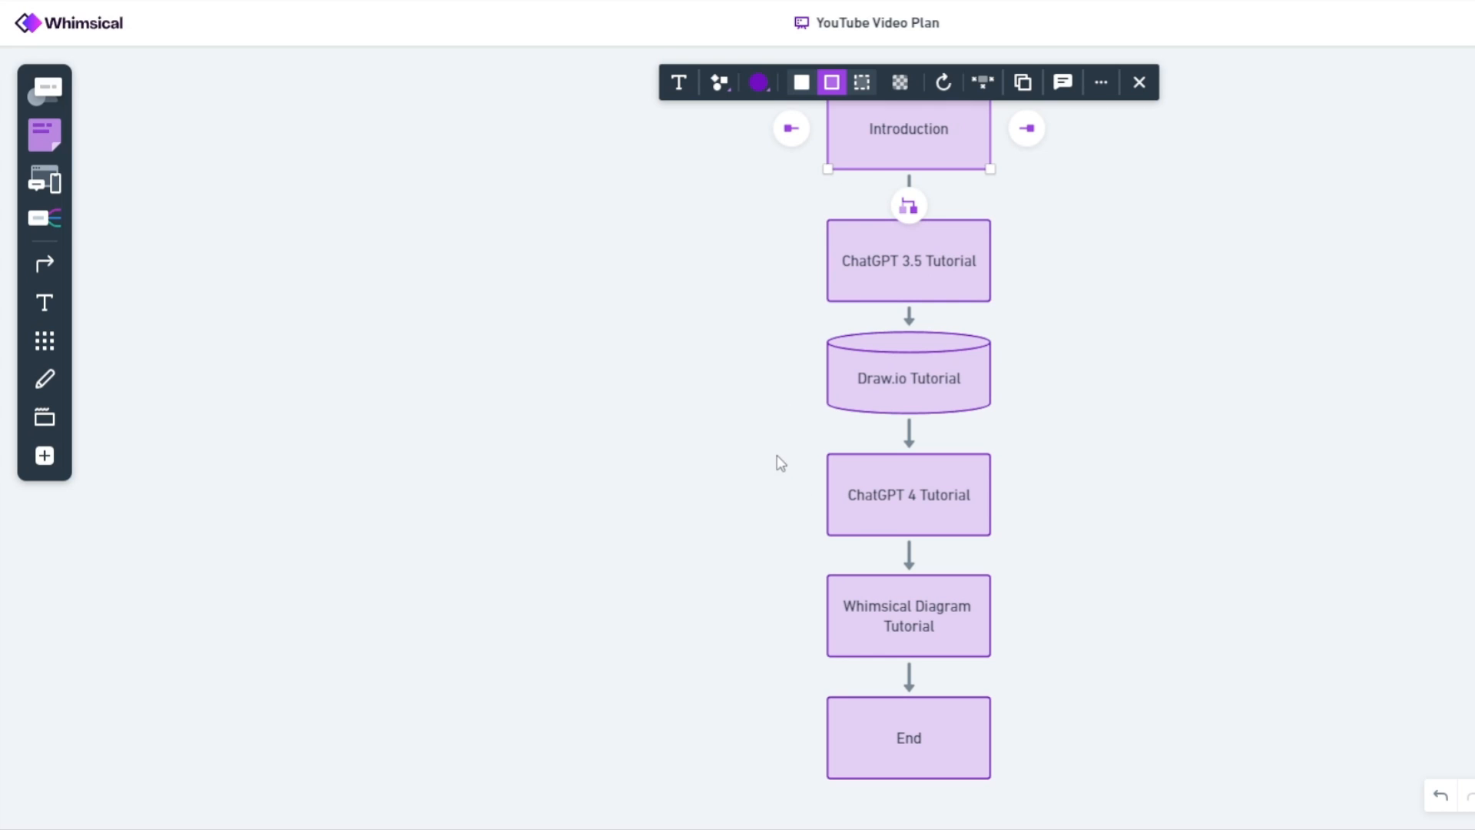
mouse_move(664, 361)
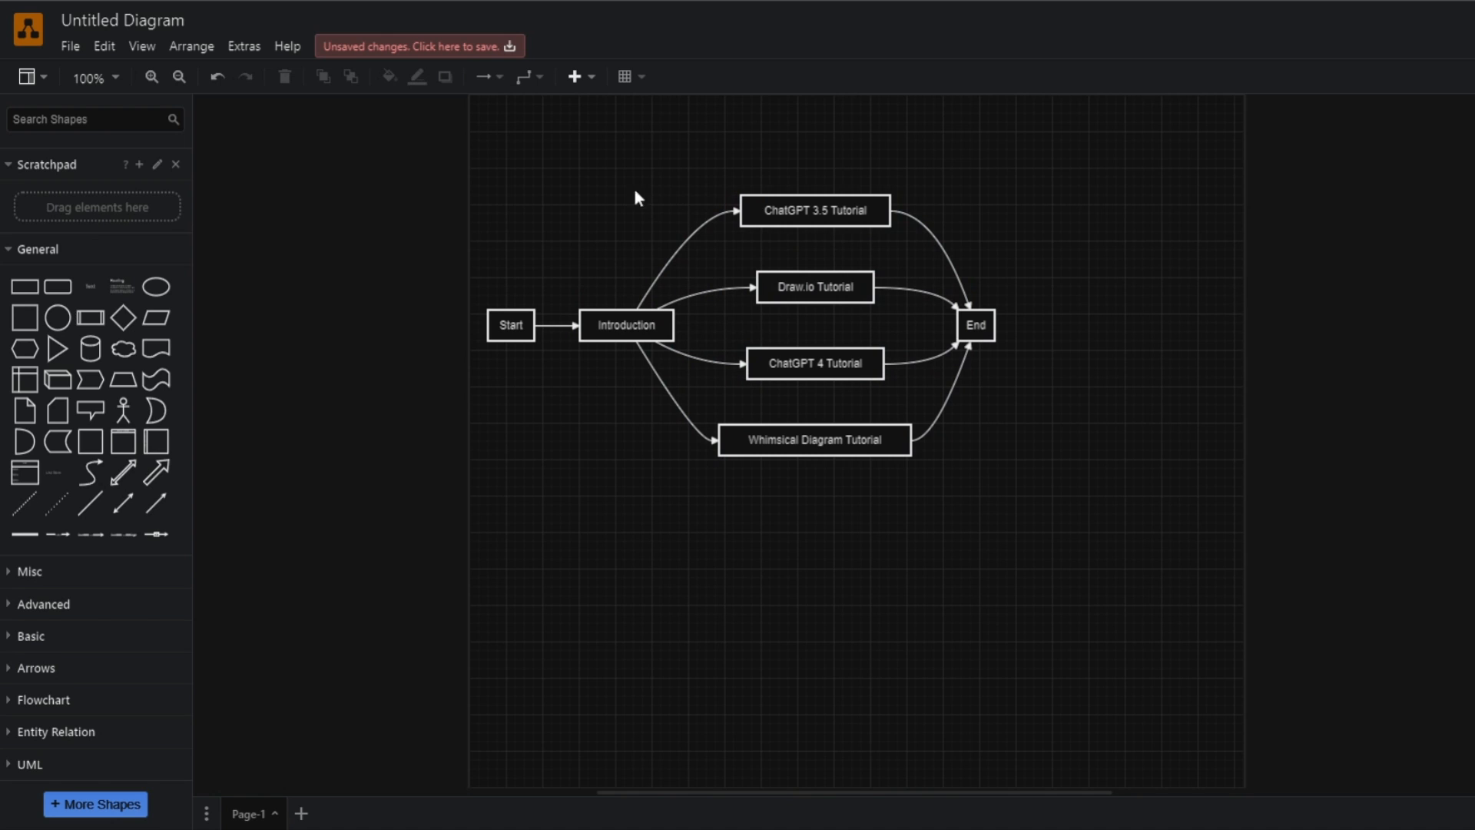
mouse_move(629, 601)
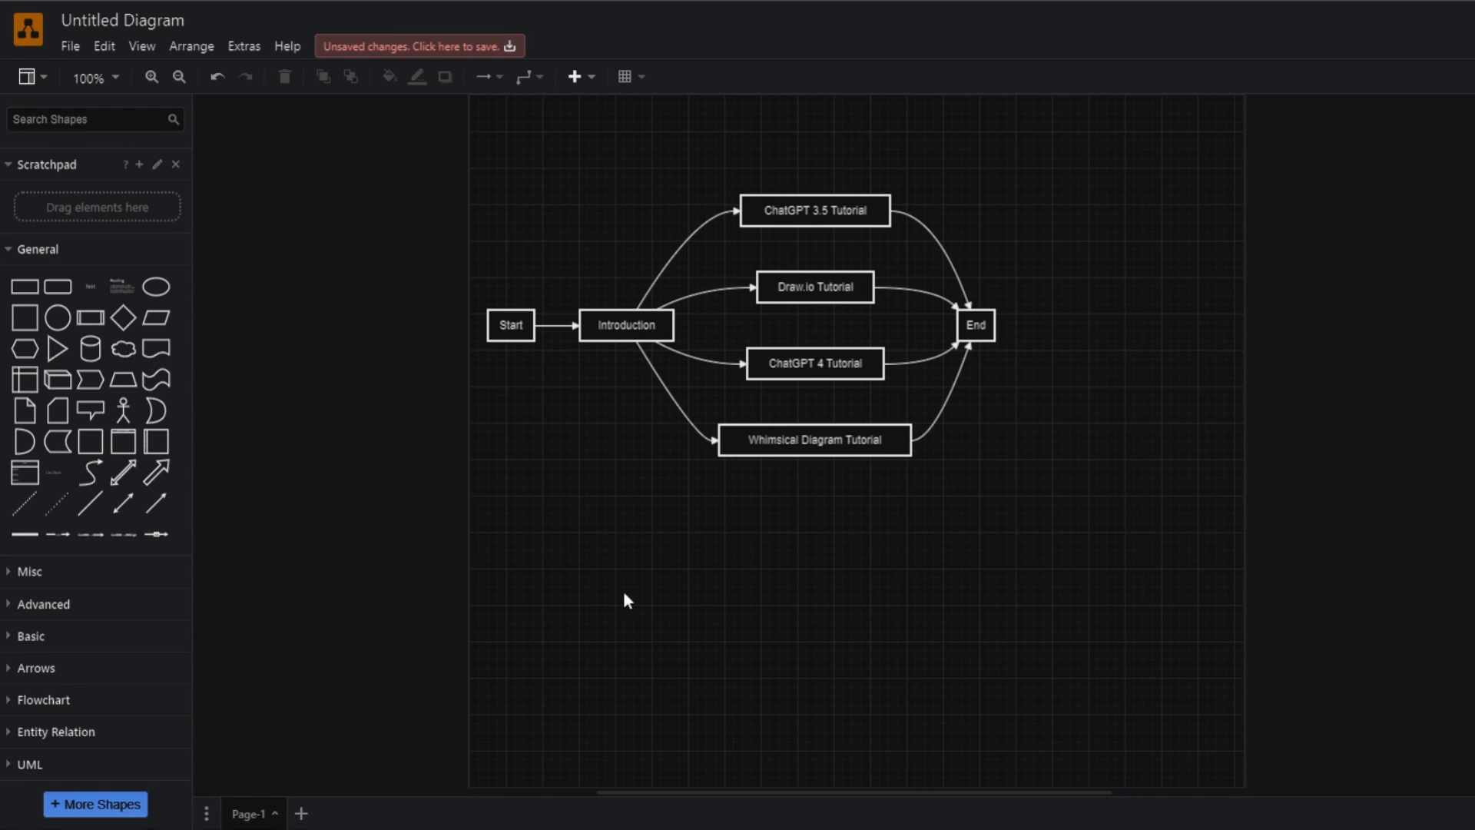
mouse_move(888, 64)
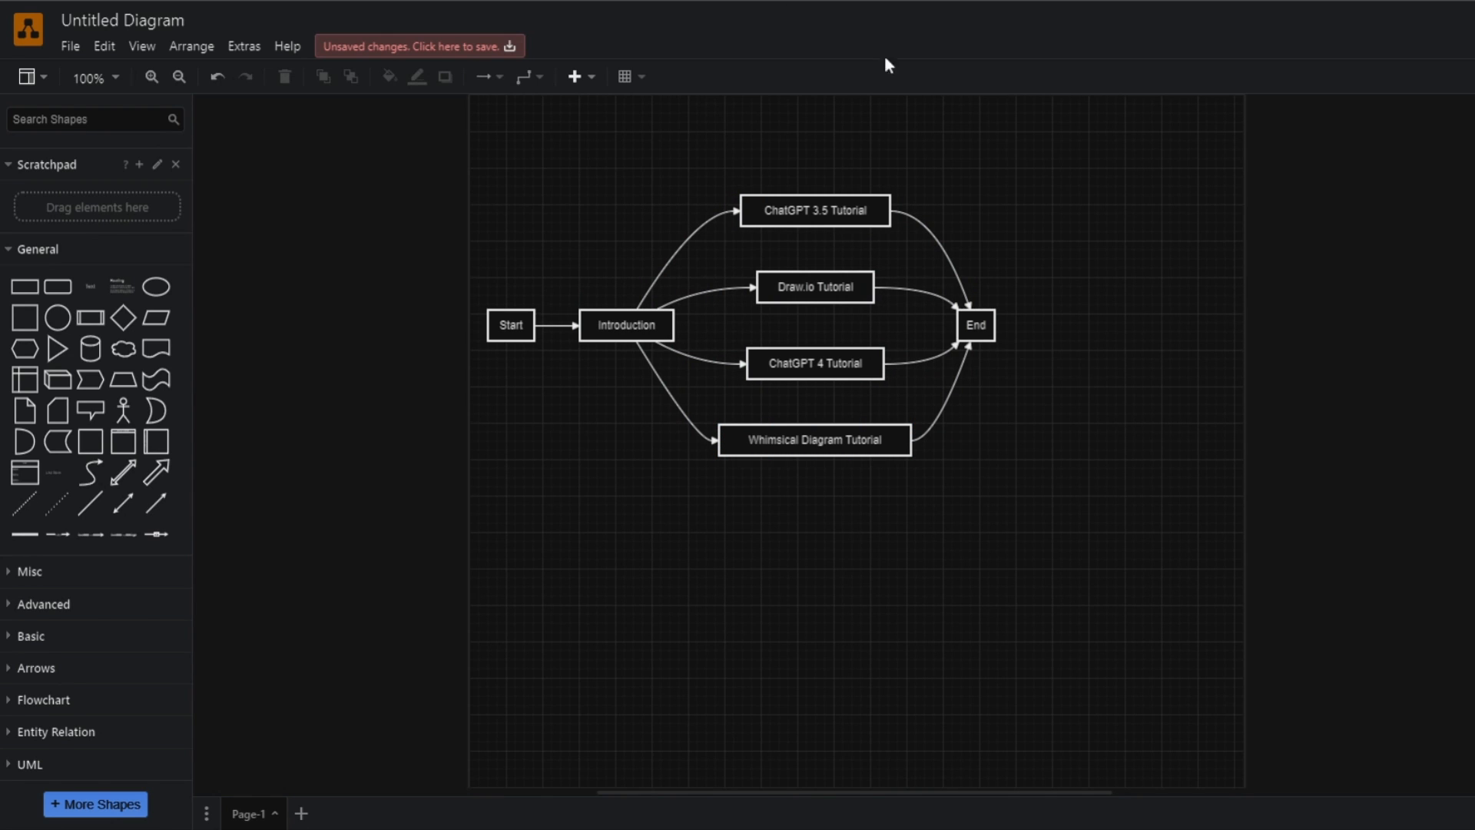
mouse_move(89, 756)
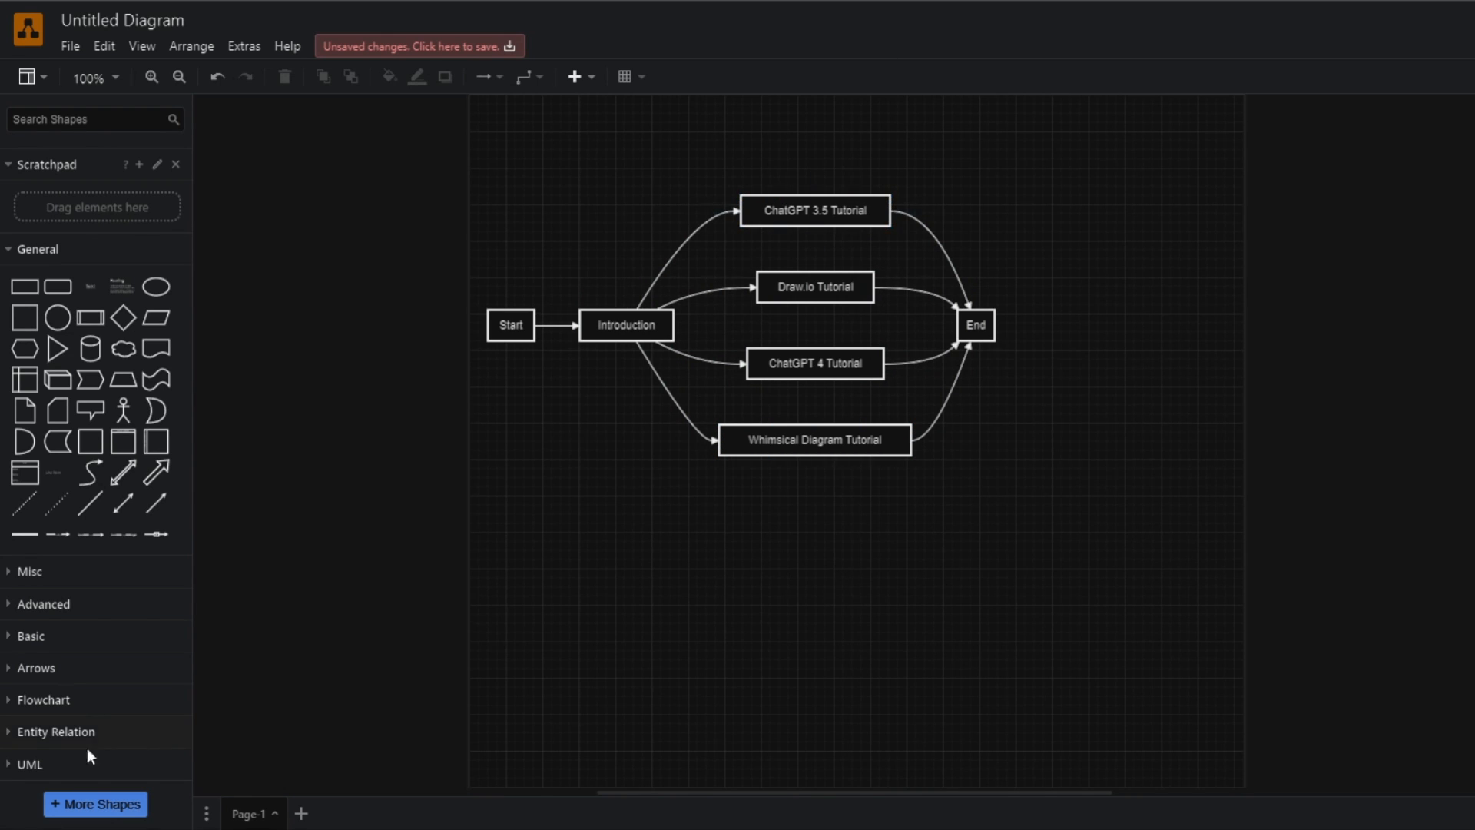